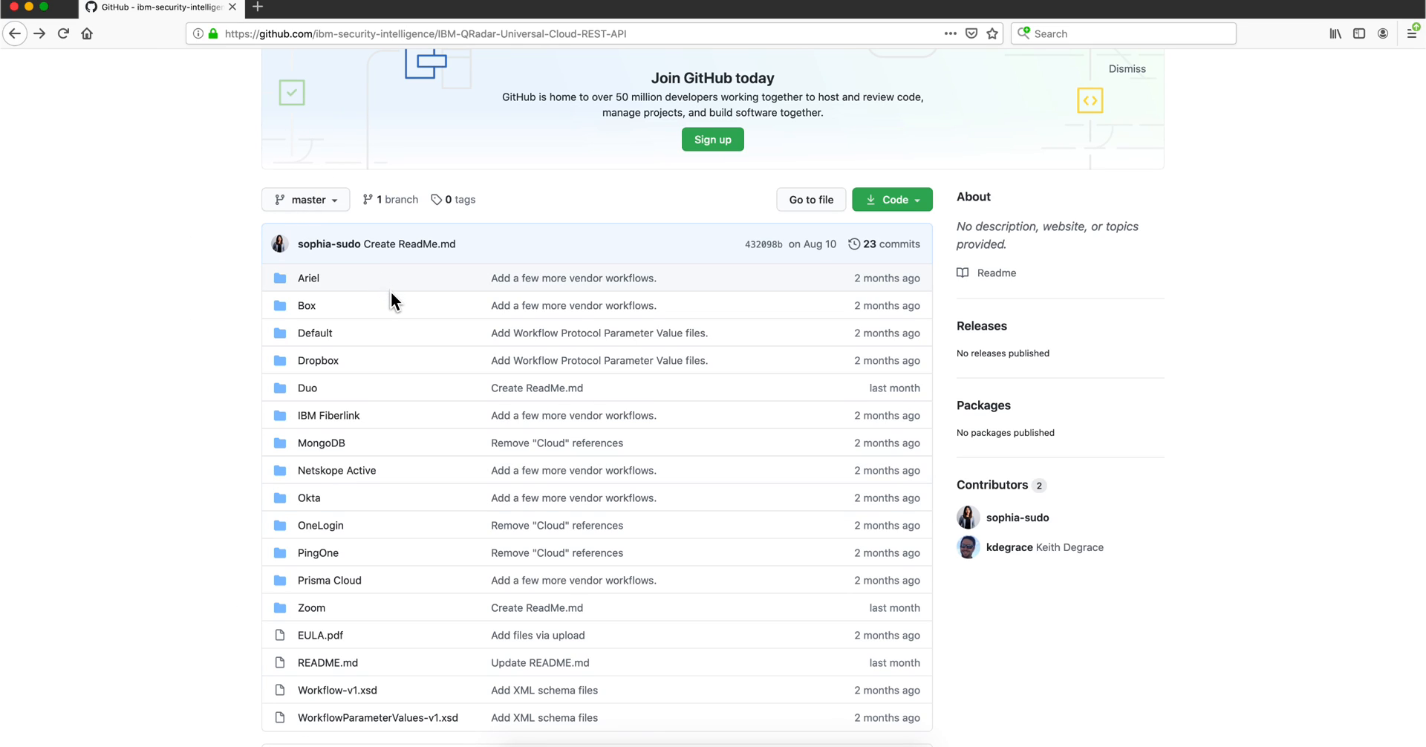
{"action": "mouse_move", "coordinate": [393, 306]}
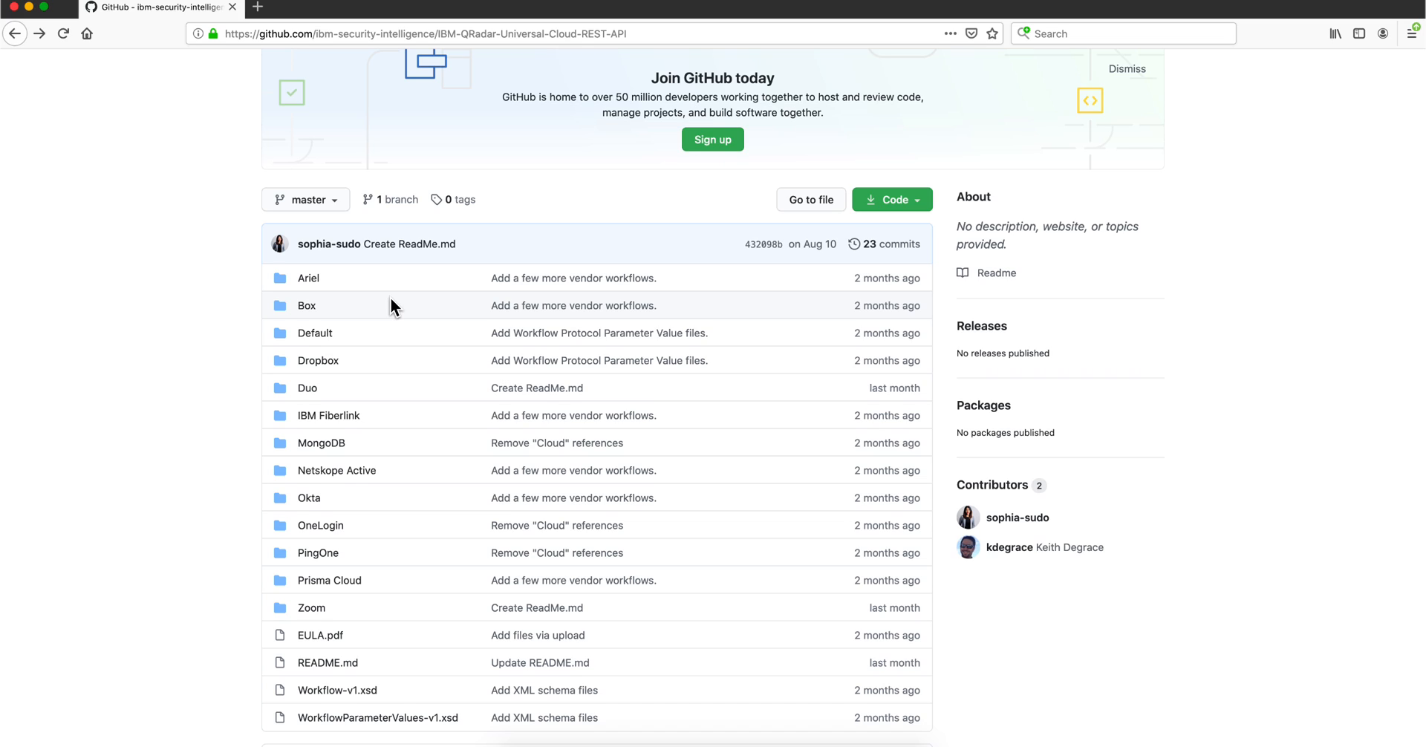
{"action": "mouse_move", "coordinate": [395, 320]}
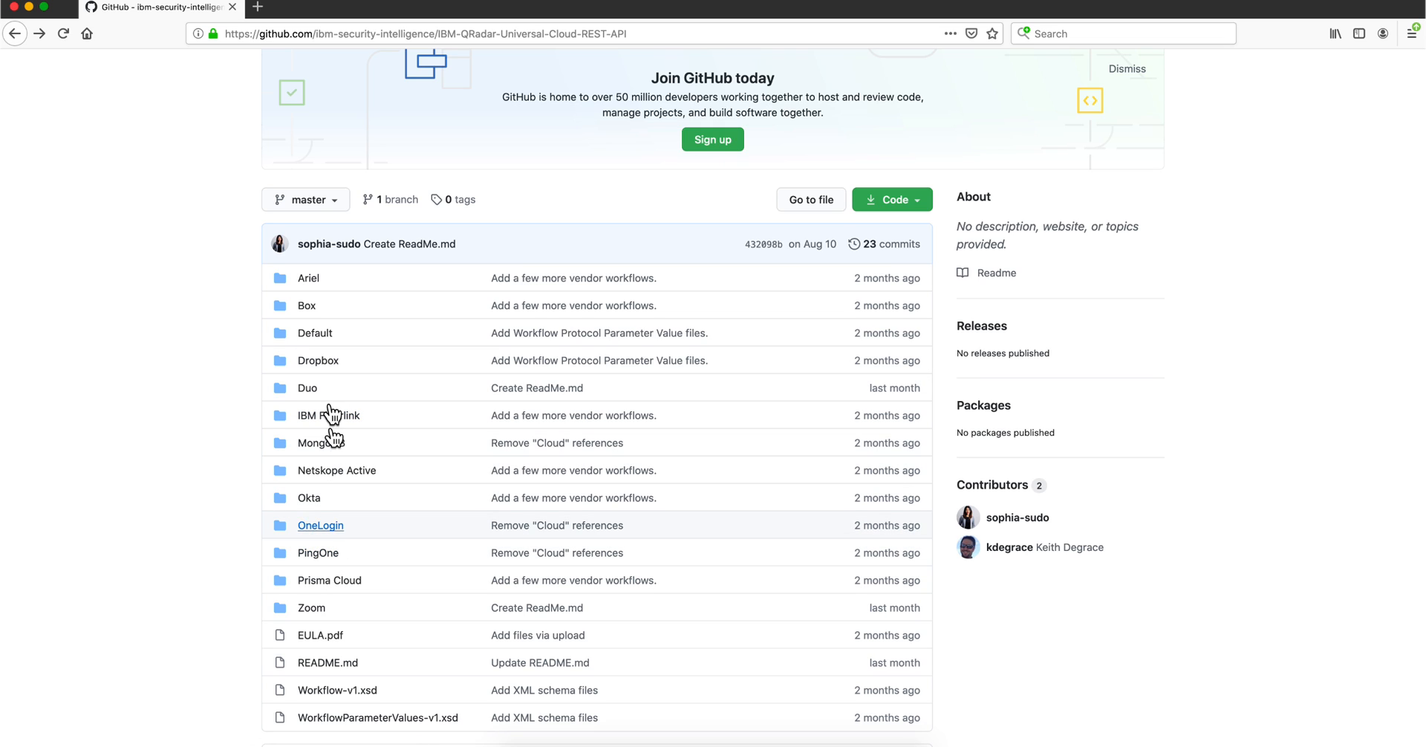
{"action": "mouse_move", "coordinate": [328, 395]}
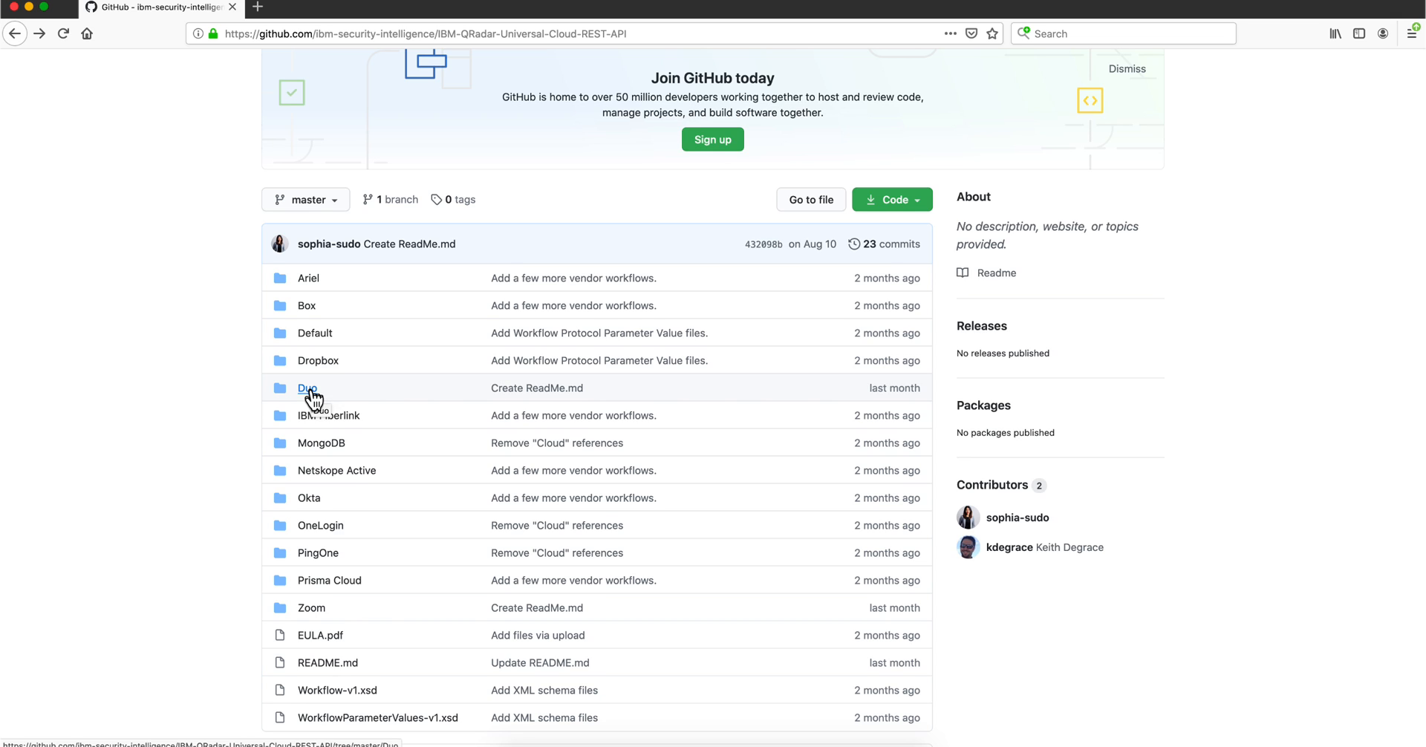
Open the repository's Duo folder to view its workflow XML files and ReadMe
{"action": "left_click", "coordinate": [307, 388]}
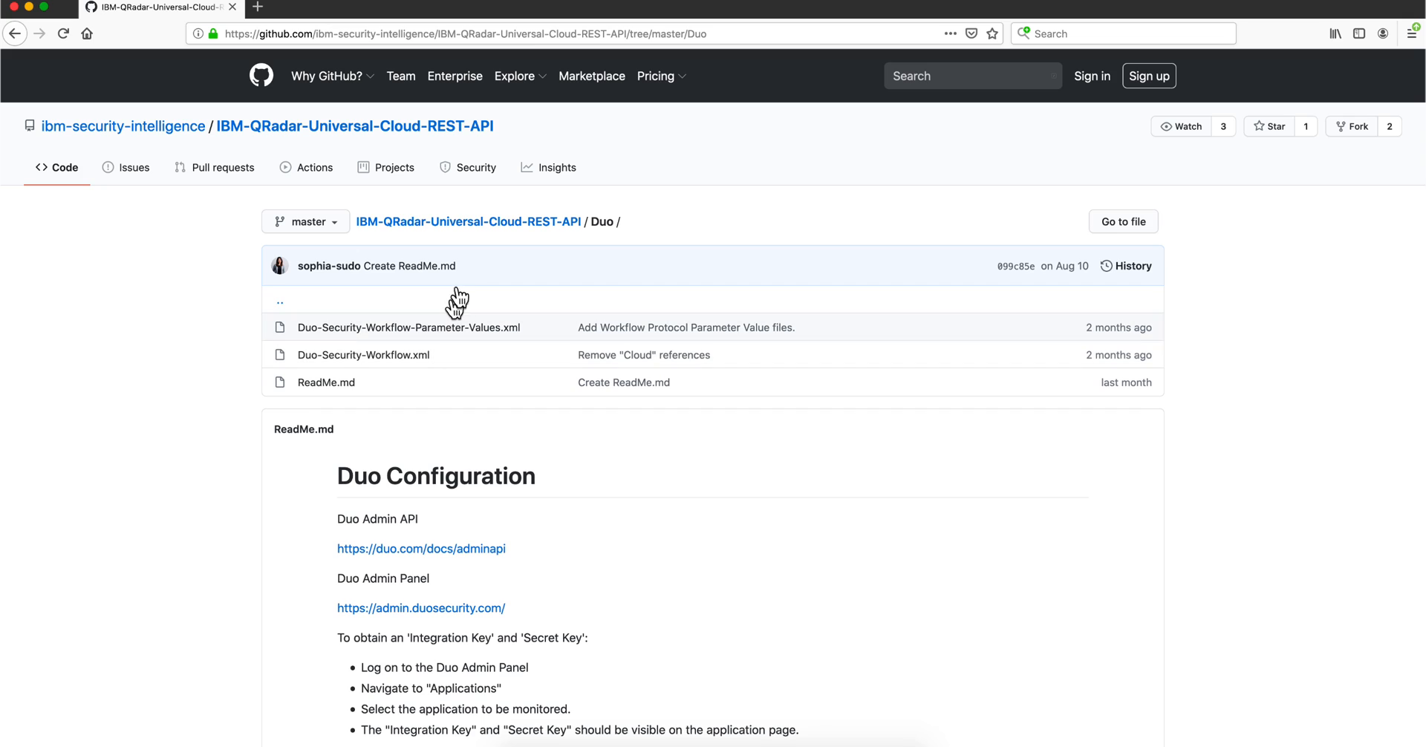
{"action": "mouse_move", "coordinate": [474, 247]}
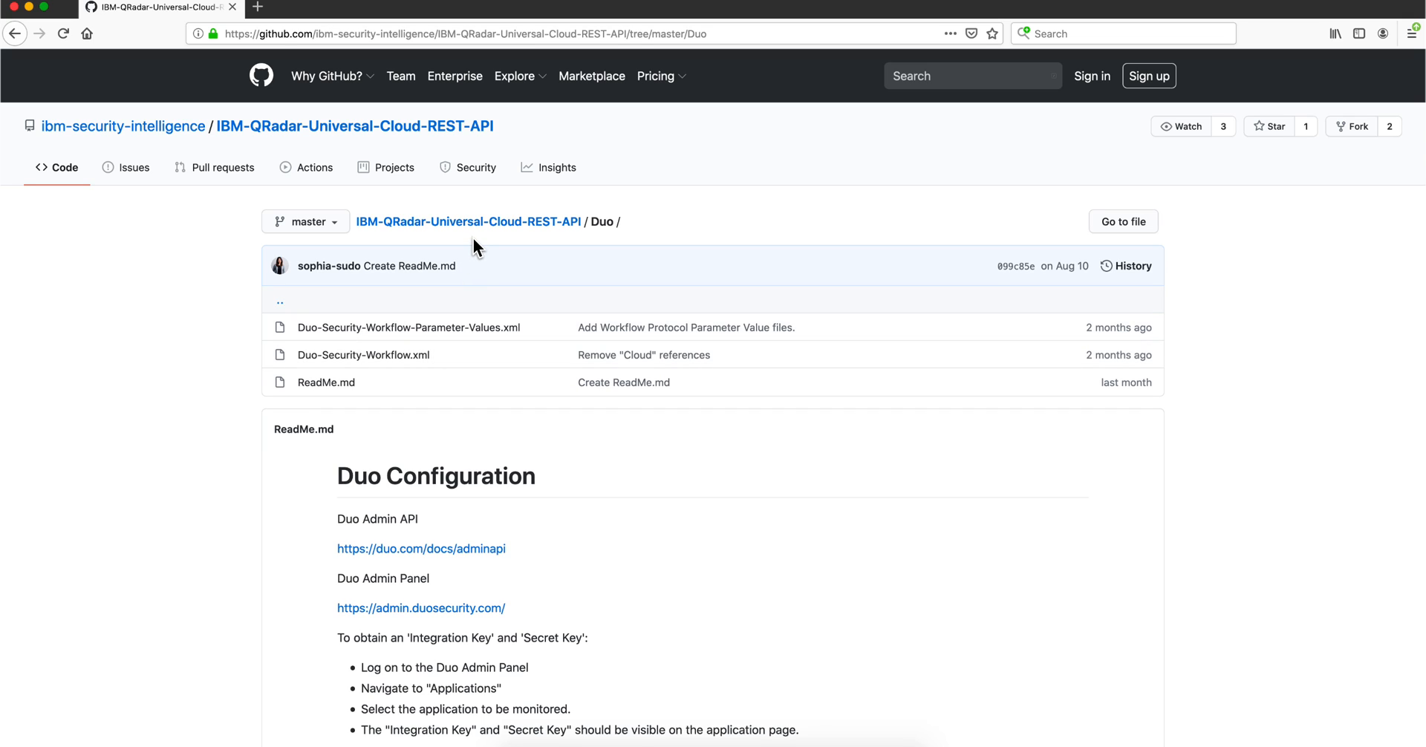
{"action": "mouse_move", "coordinate": [477, 251]}
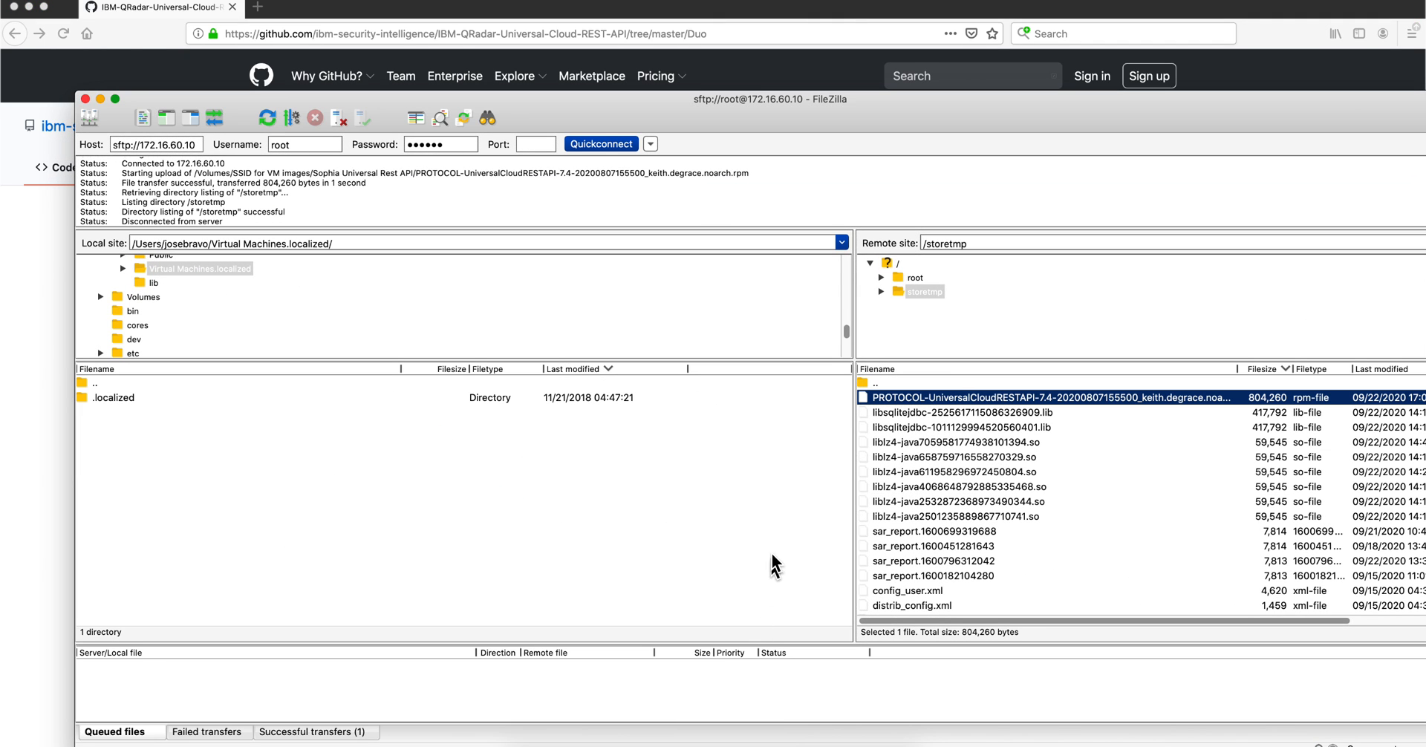
{"action": "mouse_move", "coordinate": [392, 359]}
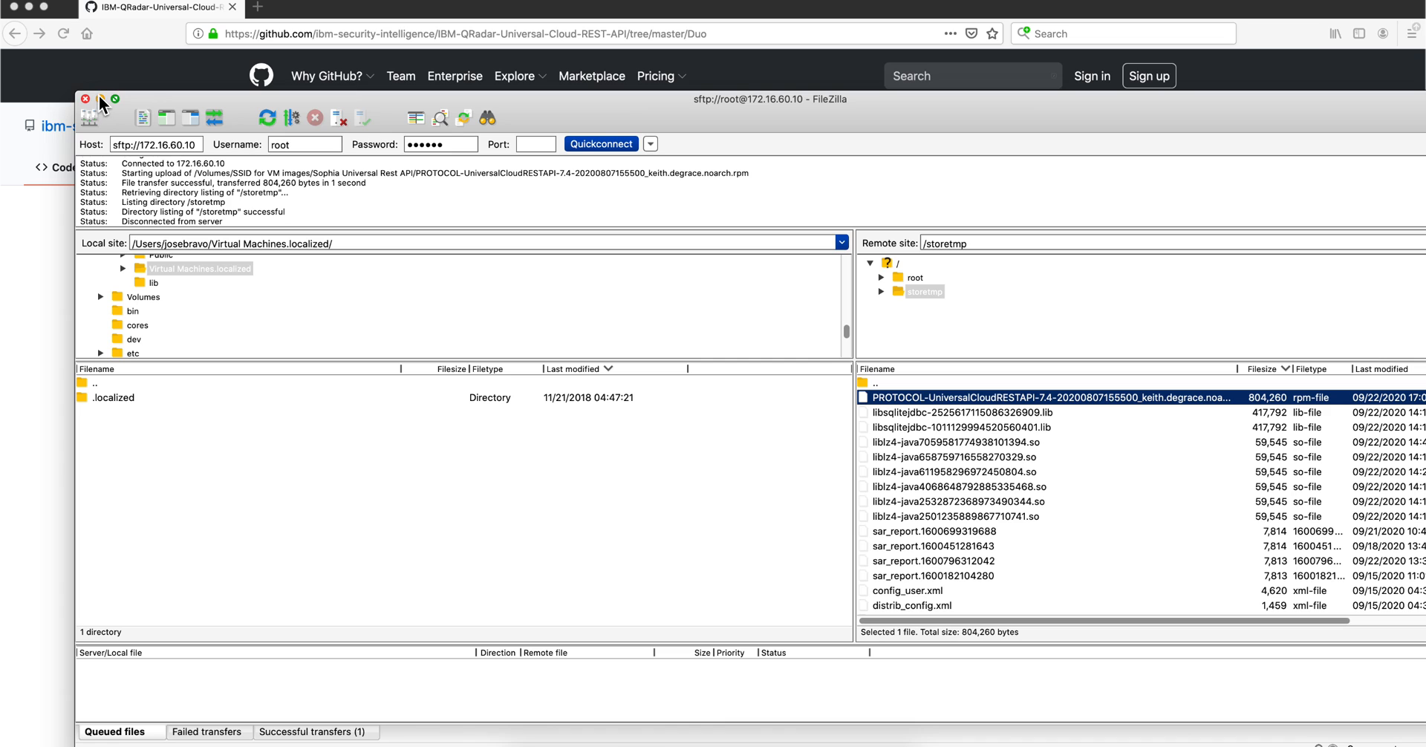
Close the FileZilla window after the protocol RPM upload to /storetmp
{"action": "left_click", "coordinate": [84, 99]}
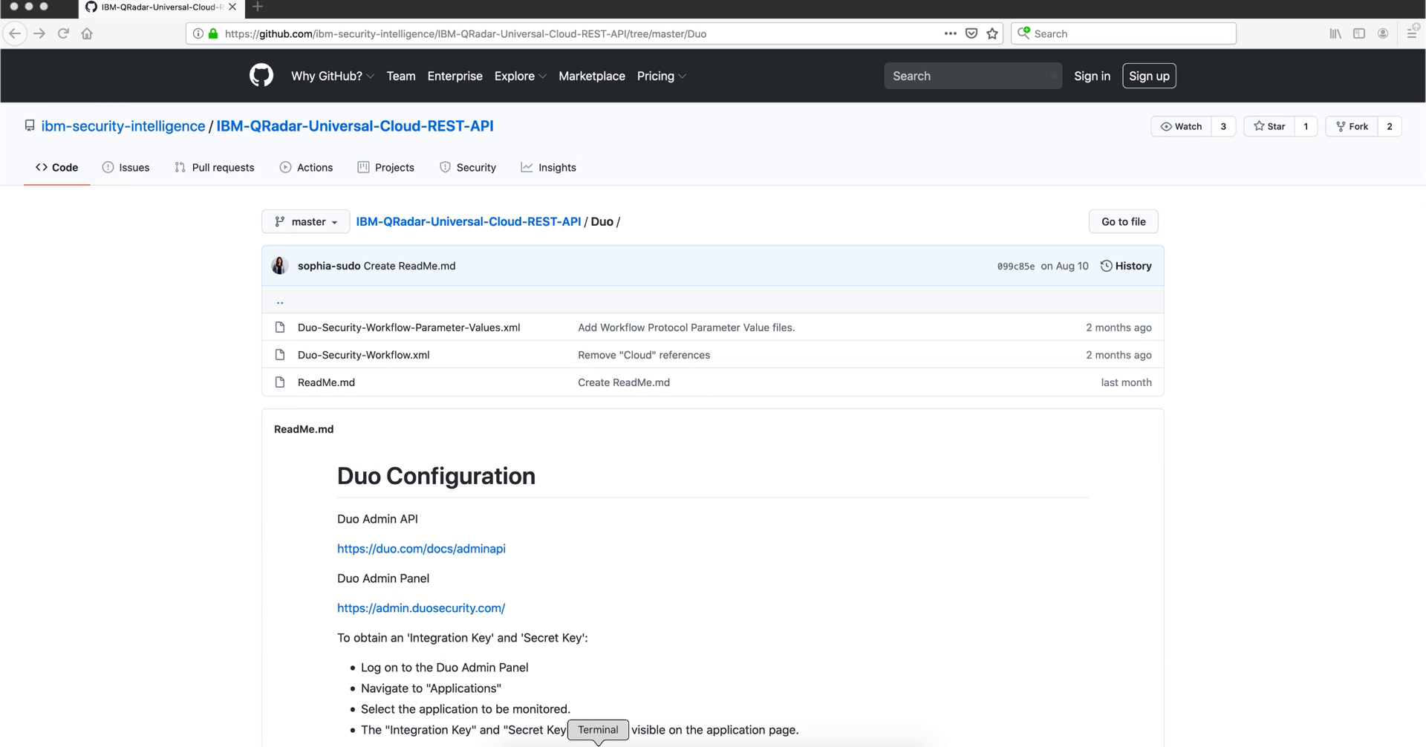
In the QRadar terminal, run yum -y install on the PROTOCOL-UniversalCloudRESTAPI-7.4 RPM
{"action": "left_click", "coordinate": [597, 730]}
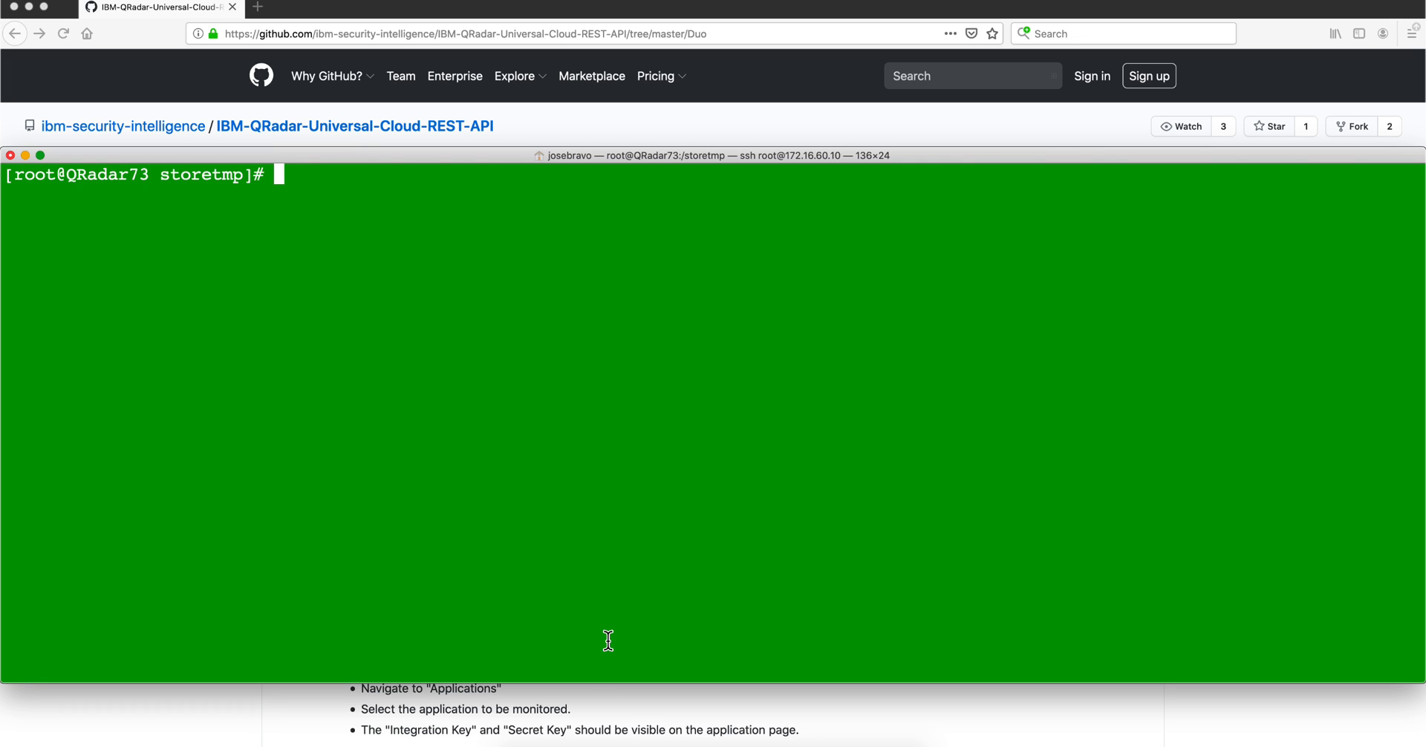
{"action": "type", "text": "yum -y install PROTOCOL-UniversalCloudRESTAPI-7.4-20200807155500_keith.degrace.noarch.rpm"}
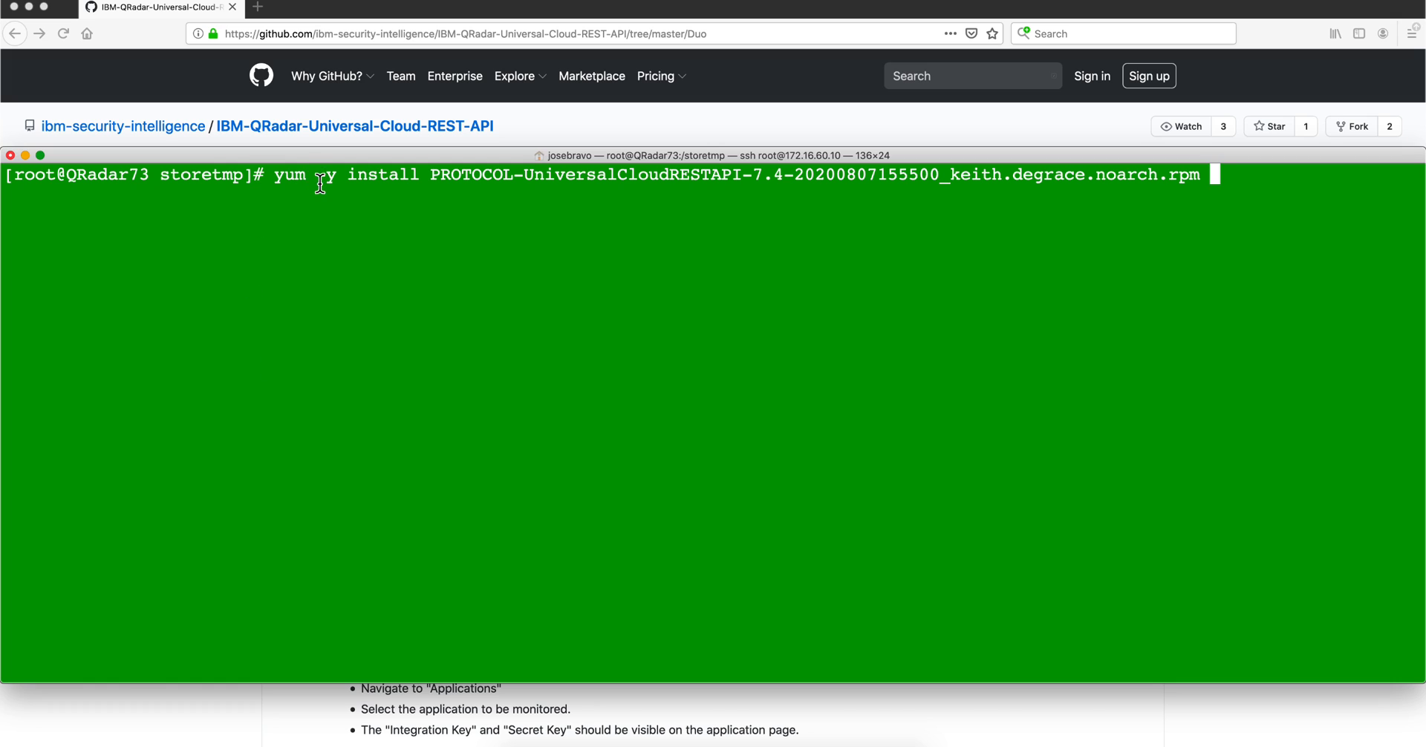
{"action": "mouse_move", "coordinate": [521, 167]}
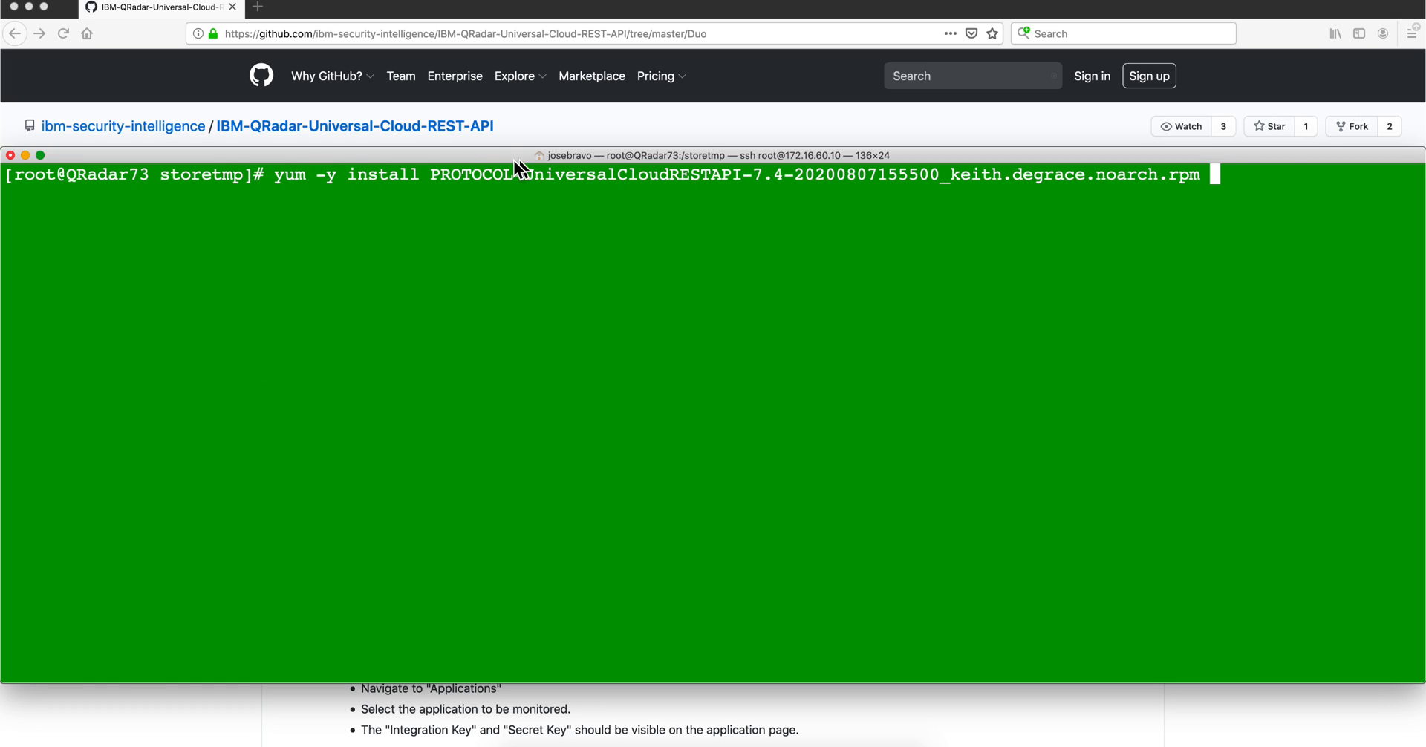
{"action": "mouse_move", "coordinate": [627, 262]}
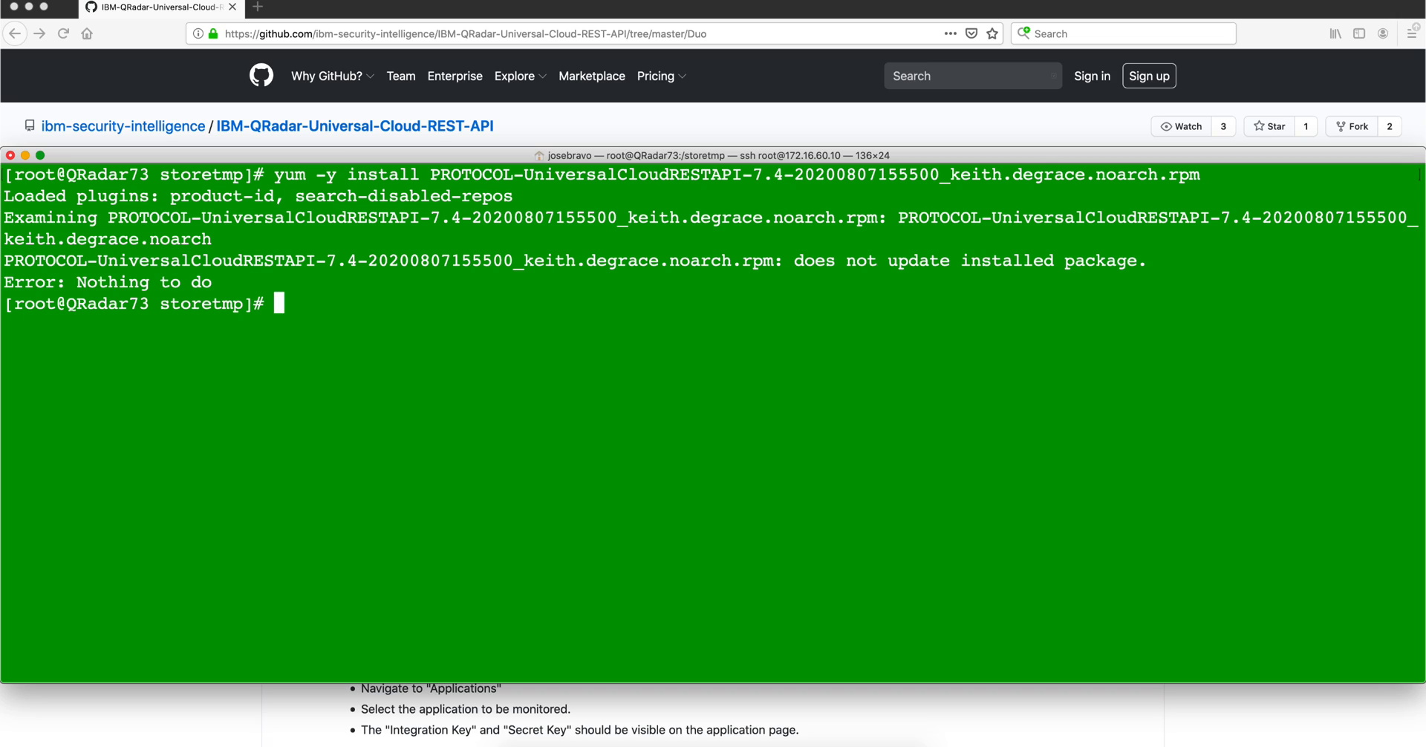
{"action": "mouse_move", "coordinate": [800, 653]}
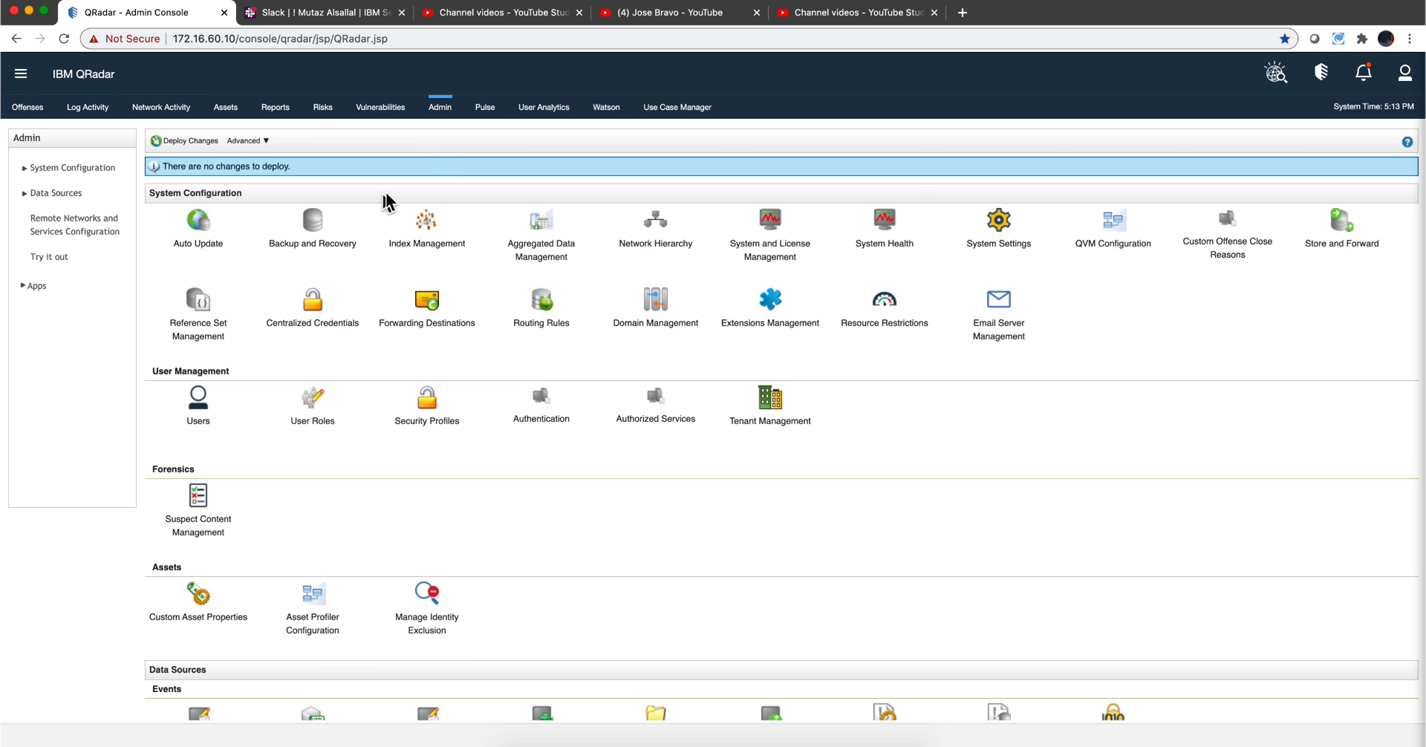
{"action": "mouse_move", "coordinate": [202, 186]}
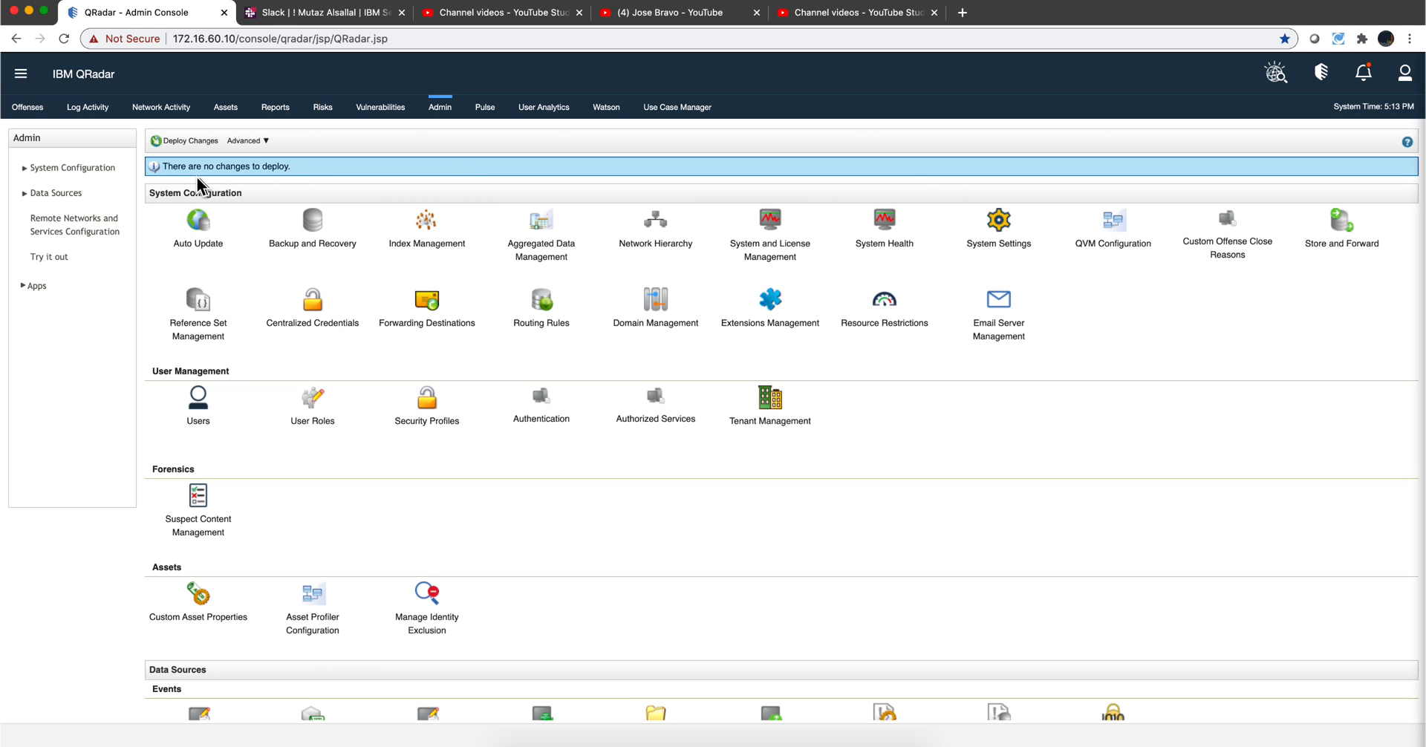
{"action": "mouse_move", "coordinate": [432, 173]}
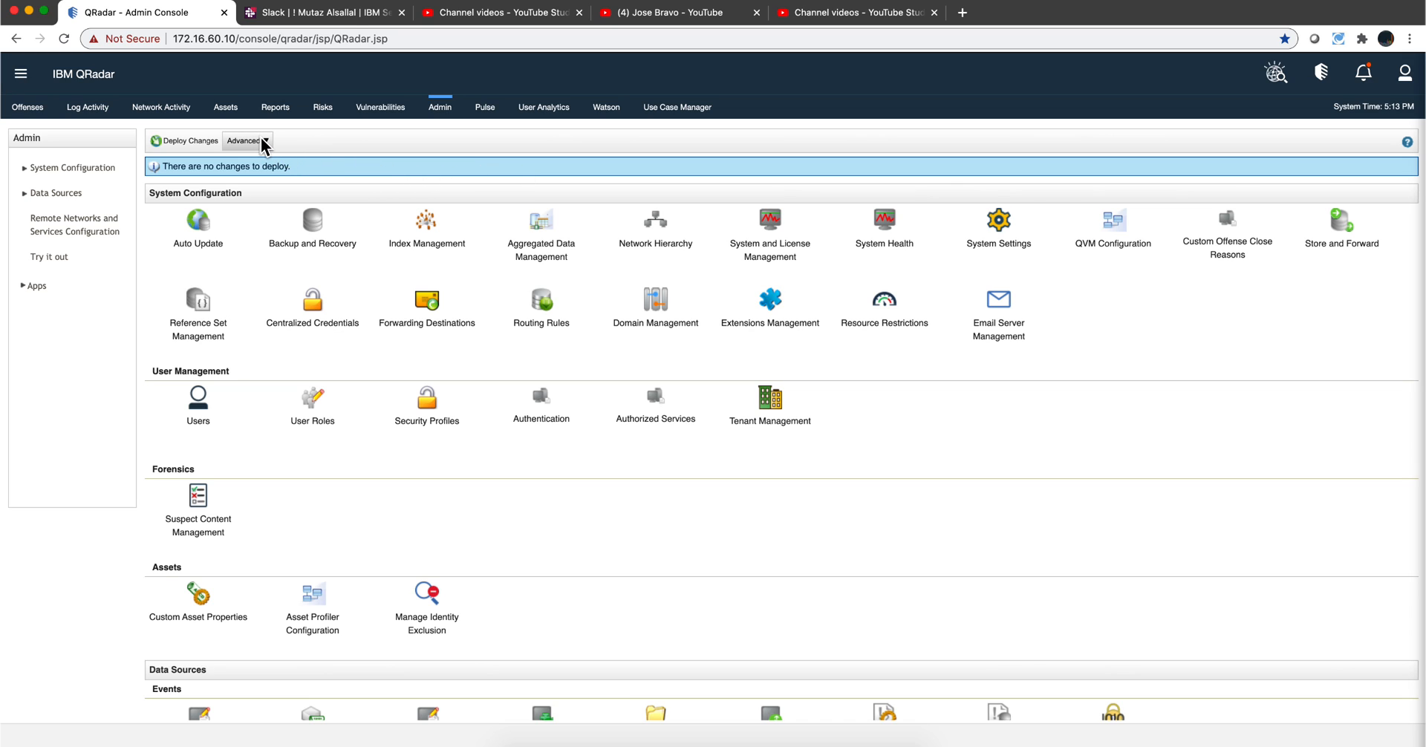
Run Deploy Full Configuration from the Admin tab's Advanced menu and confirm it
{"action": "left_click", "coordinate": [244, 141]}
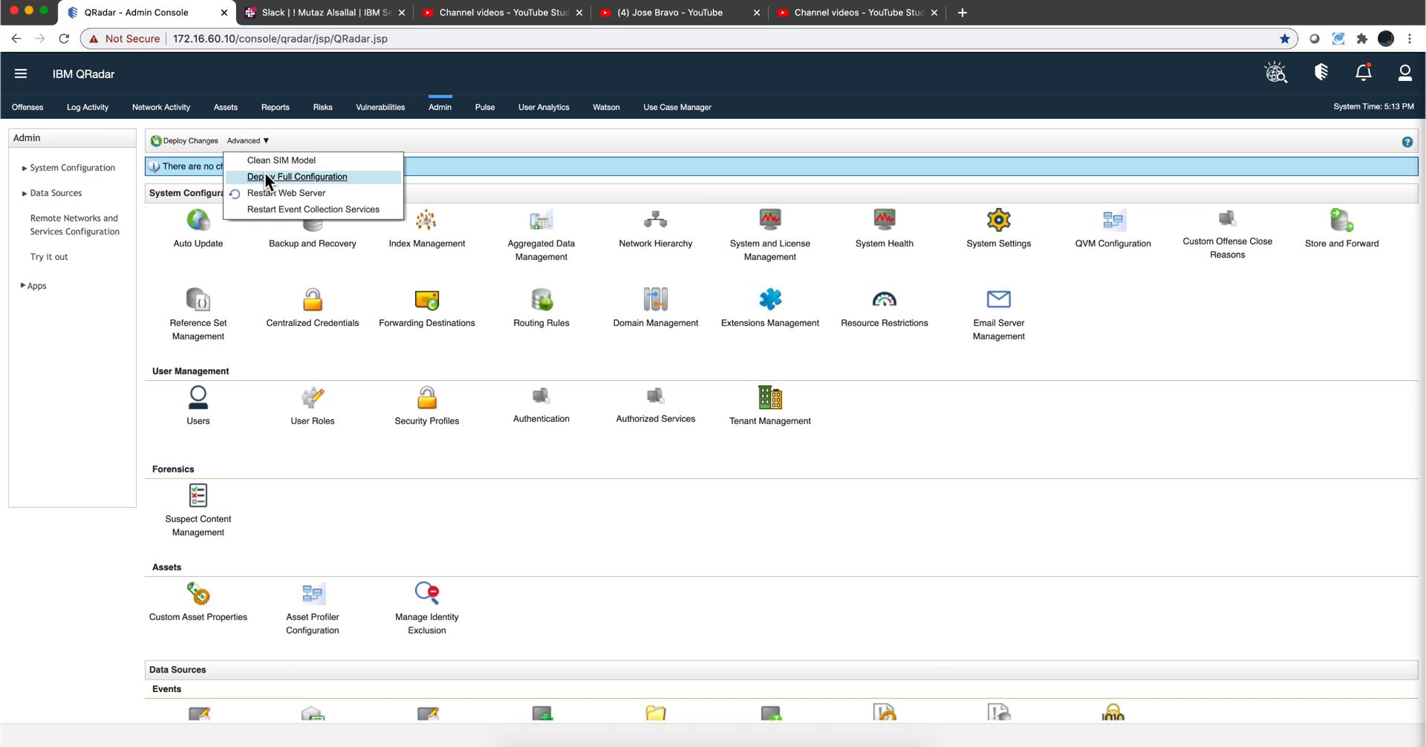
{"action": "left_click", "coordinate": [296, 176]}
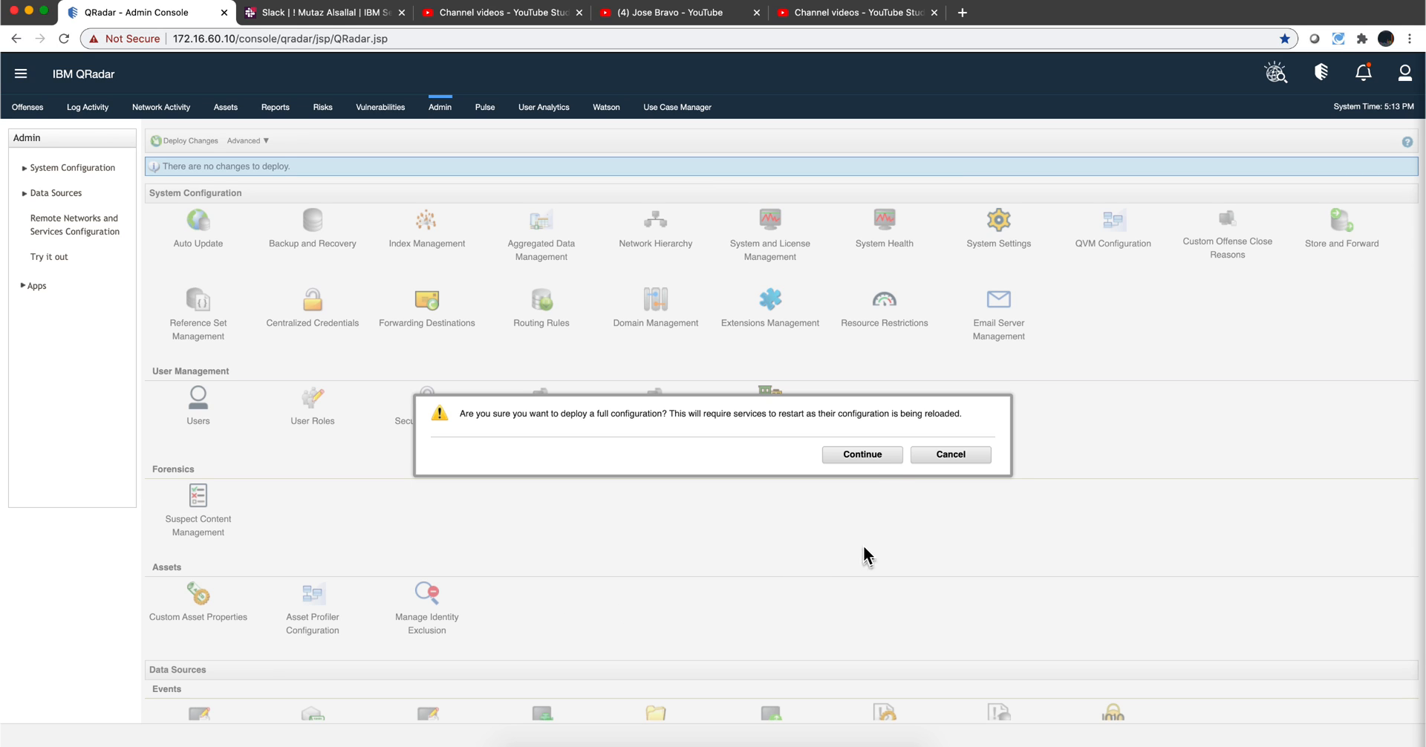
{"action": "left_click", "coordinate": [860, 455]}
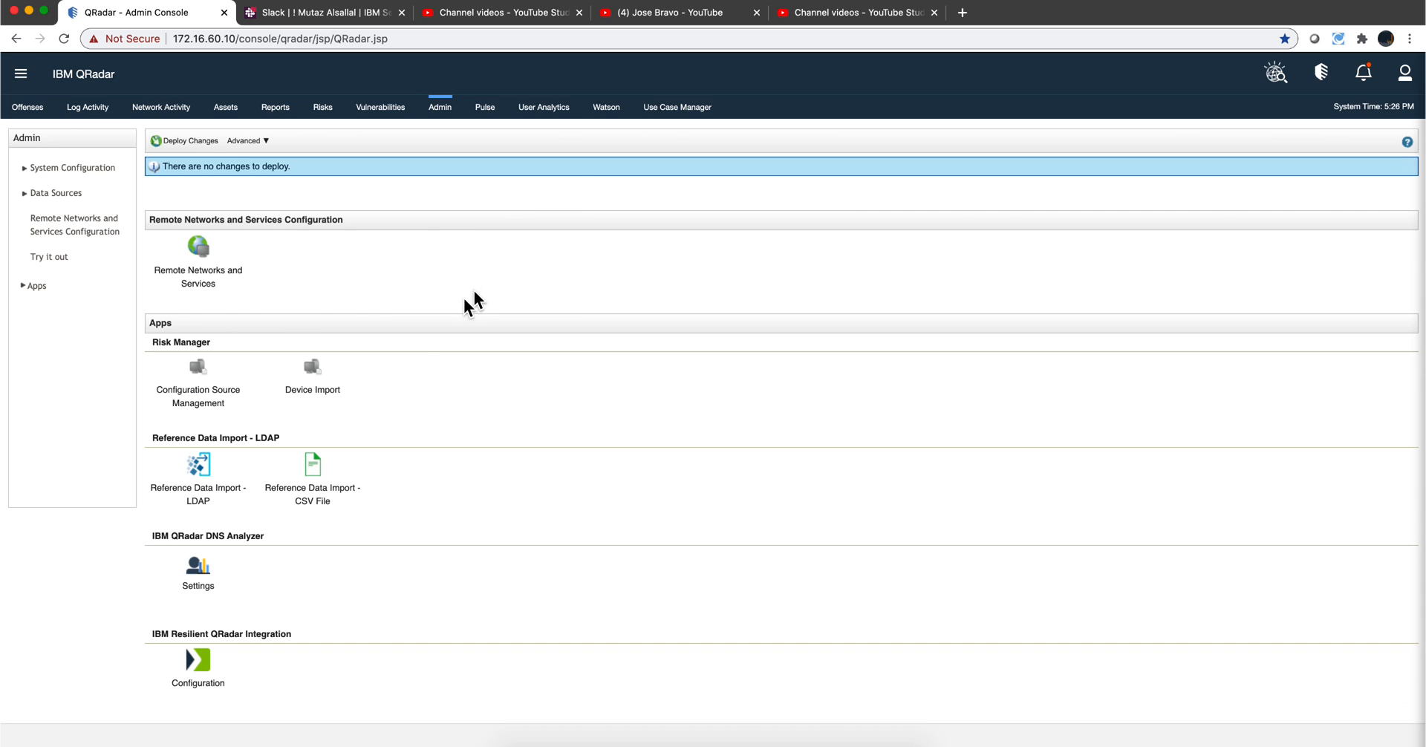
Launch Log Source Management, add a single log source, and search protocols for 'univ'
{"action": "scroll", "scroll_direction": "down", "scroll_amount": 3}
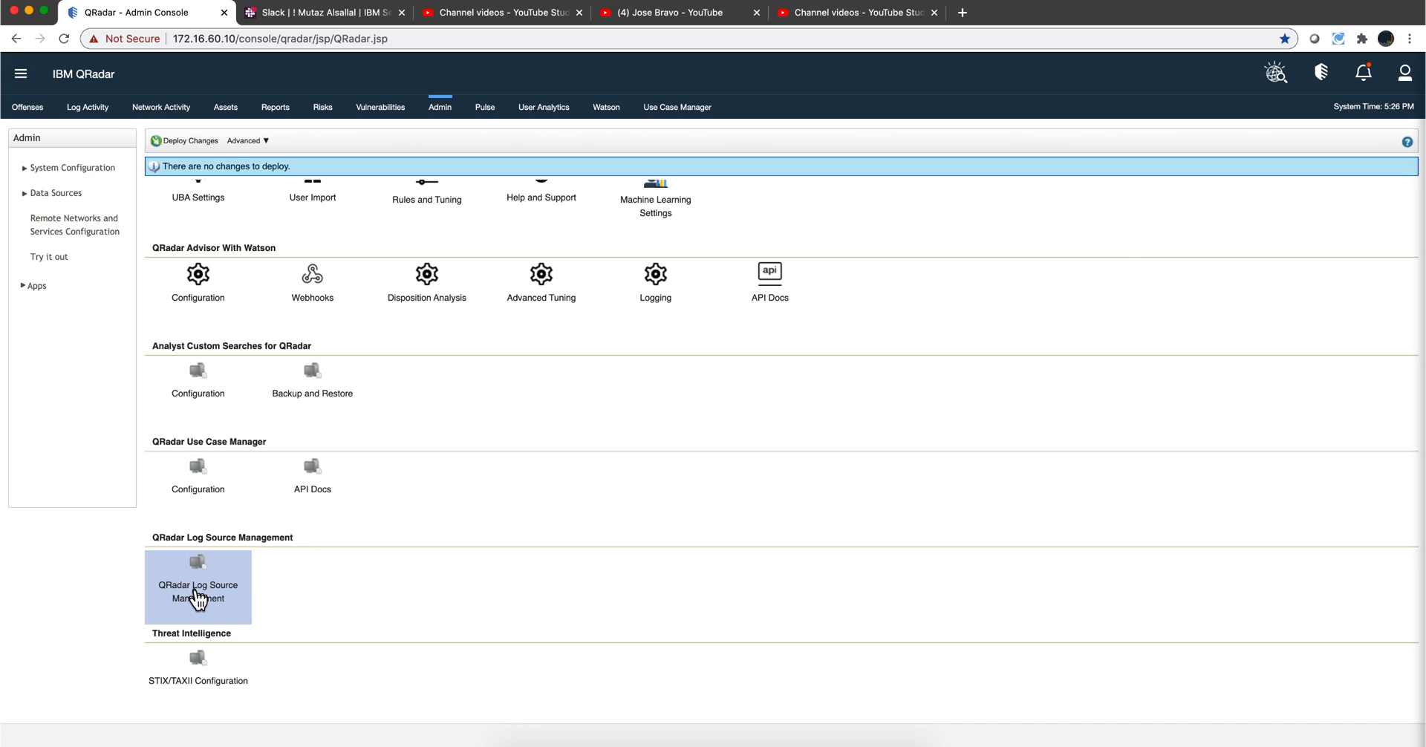
{"action": "left_click", "coordinate": [198, 586]}
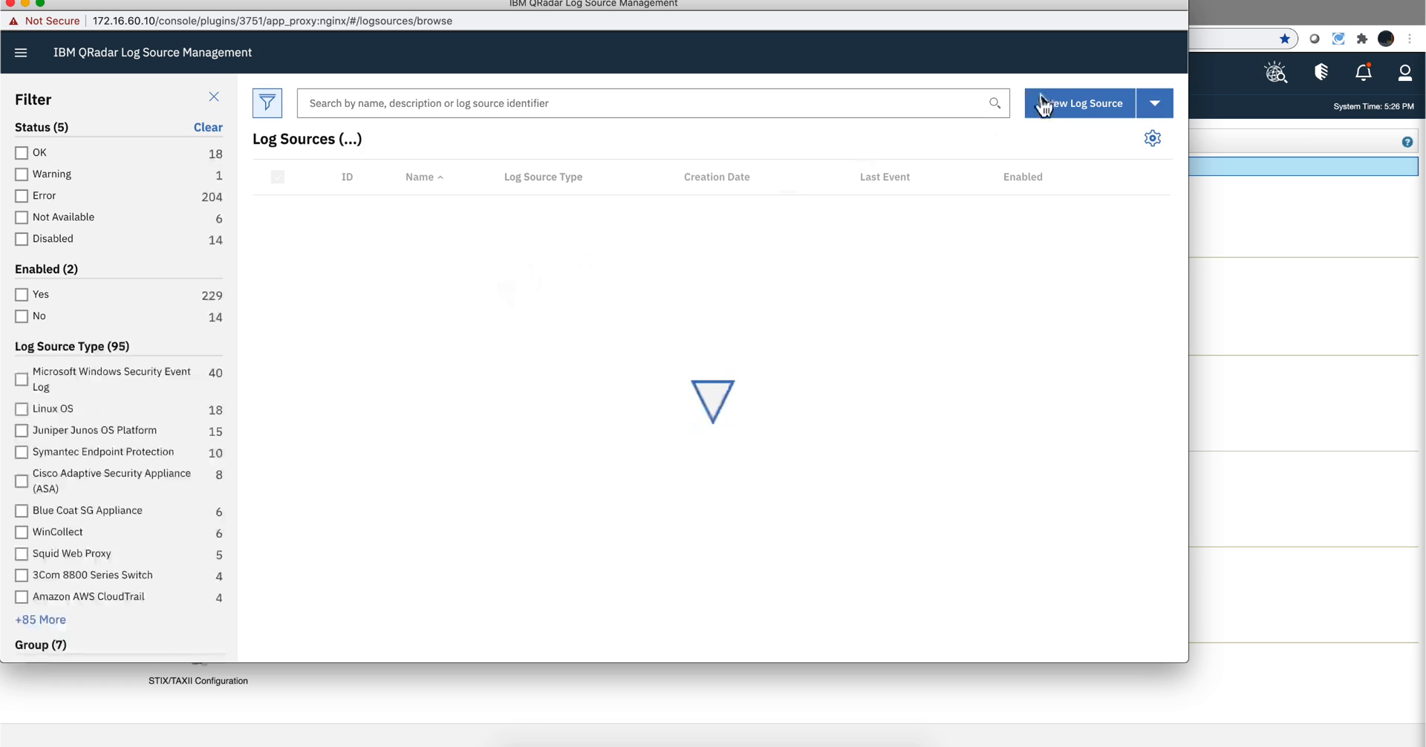
{"action": "left_click", "coordinate": [1079, 103]}
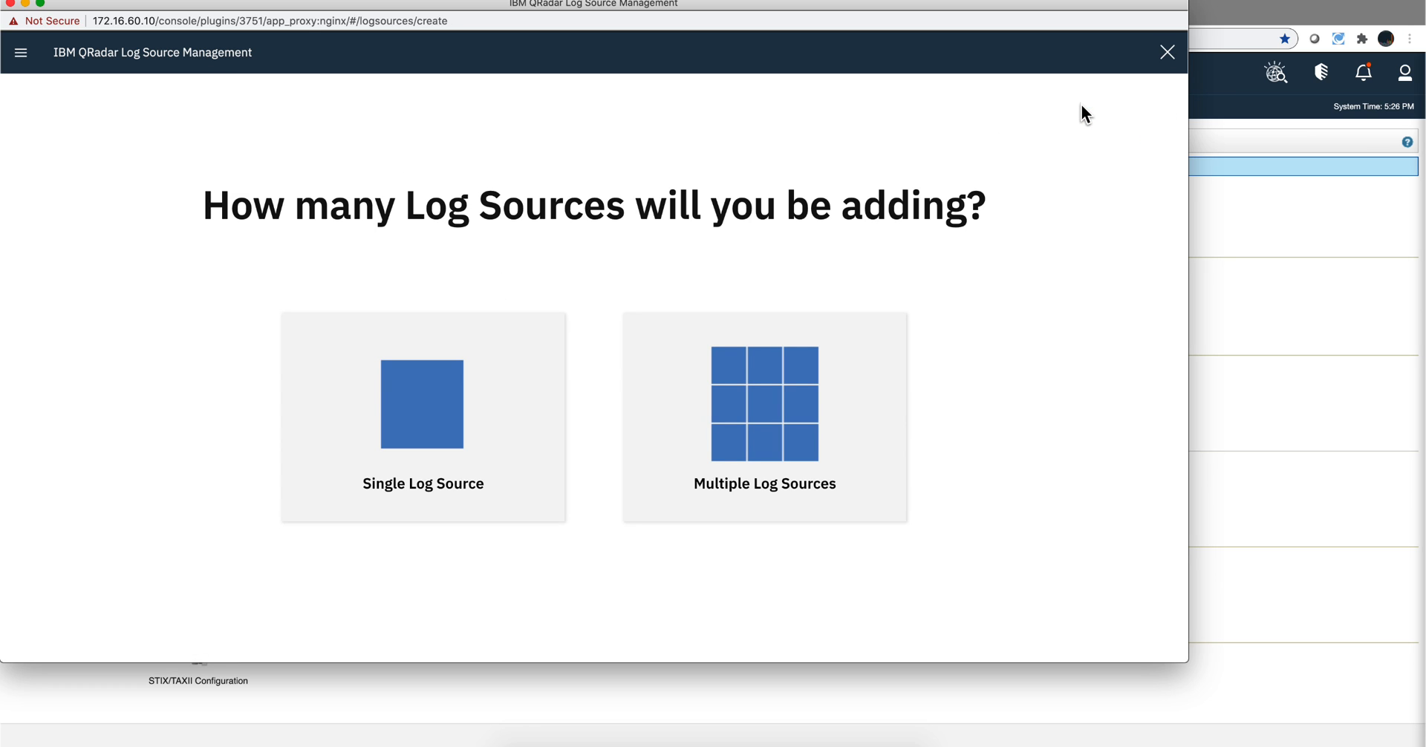
{"action": "left_click", "coordinate": [422, 418]}
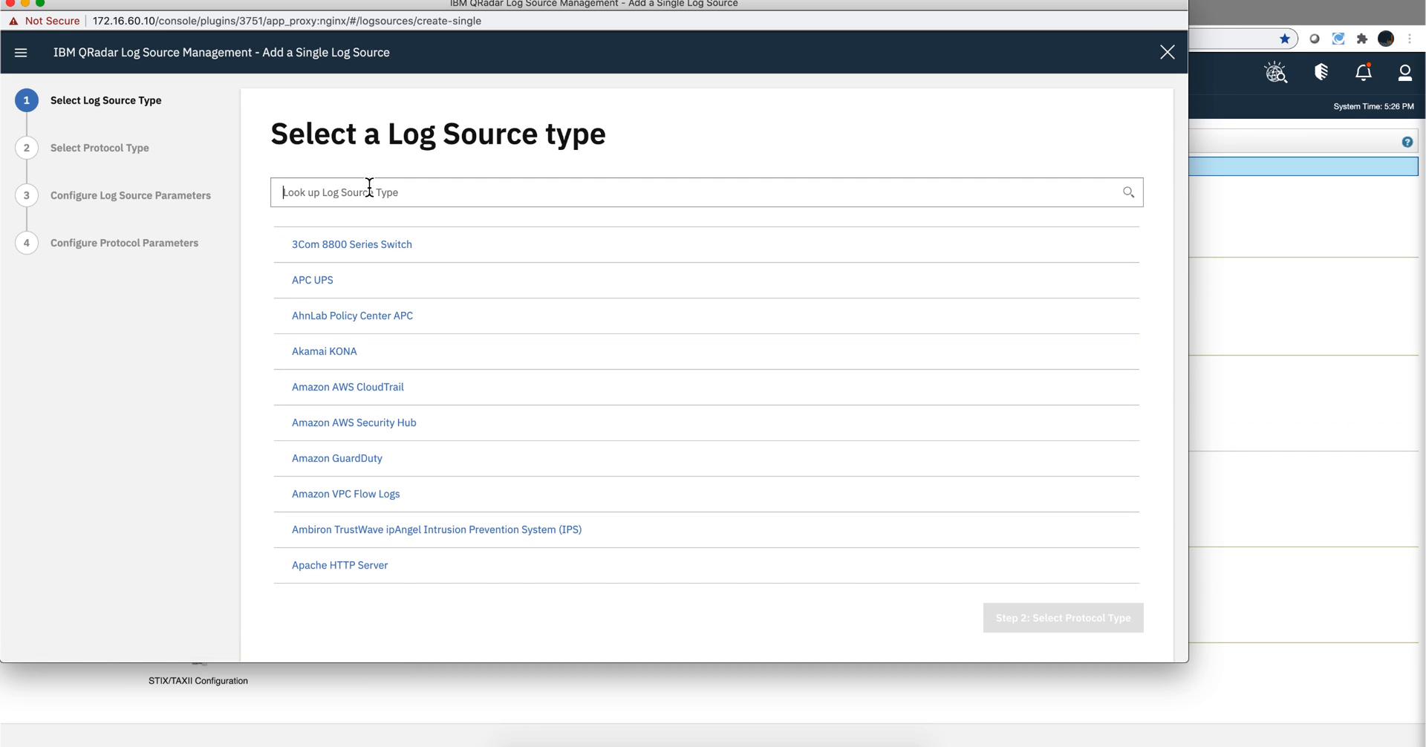
{"action": "type", "text": "univers"}
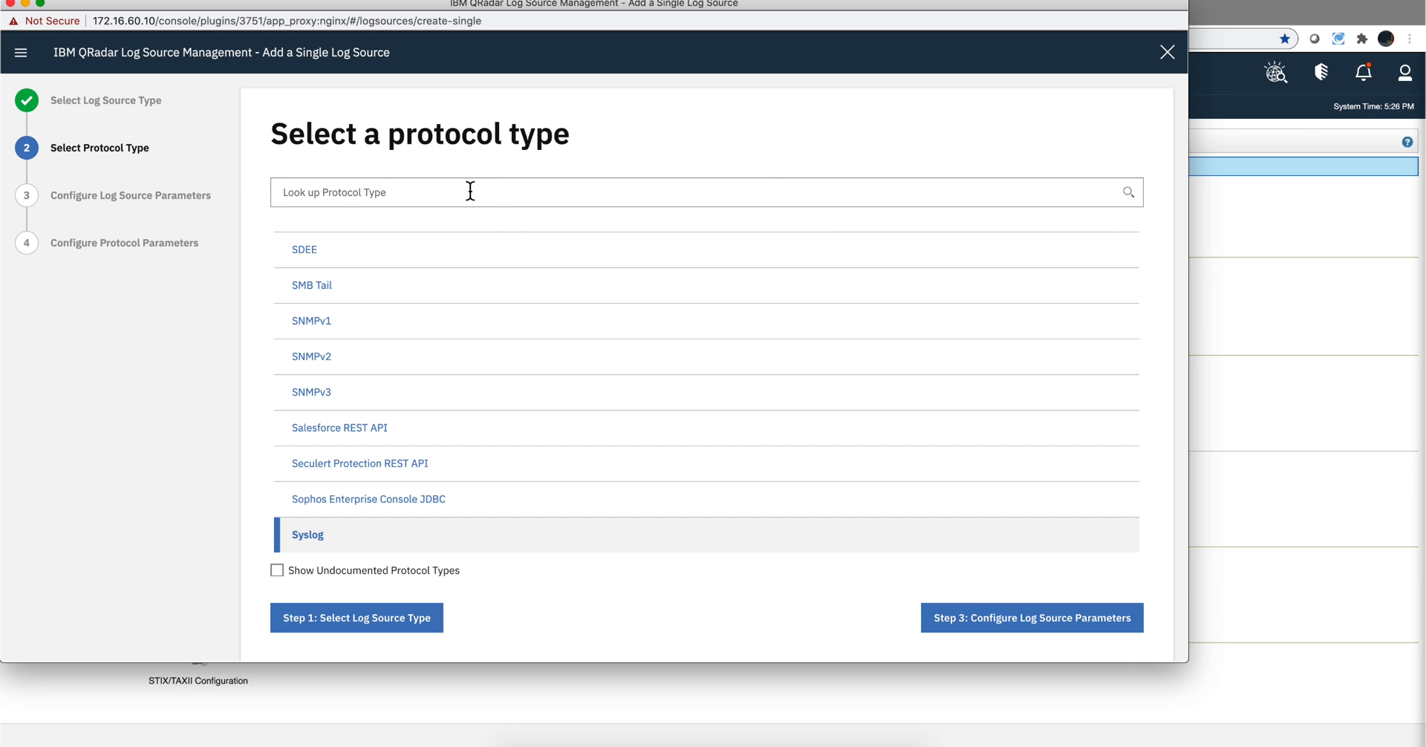
{"action": "type", "text": "univ"}
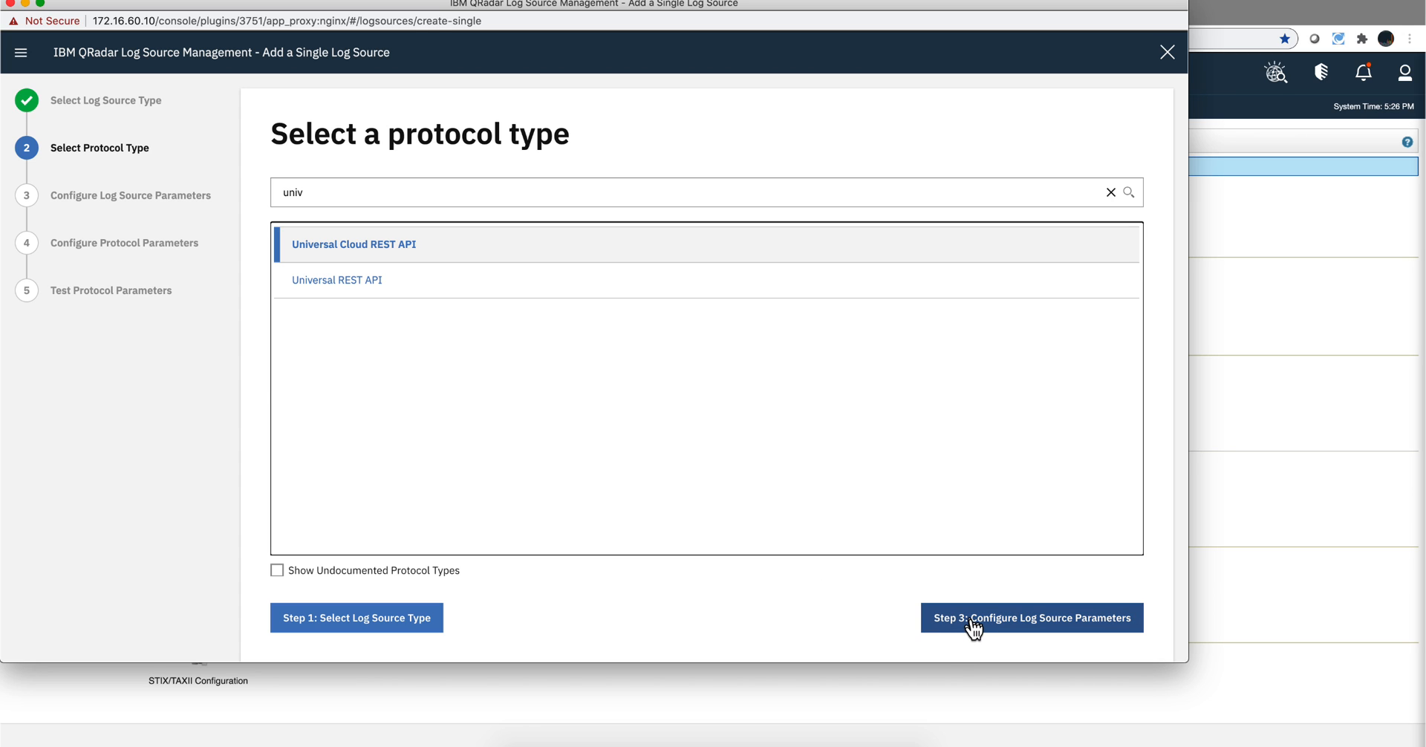
Name the log source duosecurity and review Groups, Language, Event Collector and Credibility
{"action": "left_click", "coordinate": [1032, 618]}
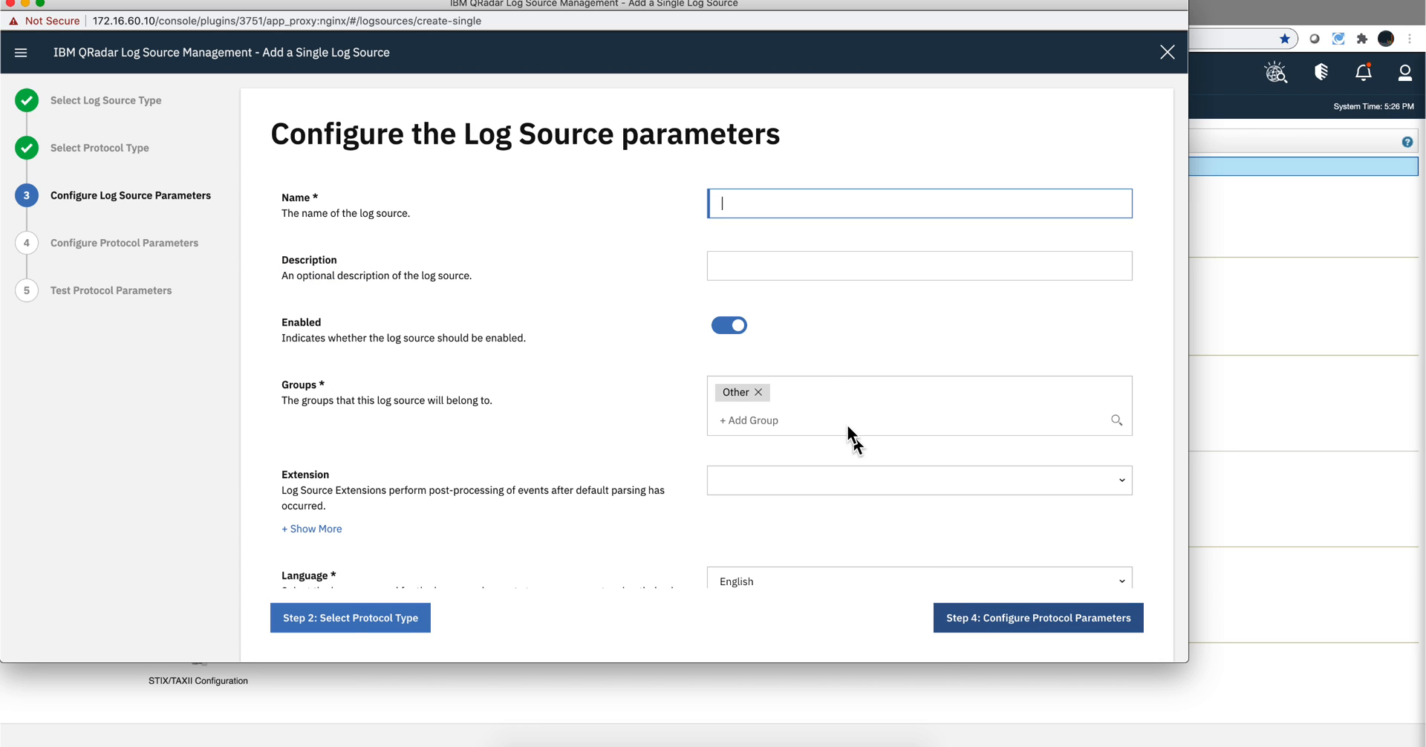
{"action": "type", "text": "d"}
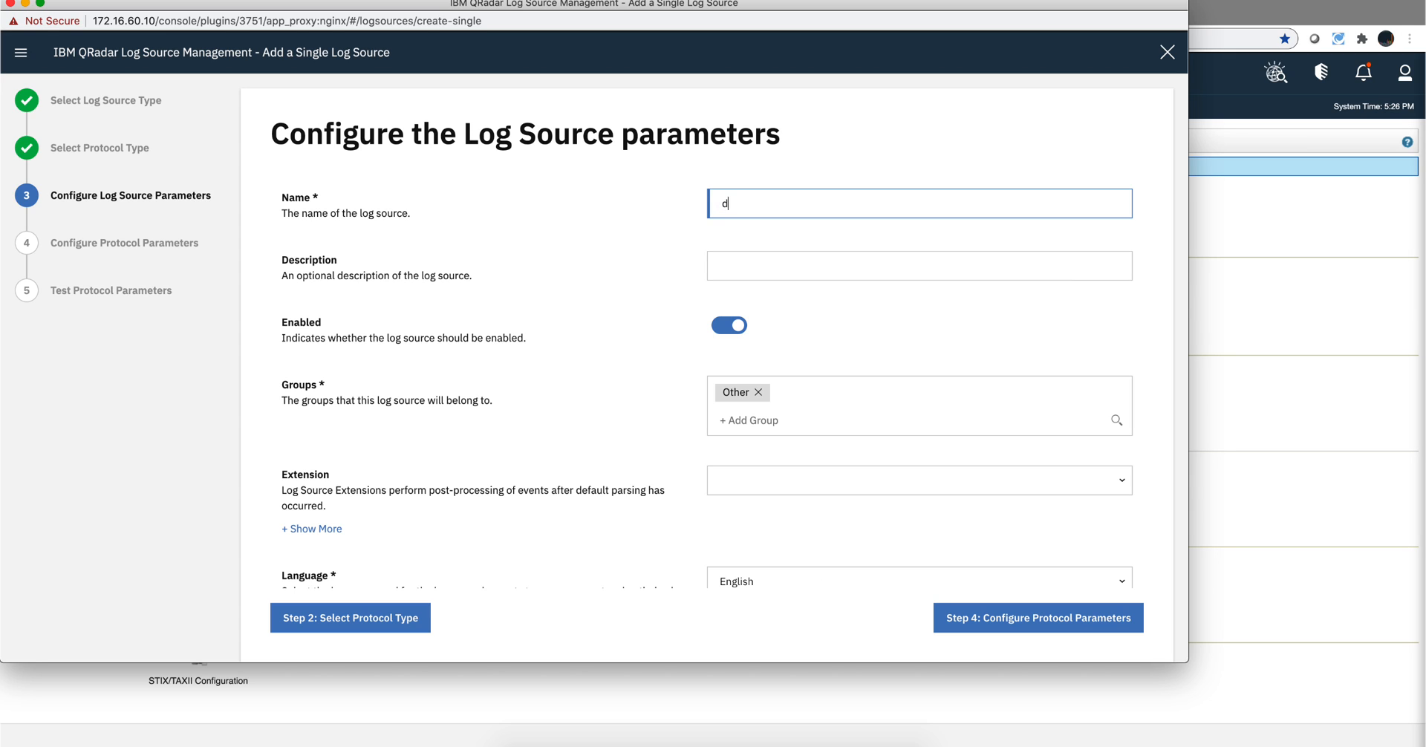
{"action": "type", "text": "uosecu"}
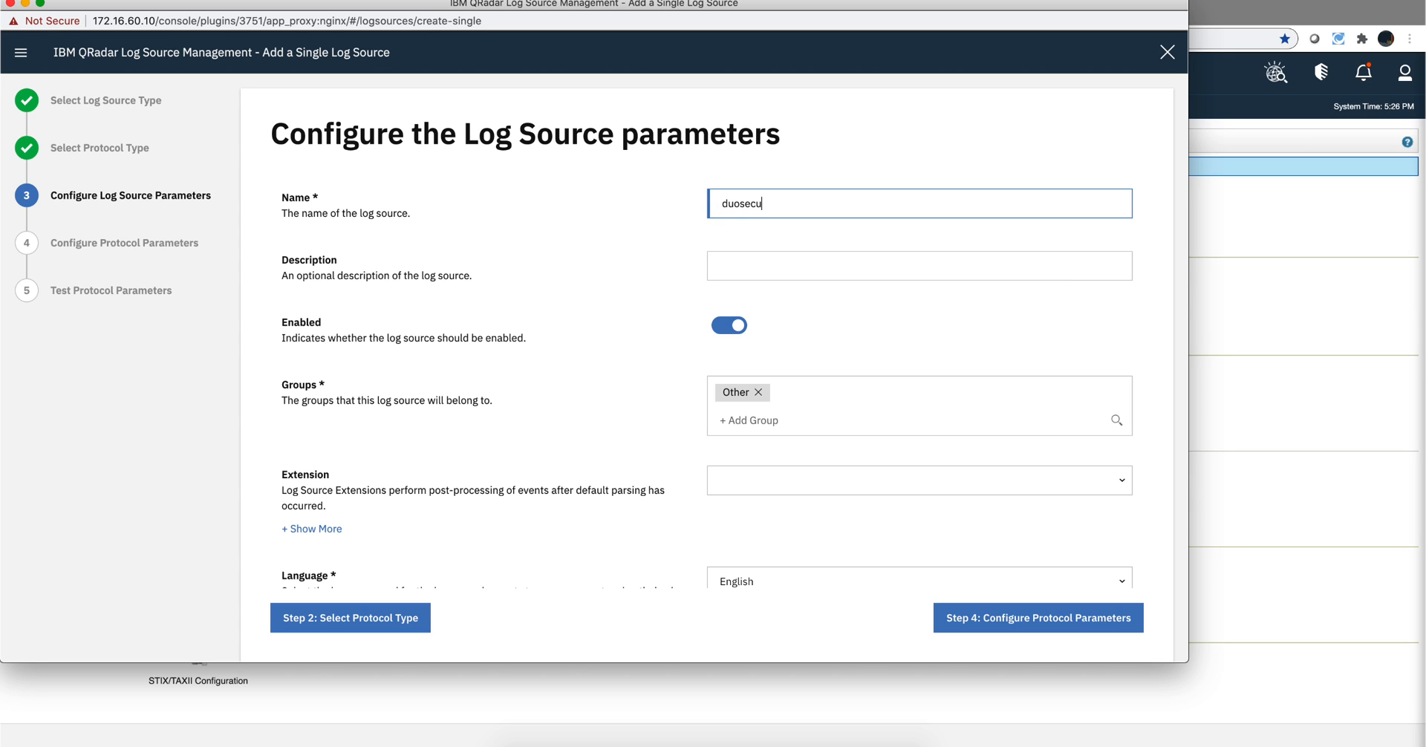
{"action": "type", "text": "rity"}
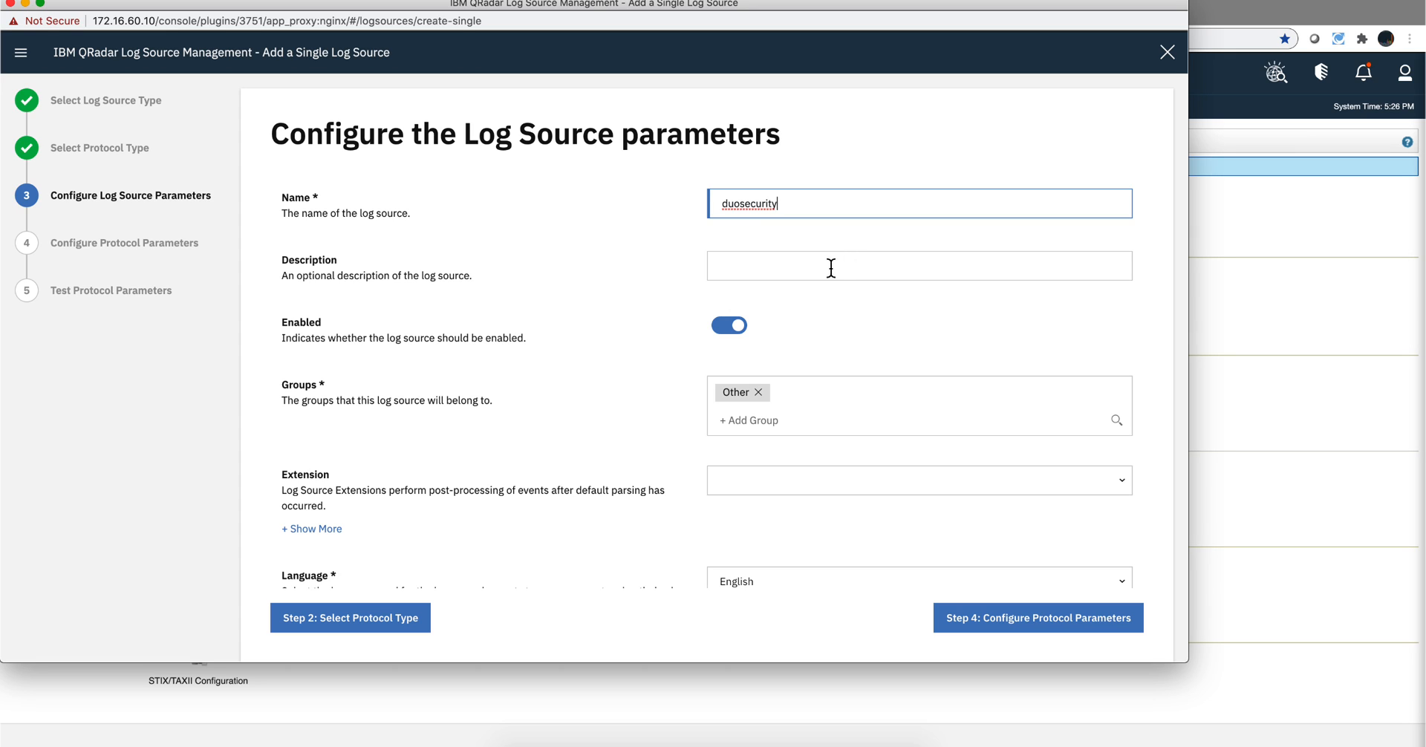
{"action": "left_click", "coordinate": [918, 265]}
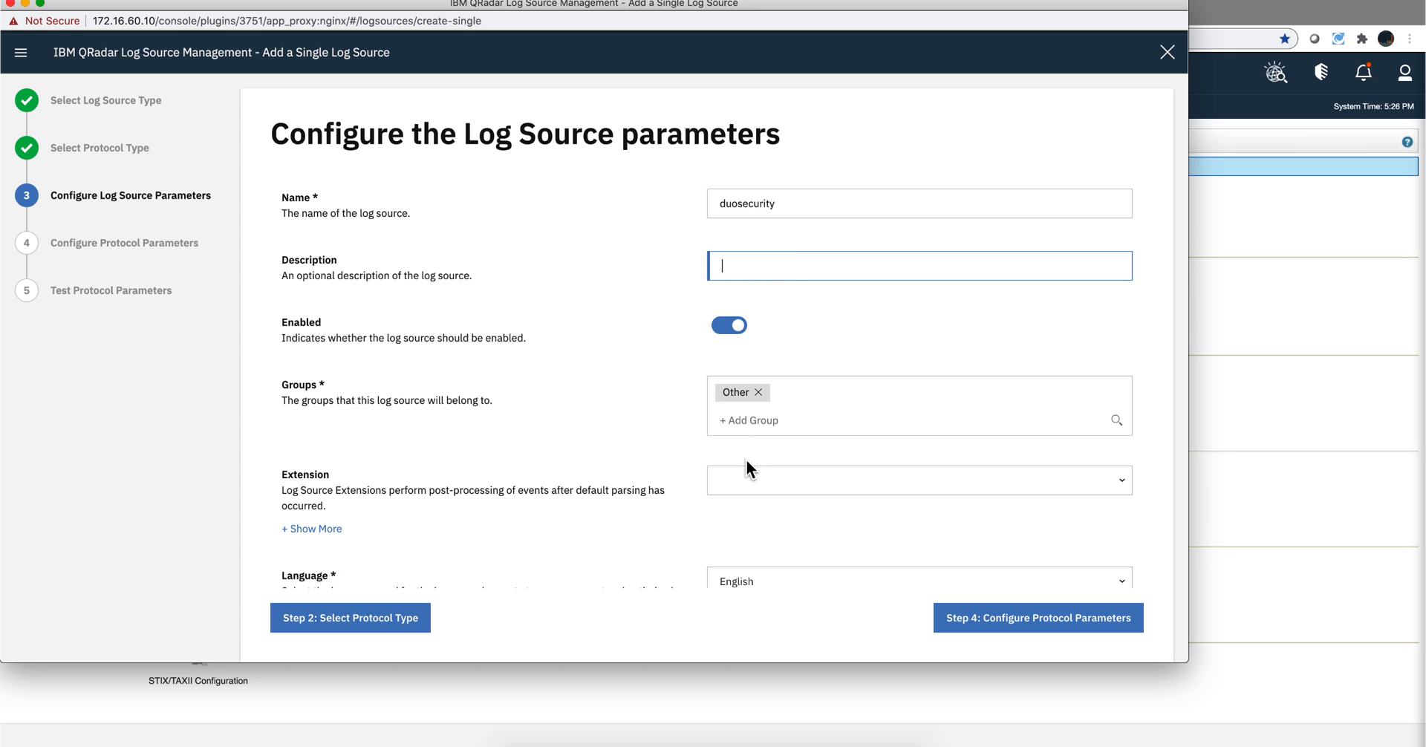
{"action": "mouse_move", "coordinate": [712, 467]}
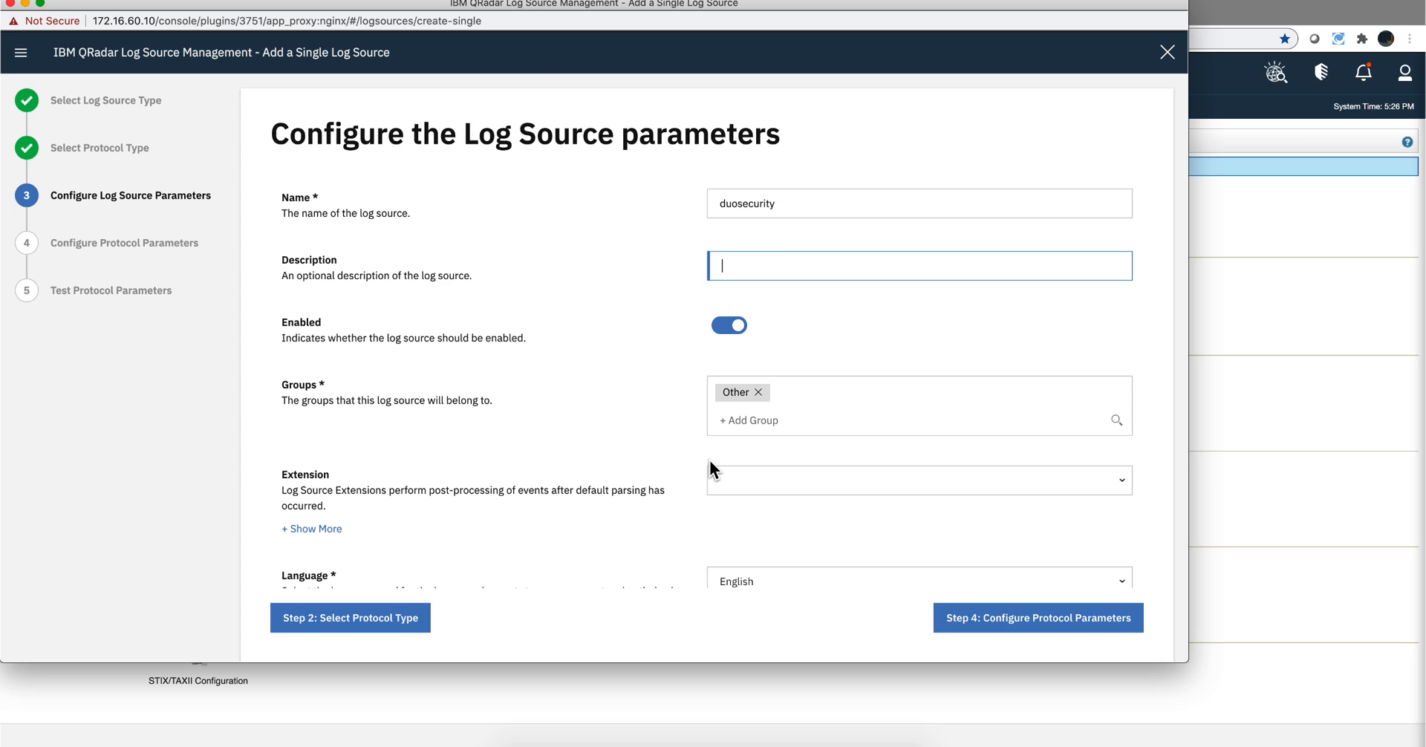
{"action": "scroll", "scroll_direction": "down", "scroll_amount": 3}
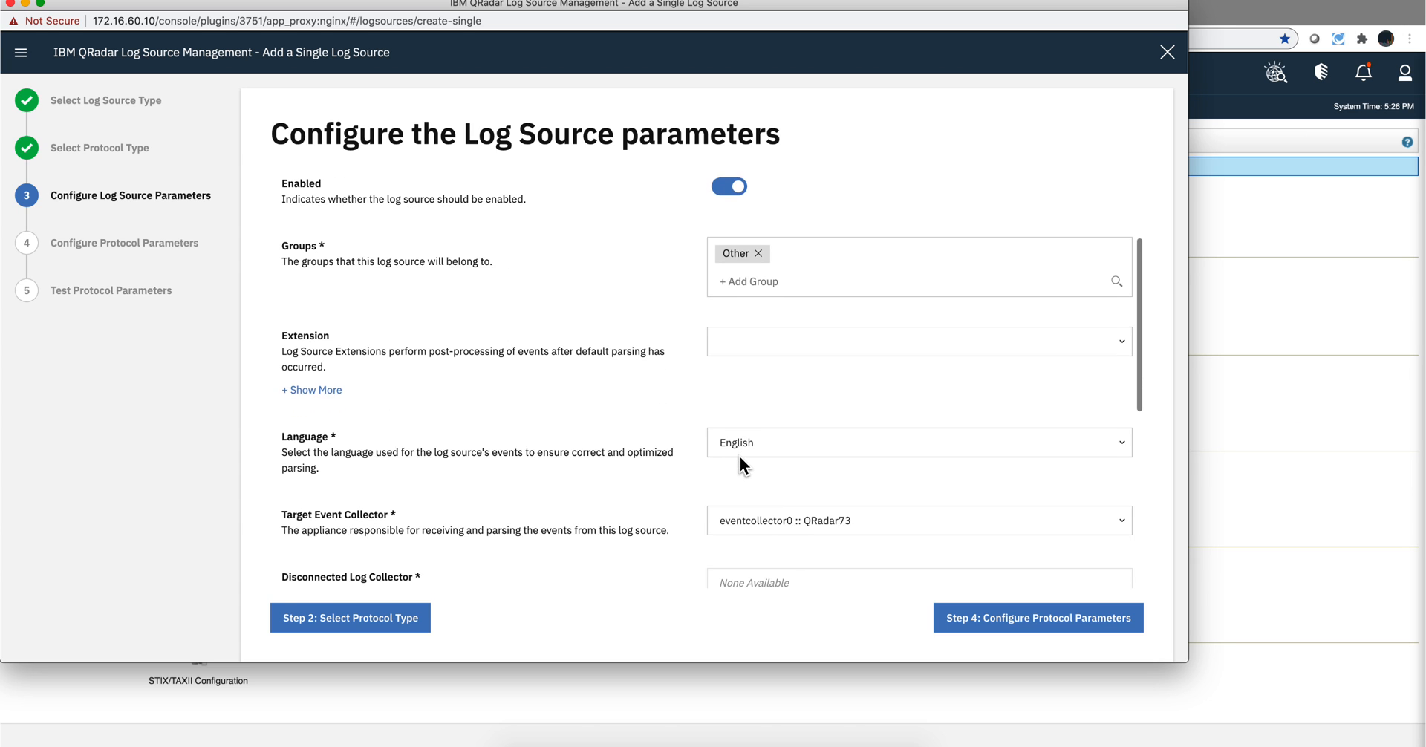
{"action": "scroll", "scroll_direction": "down", "scroll_amount": 3}
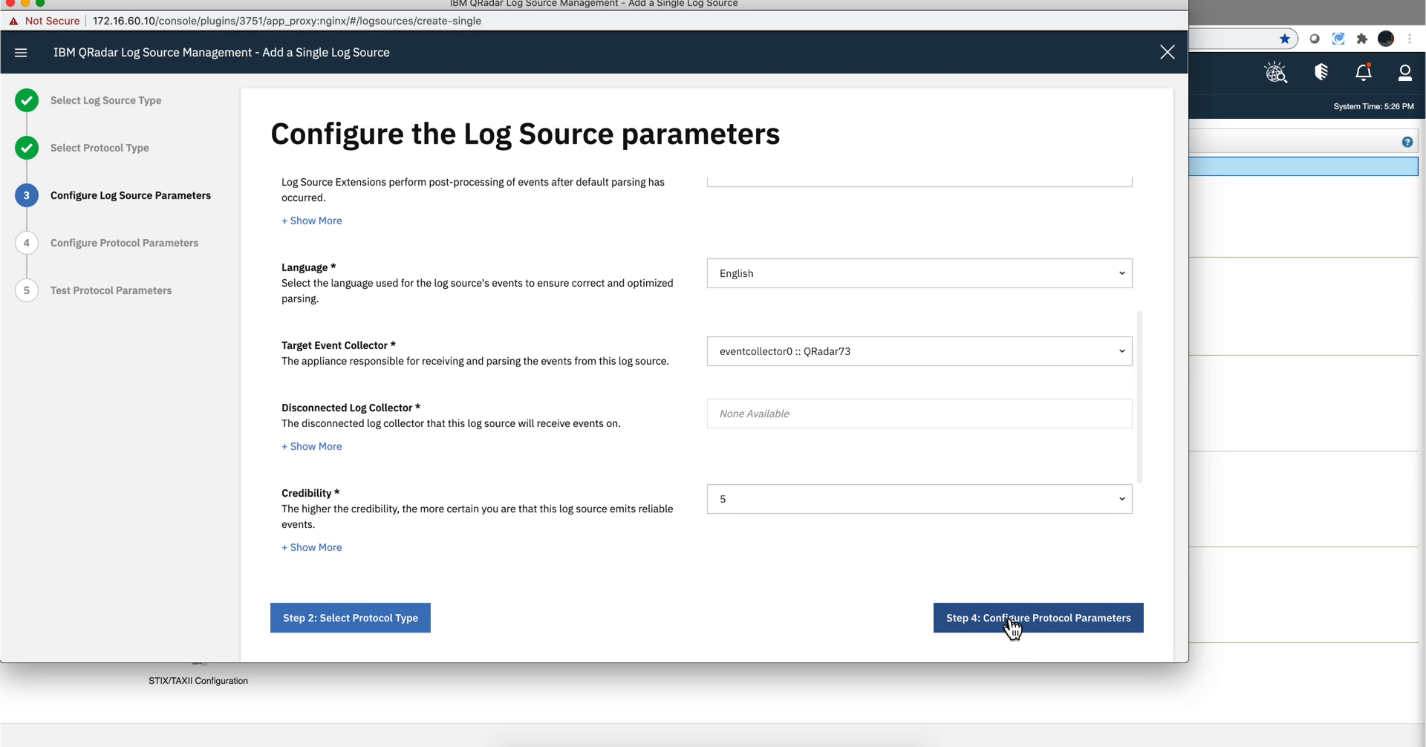
Advance to protocol parameters and set Log Source Identifier to duosecurity
{"action": "left_click", "coordinate": [1037, 617]}
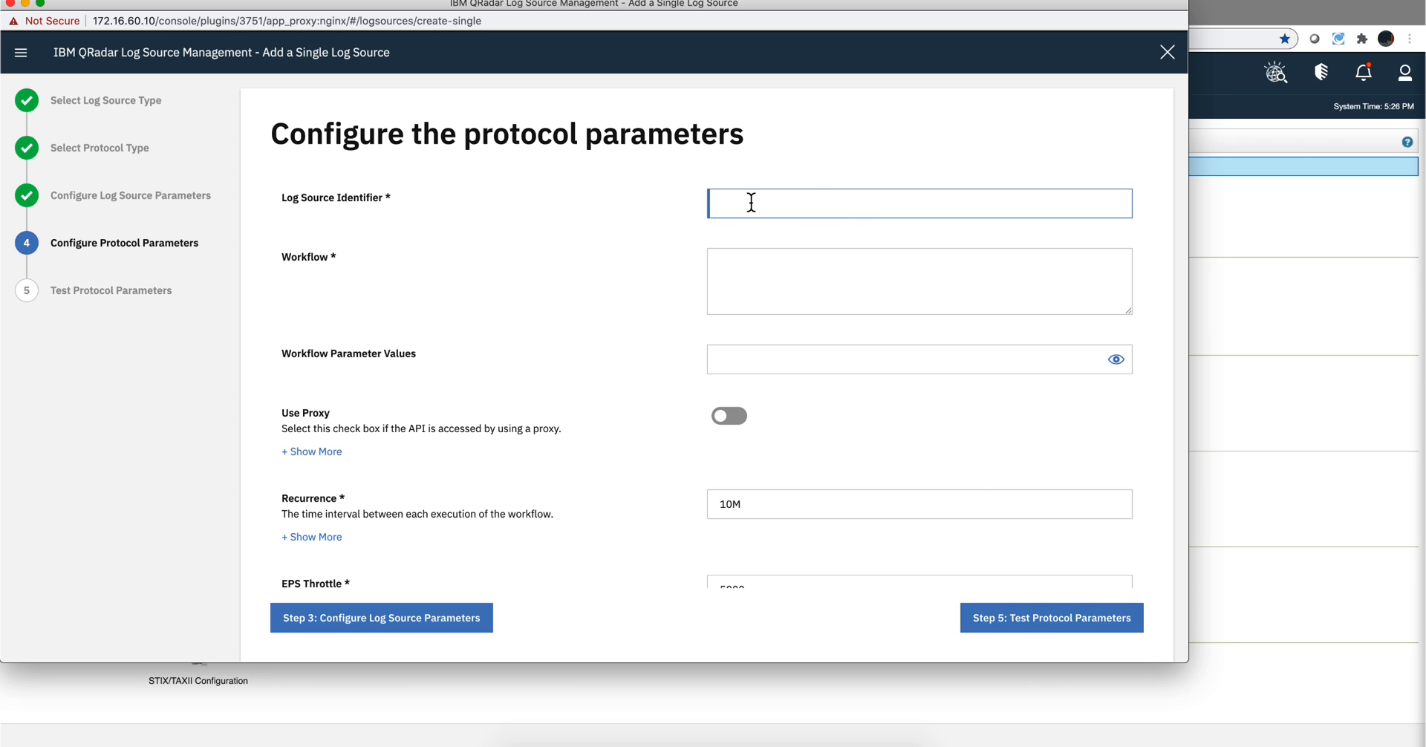
{"action": "type", "text": "d"}
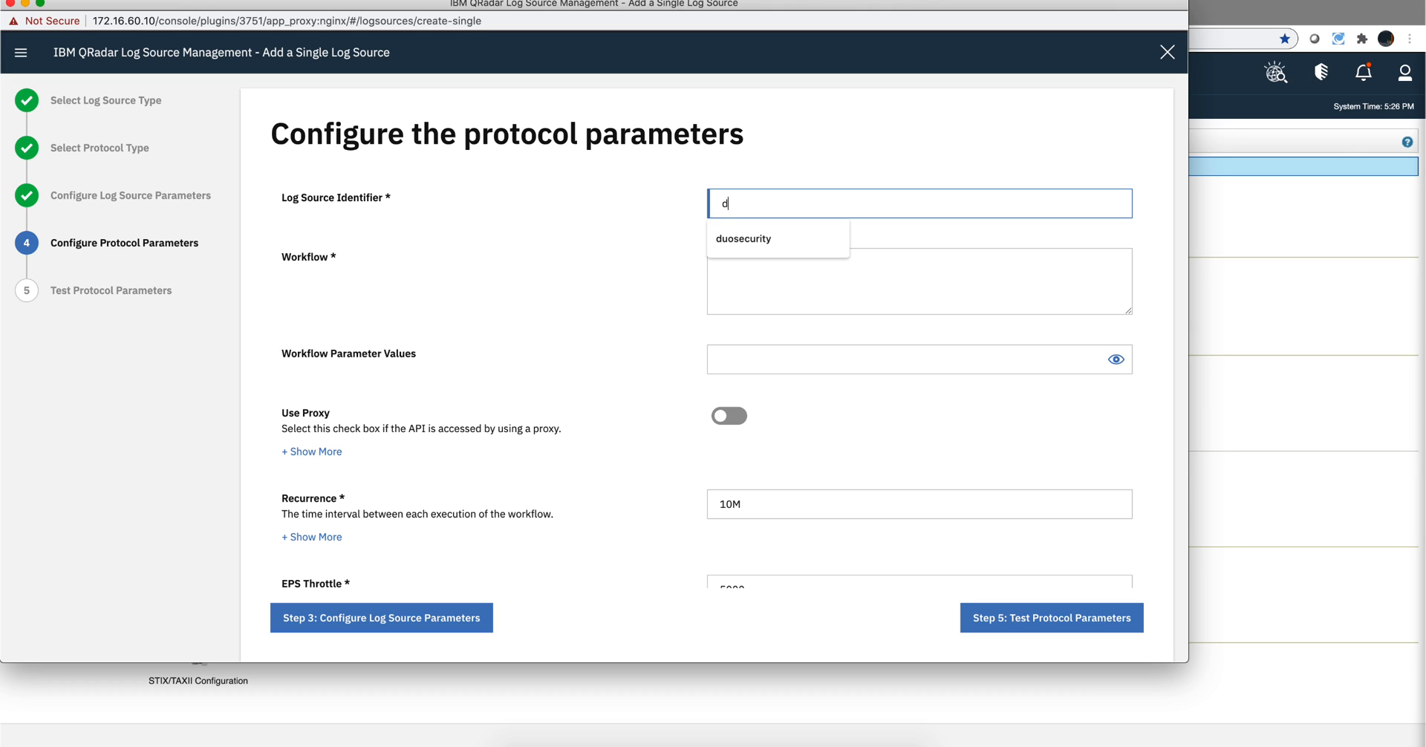
{"action": "type", "text": "uo"}
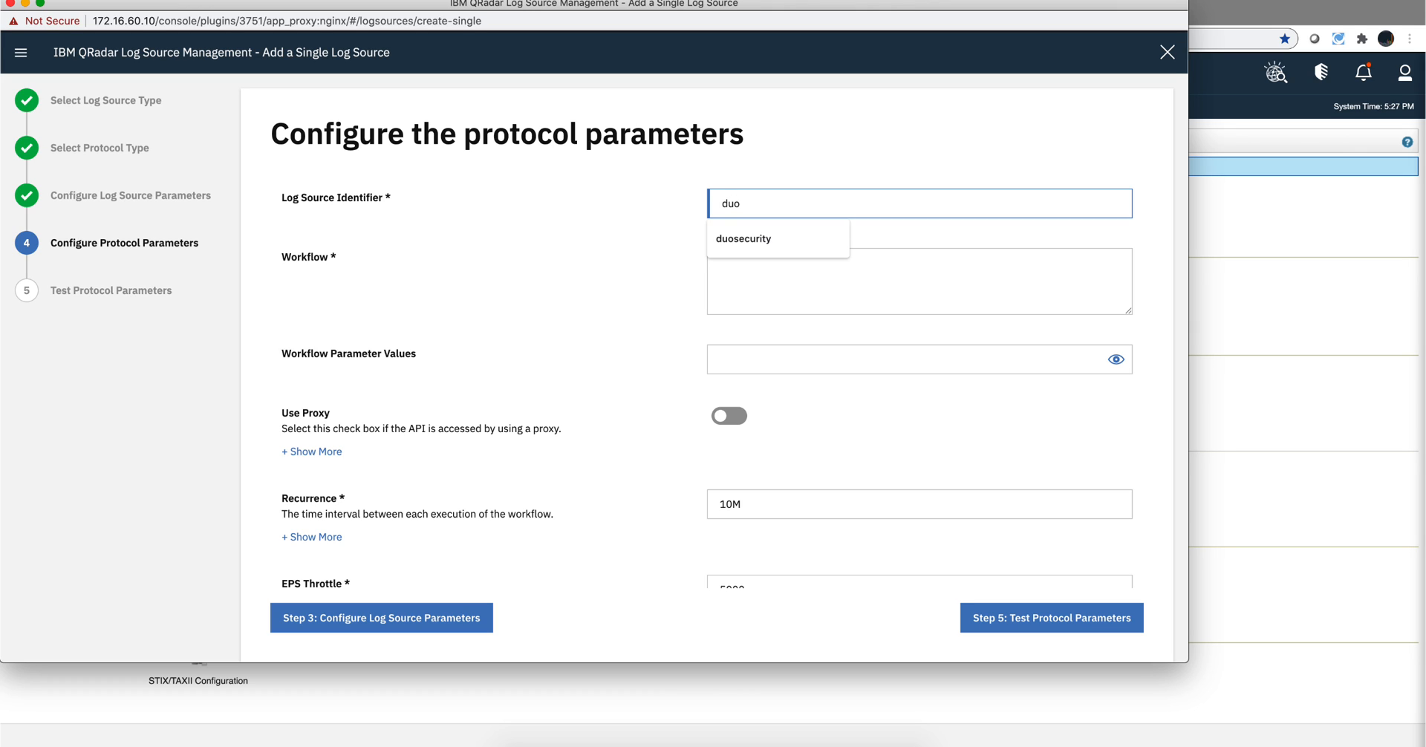
{"action": "left_click", "coordinate": [742, 239]}
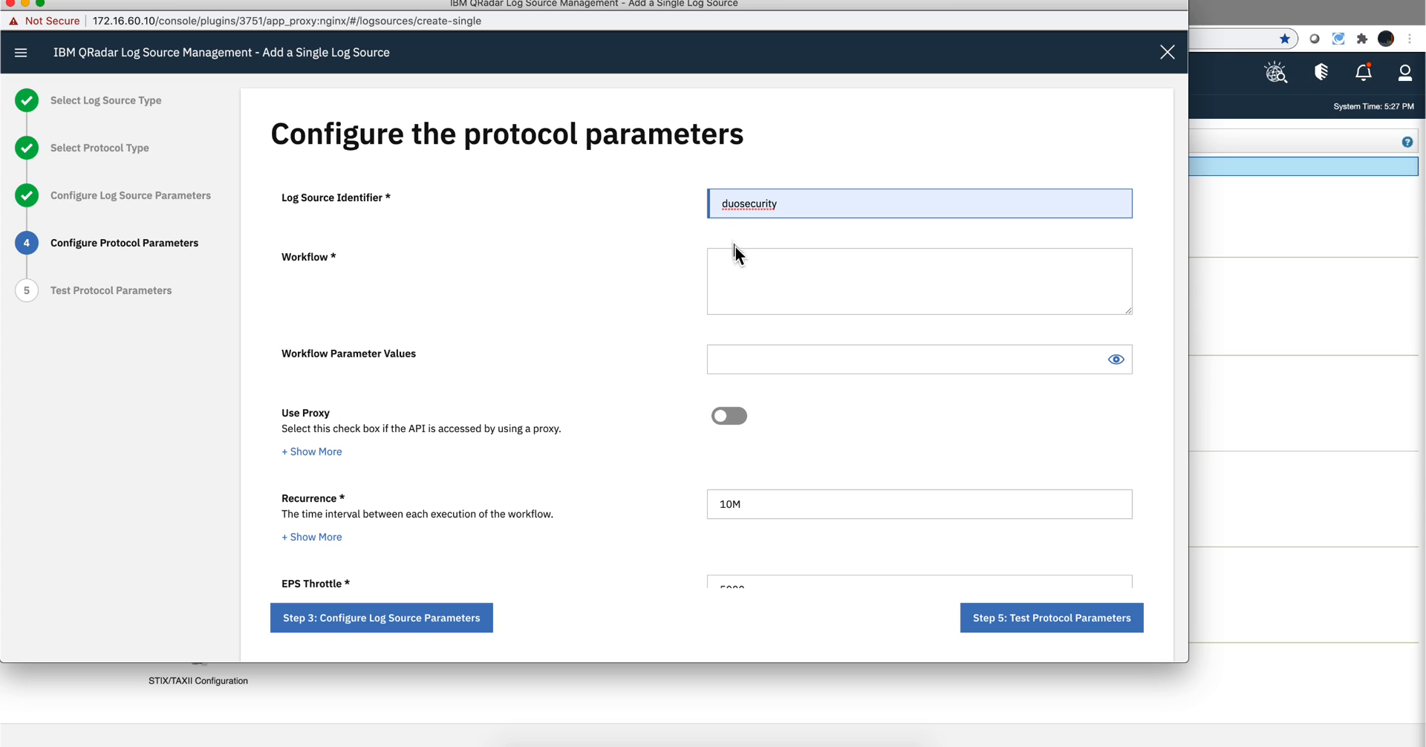
{"action": "mouse_move", "coordinate": [740, 267]}
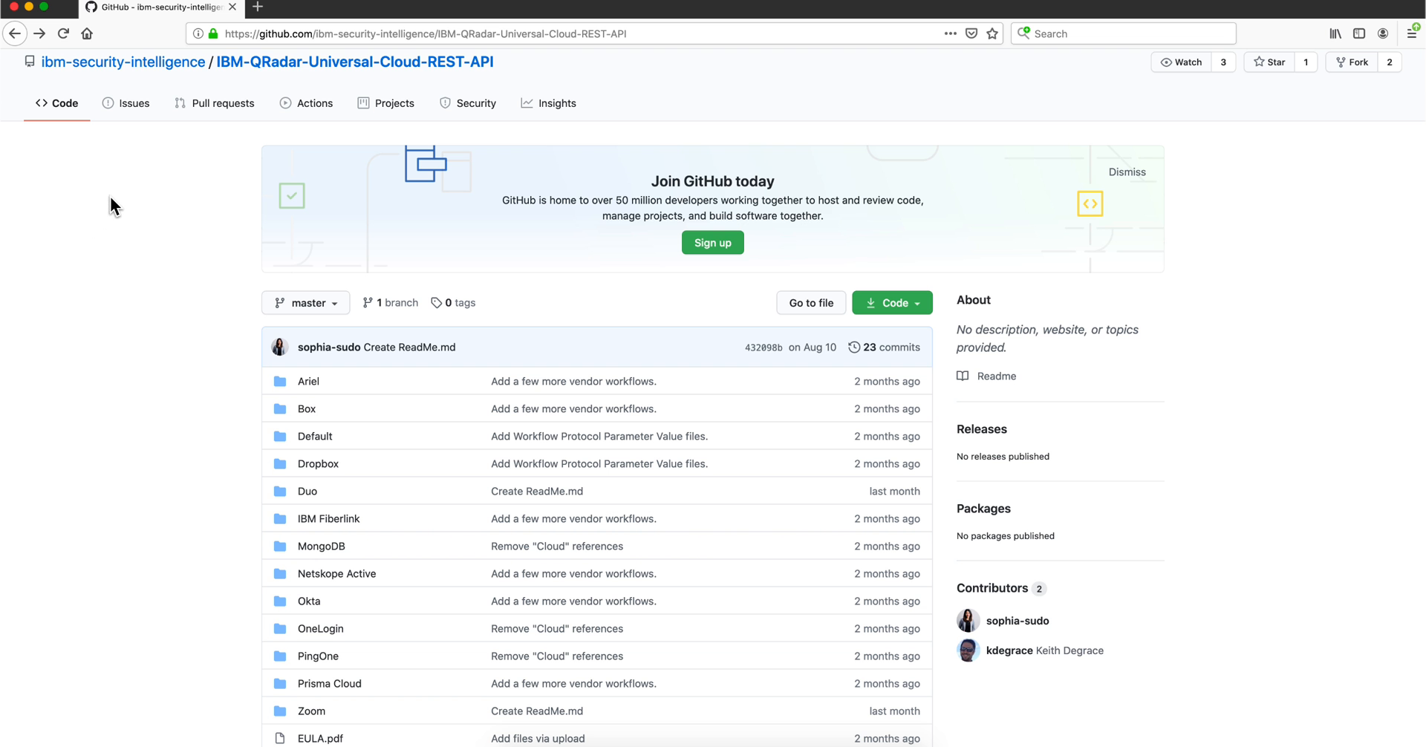
{"action": "mouse_move", "coordinate": [369, 478]}
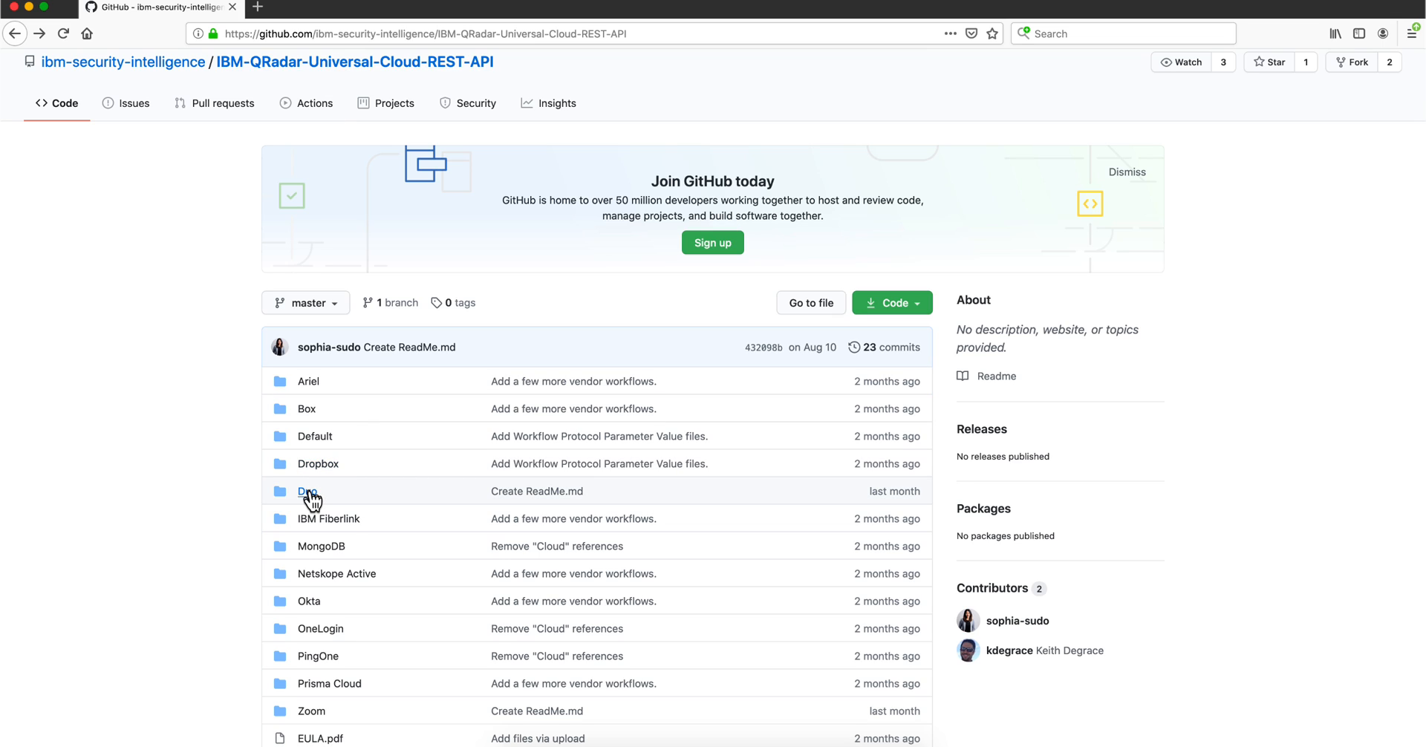
Open Duo-Security-Workflow.xml from the Duo folder and scroll through its code
{"action": "left_click", "coordinate": [309, 491]}
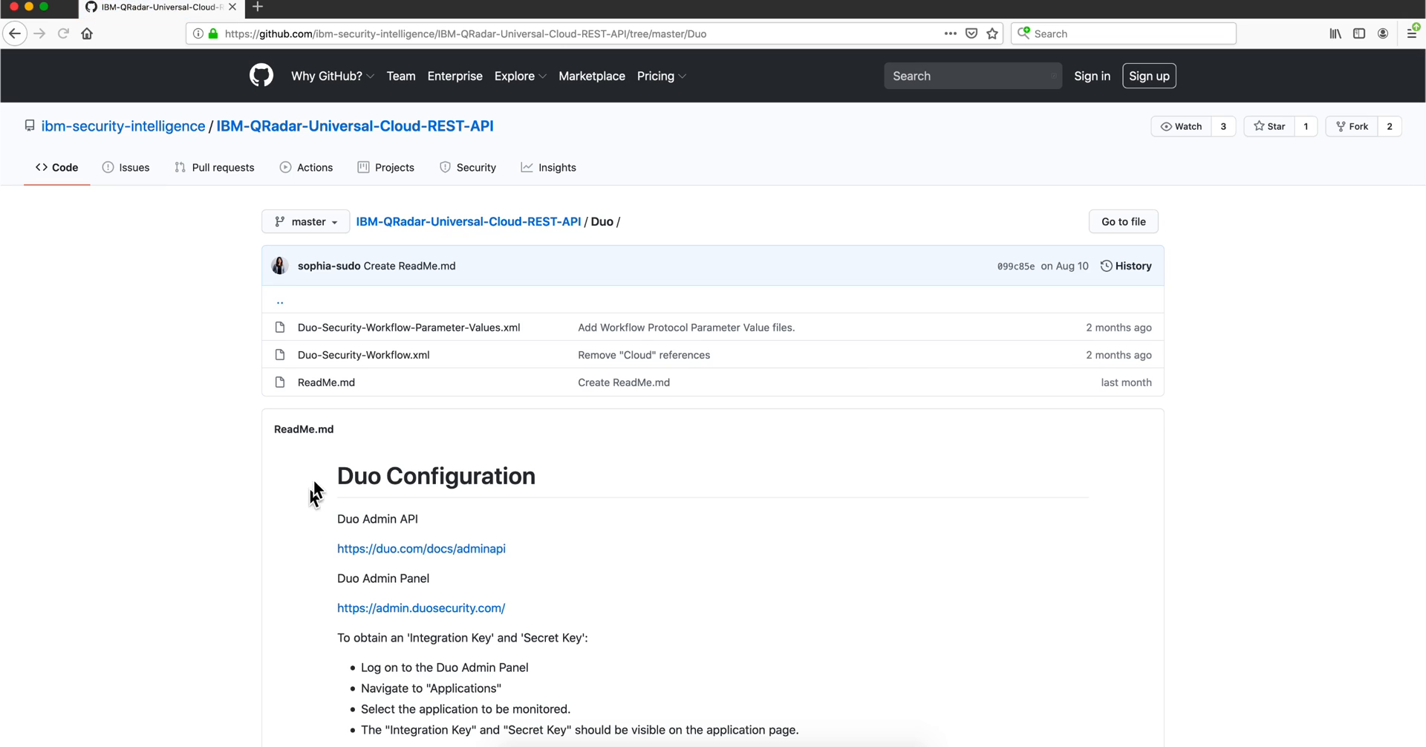
{"action": "mouse_move", "coordinate": [361, 354]}
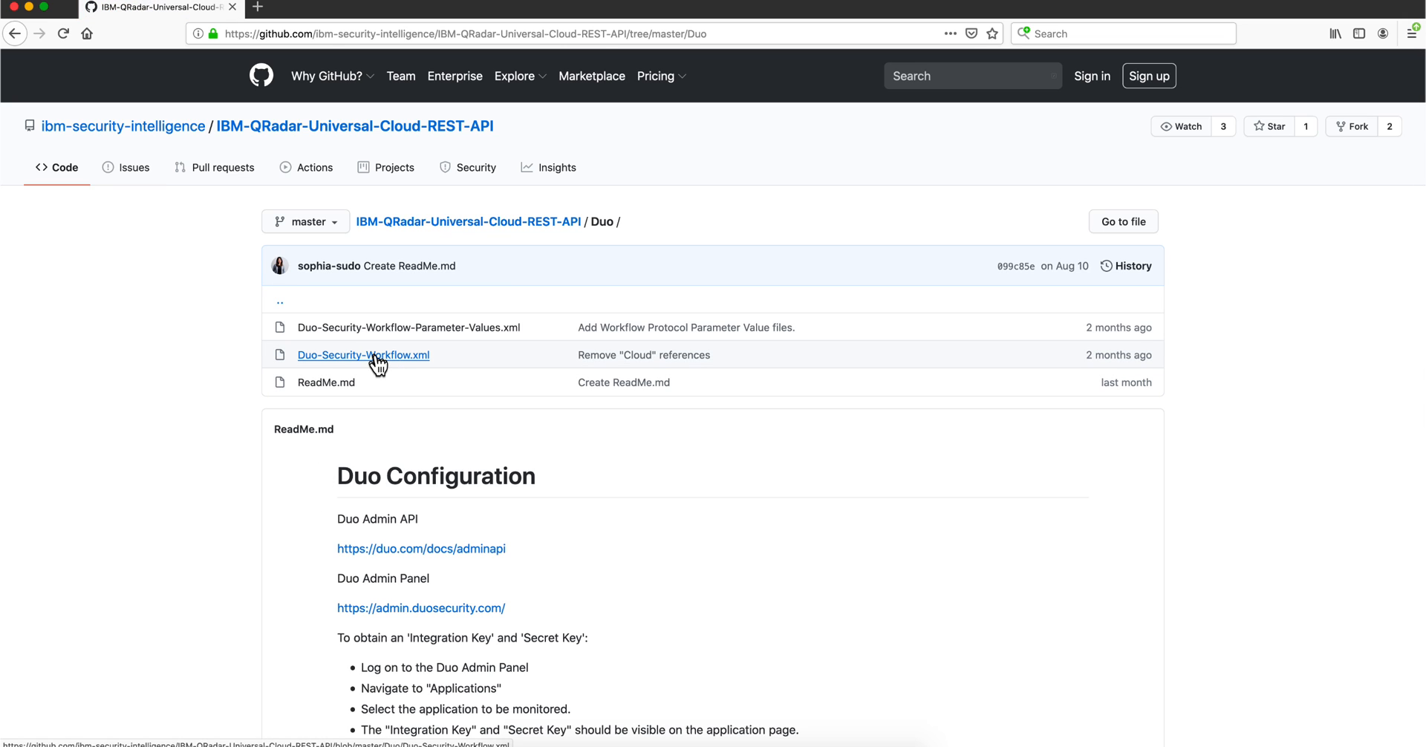
{"action": "left_click", "coordinate": [362, 354]}
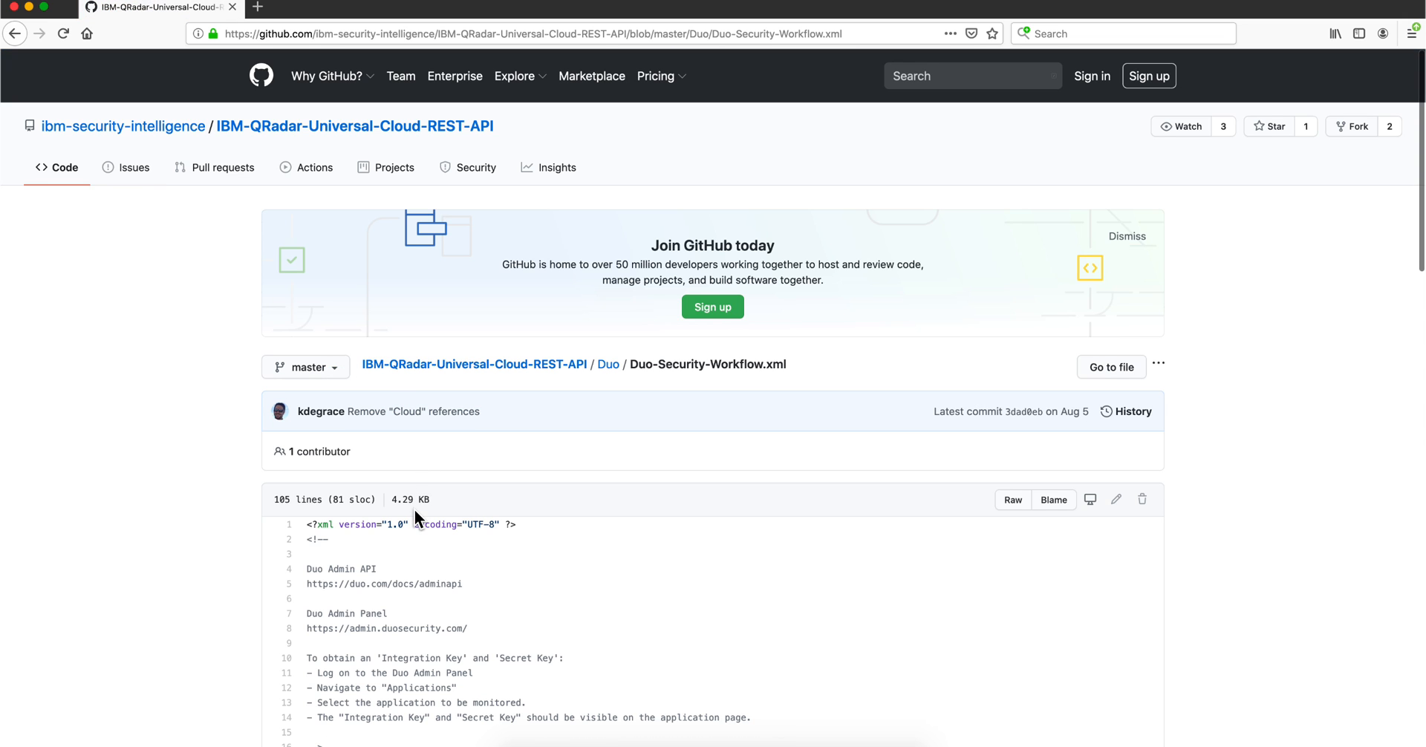
{"action": "scroll", "scroll_direction": "down", "scroll_amount": 3}
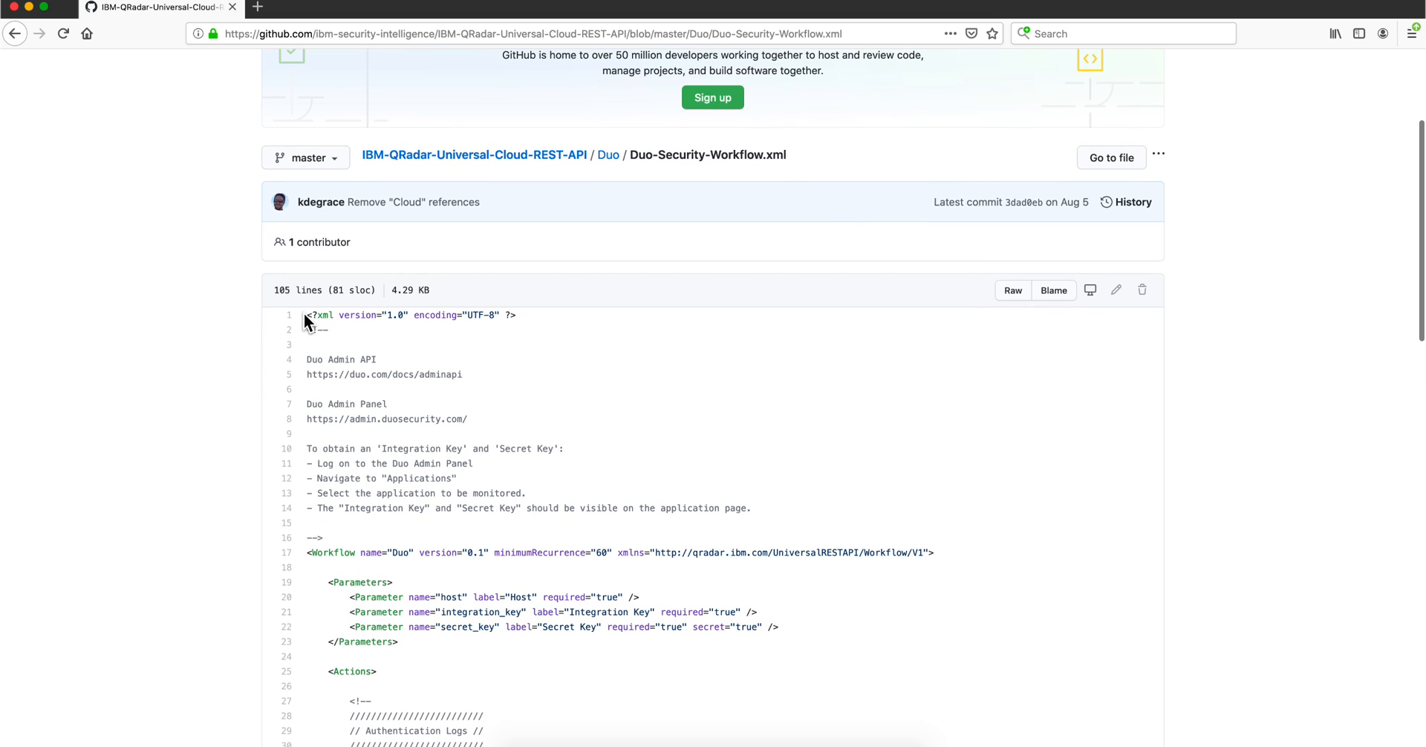
{"action": "scroll", "scroll_direction": "down", "scroll_amount": 3}
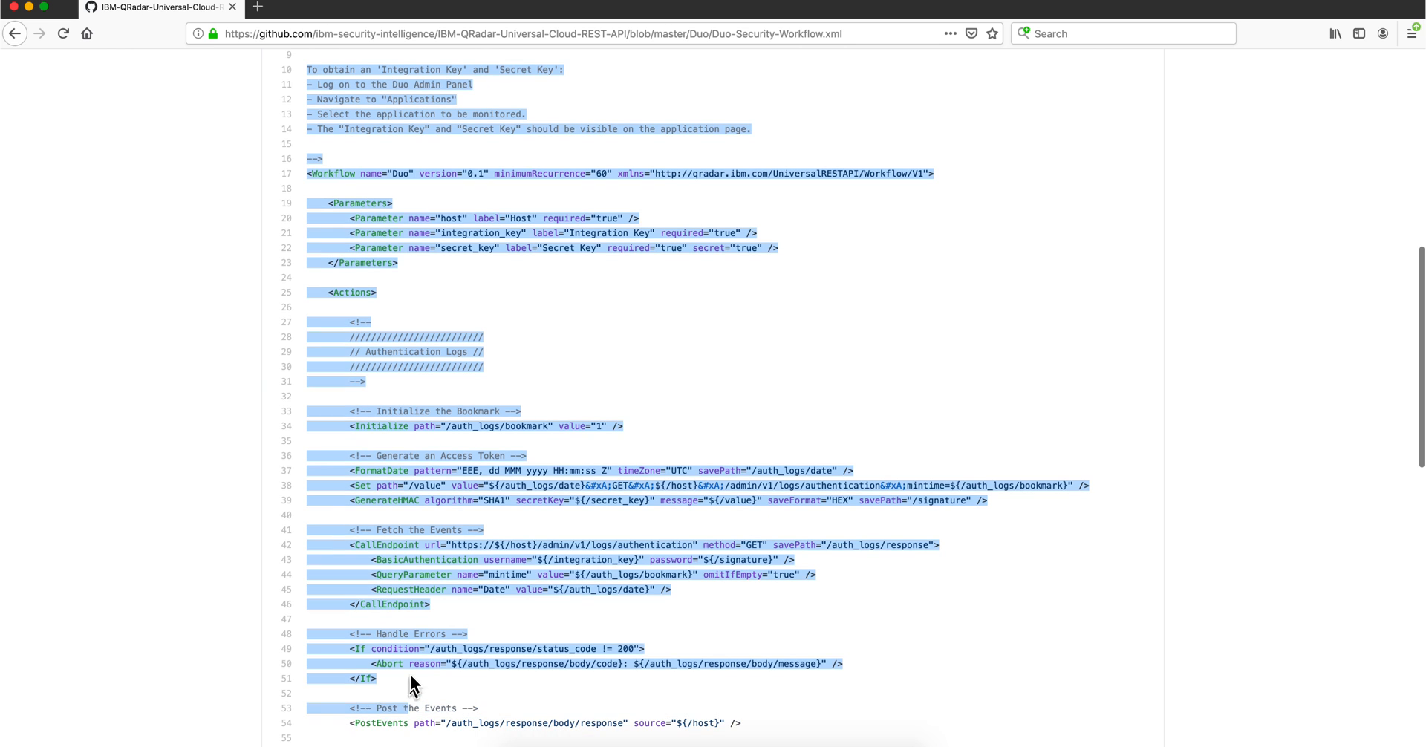
{"action": "scroll", "scroll_direction": "down", "scroll_amount": 3}
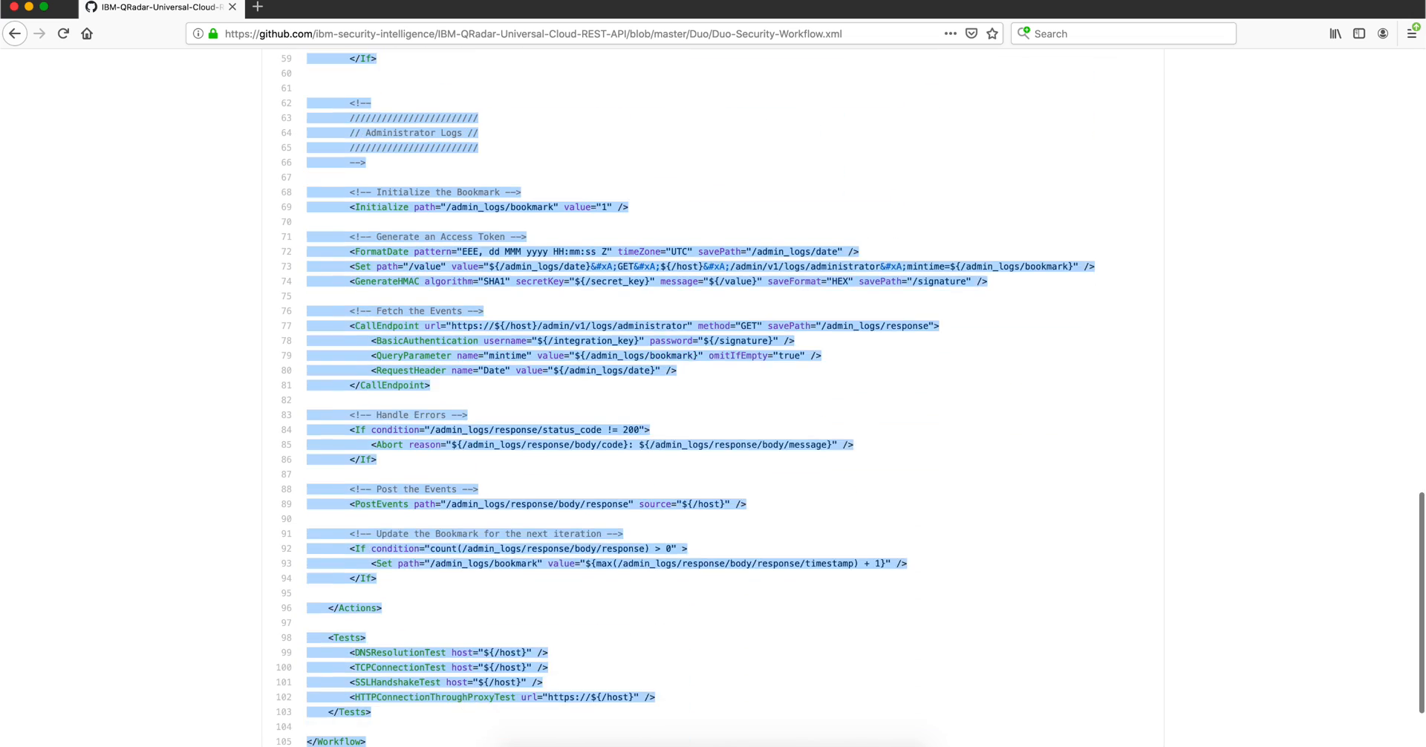
{"action": "scroll", "scroll_direction": "down", "scroll_amount": 3}
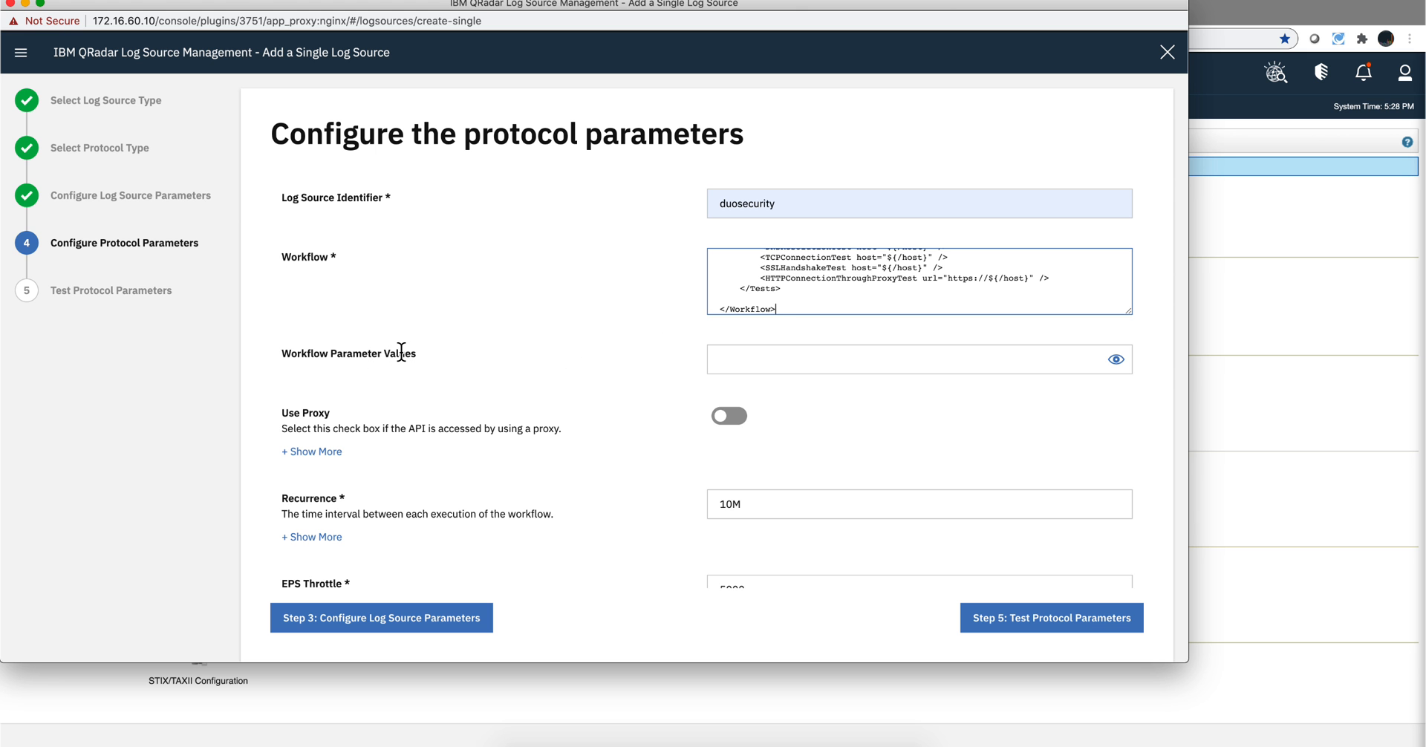
{"action": "mouse_move", "coordinate": [395, 708]}
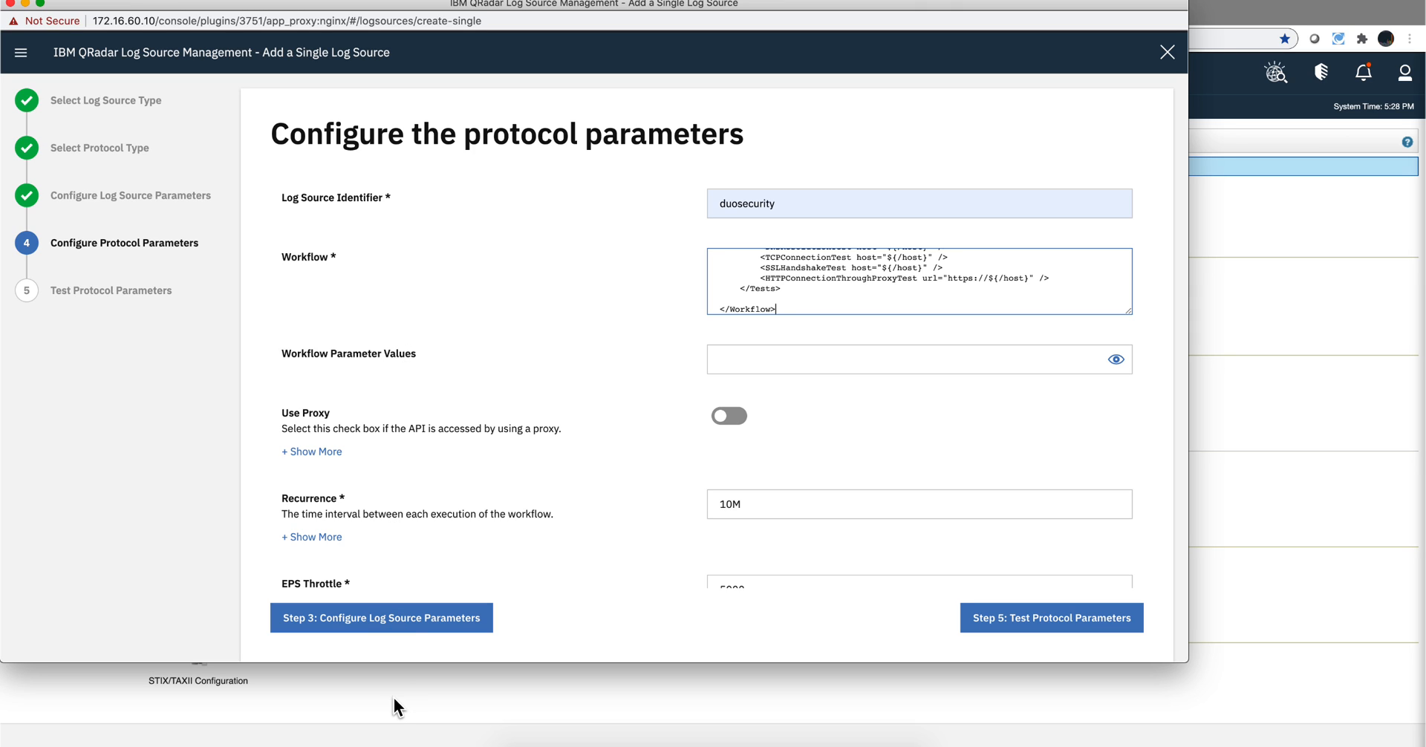
{"action": "mouse_move", "coordinate": [393, 709]}
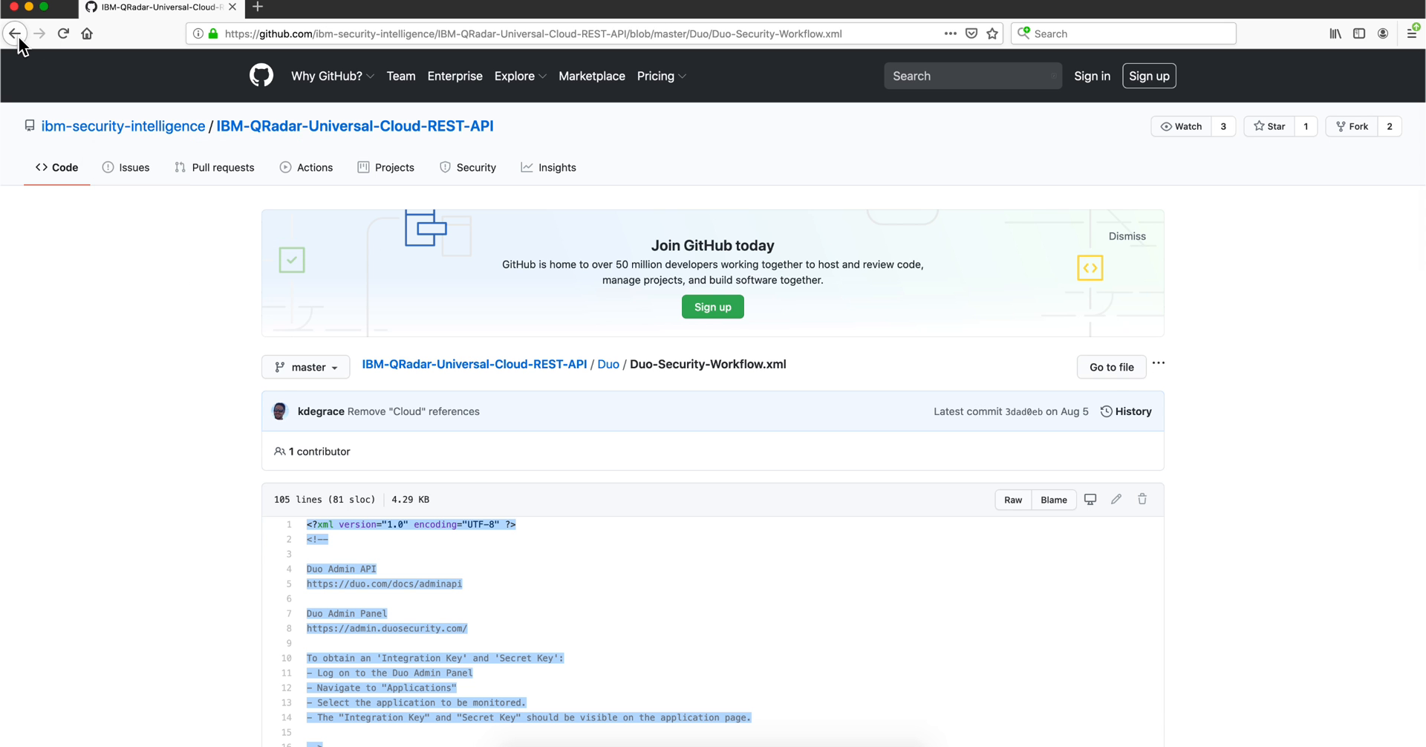
Open Duo-Security-Workflow-Parameter-Values.xml and select the host, integration_key and secret_key names
{"action": "left_click", "coordinate": [16, 34]}
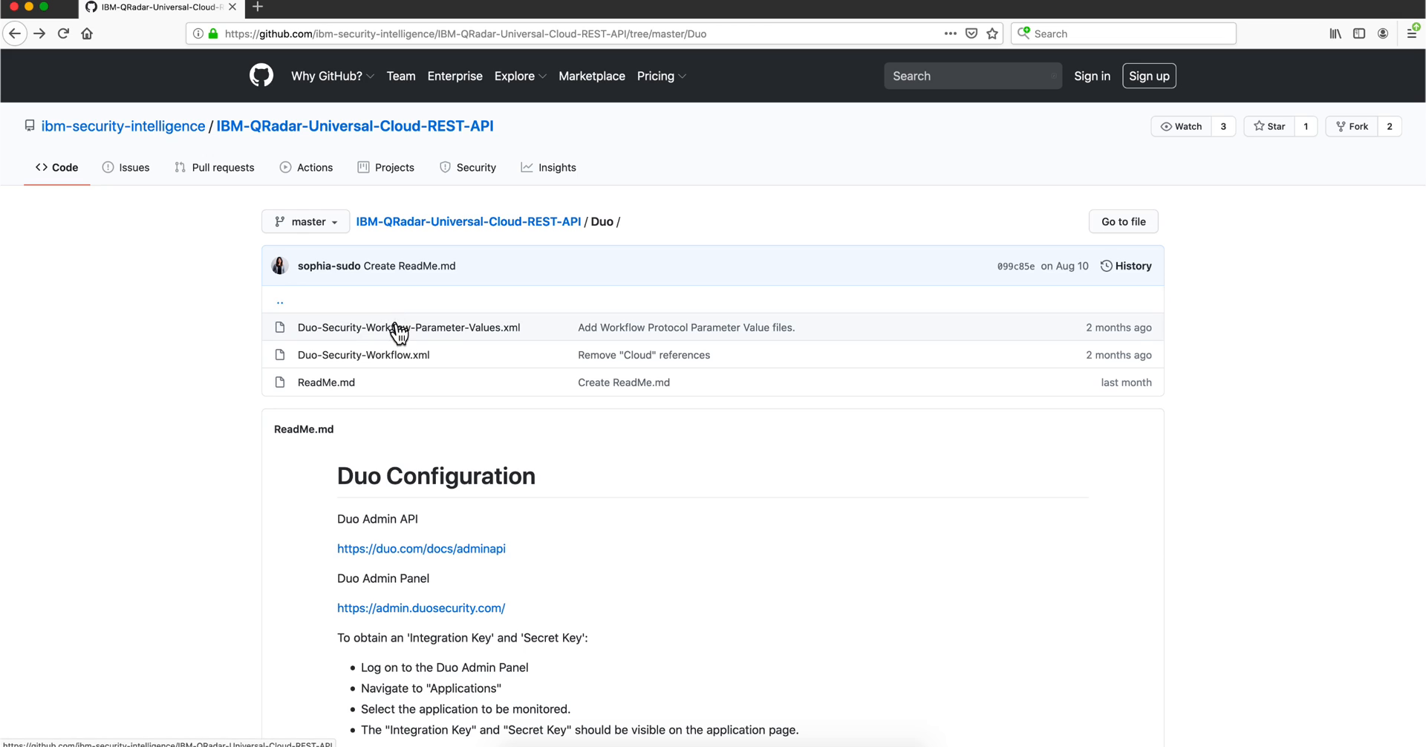
{"action": "left_click", "coordinate": [409, 328]}
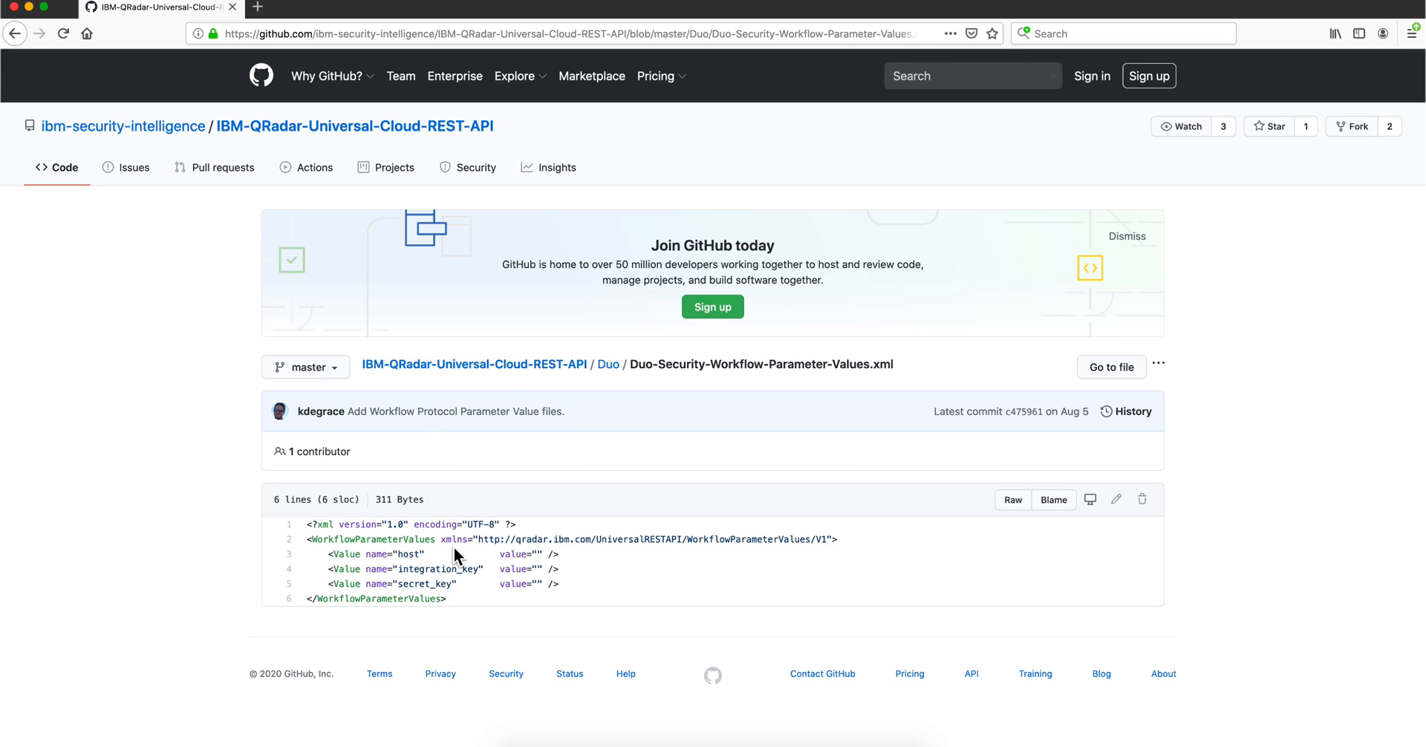
{"action": "mouse_move", "coordinate": [407, 554]}
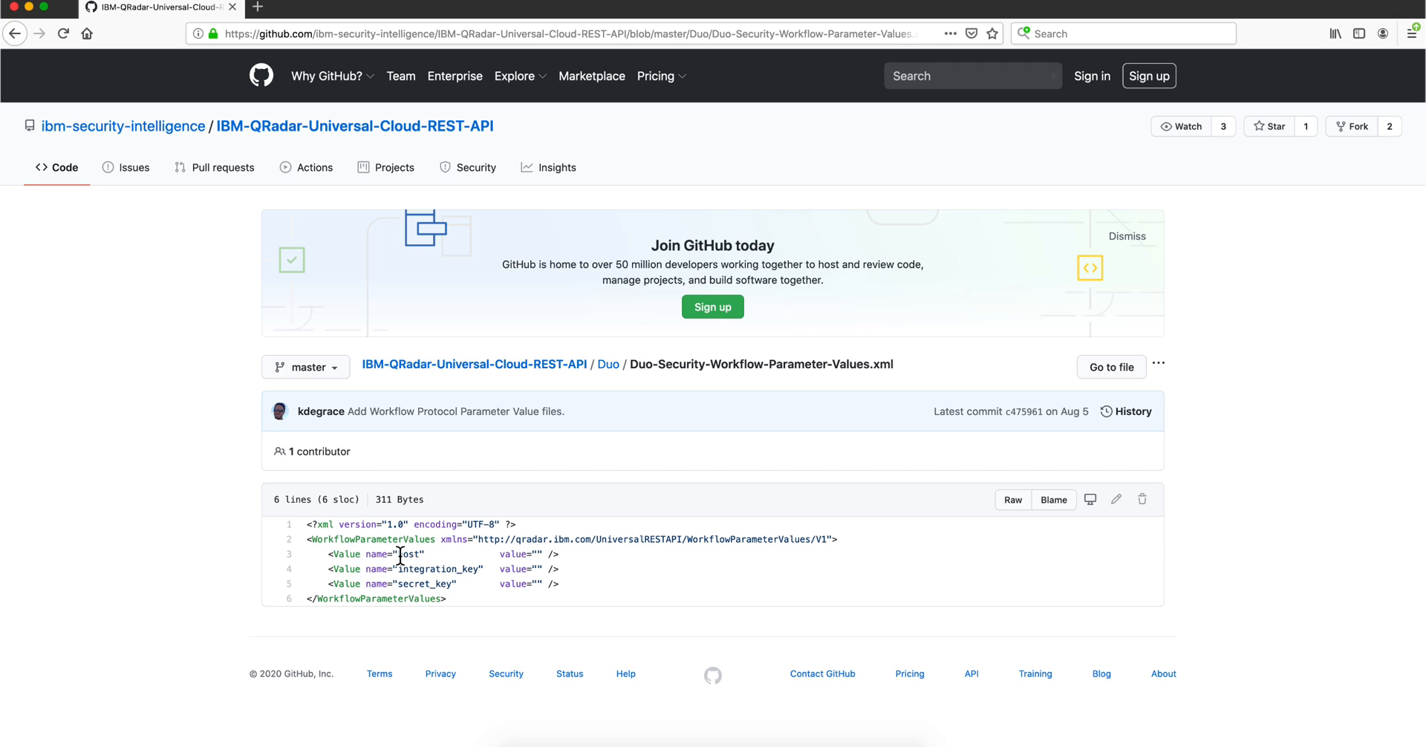
{"action": "double_click", "coordinate": [408, 553]}
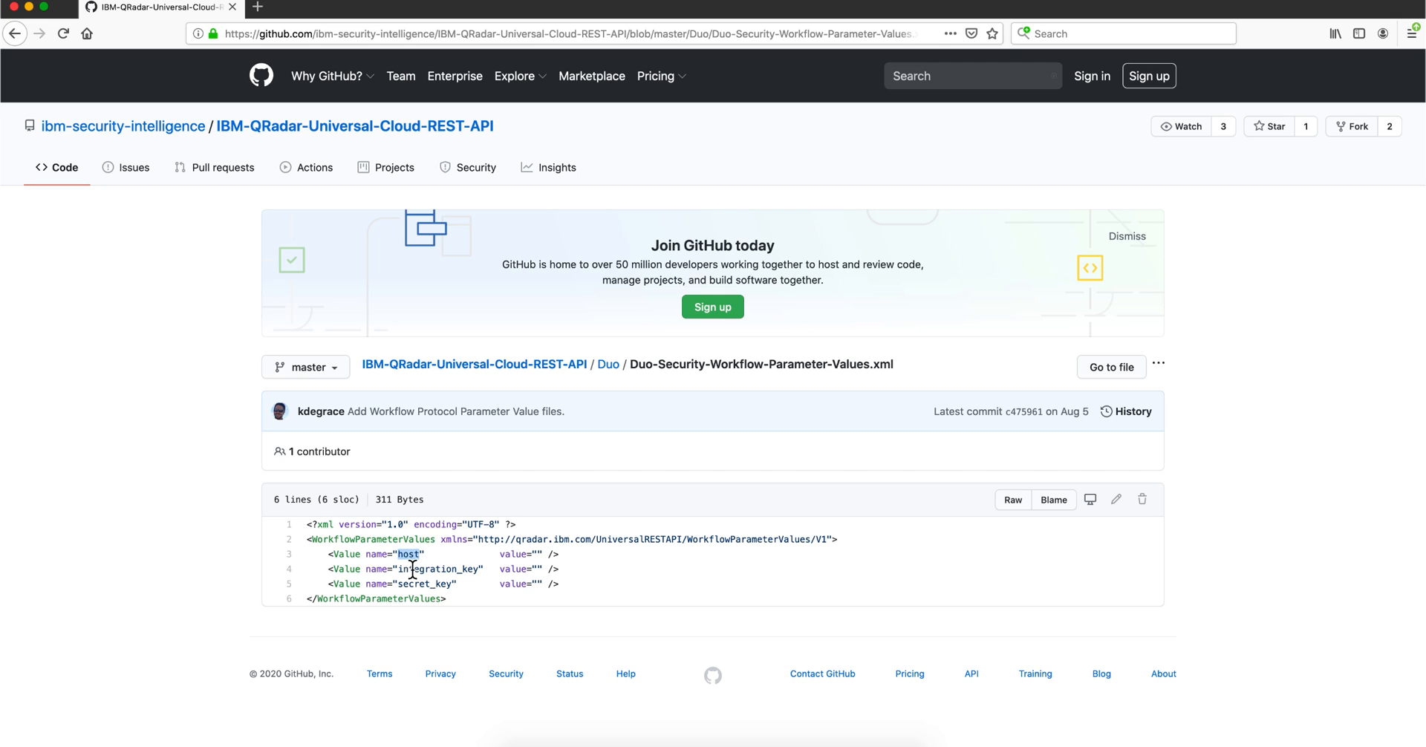
{"action": "double_click", "coordinate": [441, 569]}
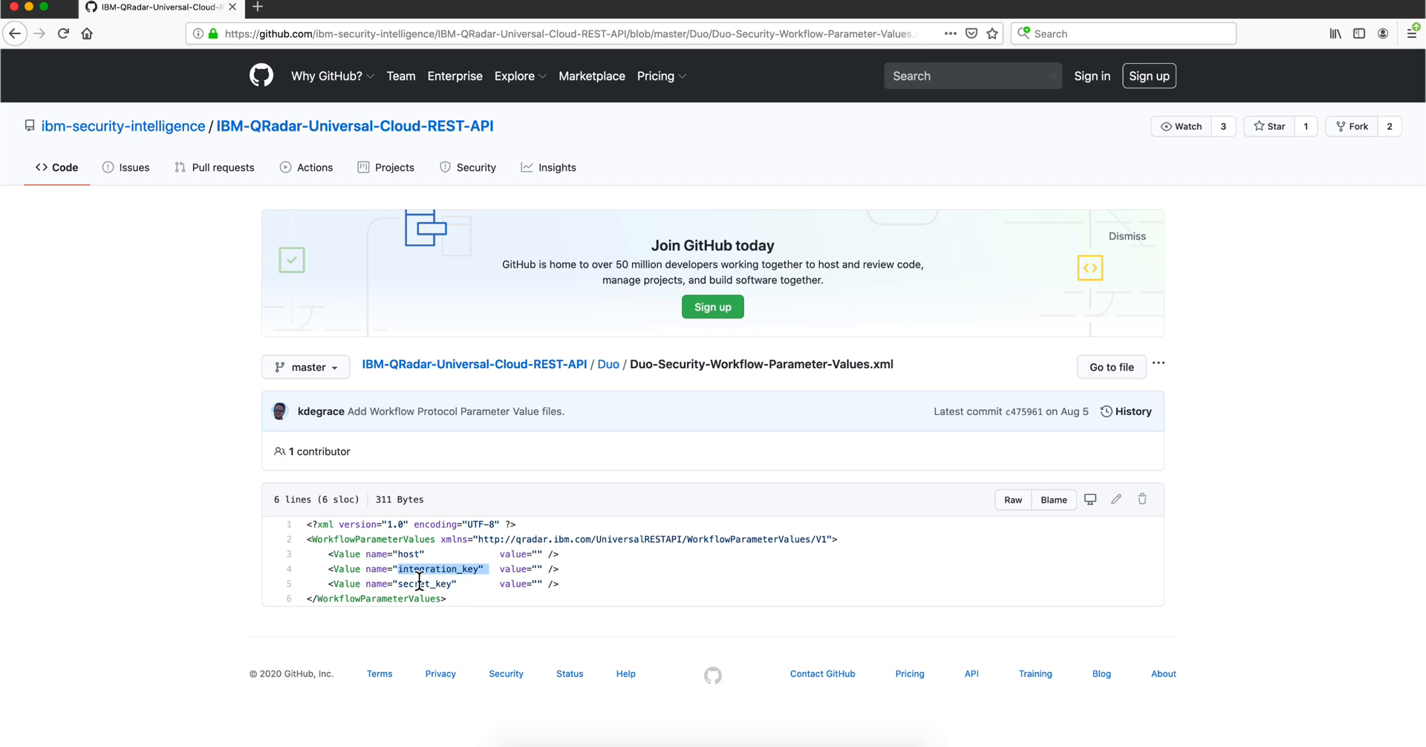
{"action": "double_click", "coordinate": [423, 584]}
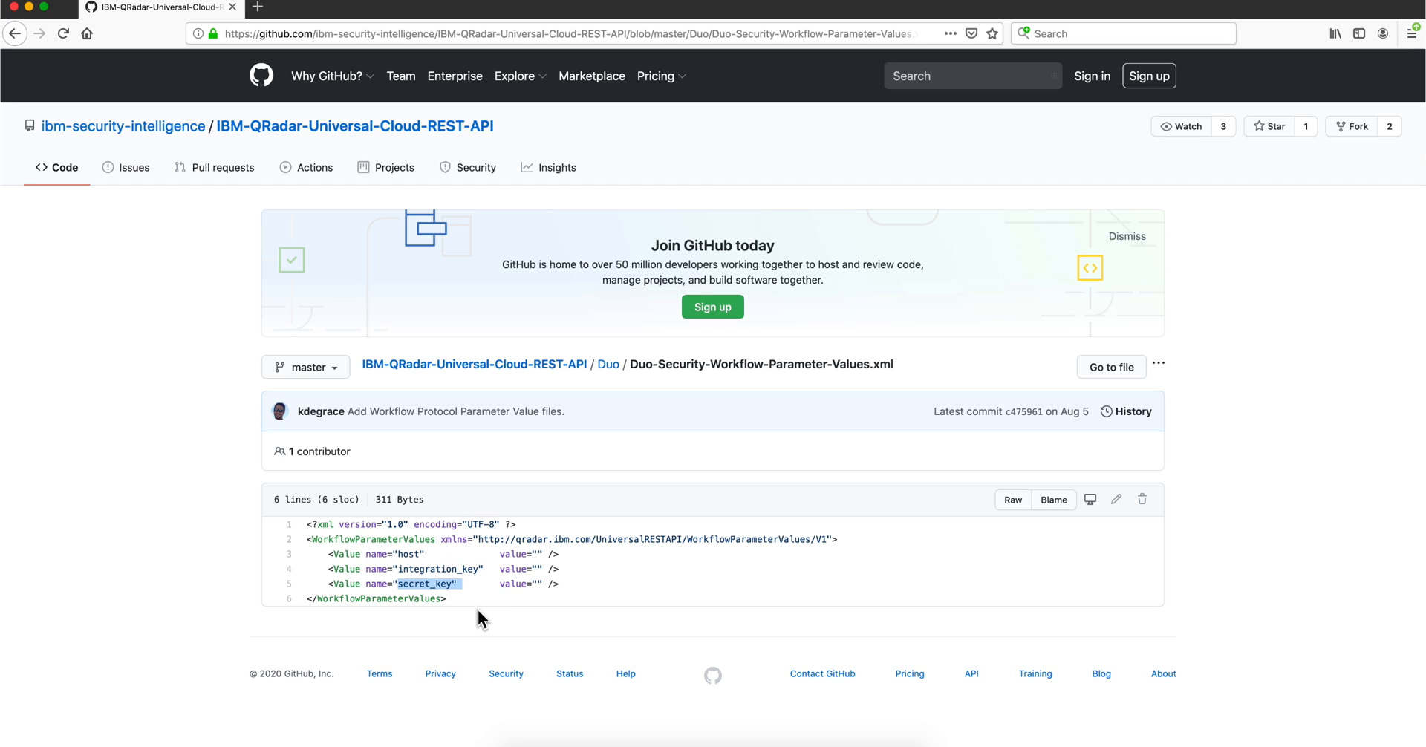
{"action": "mouse_move", "coordinate": [453, 652]}
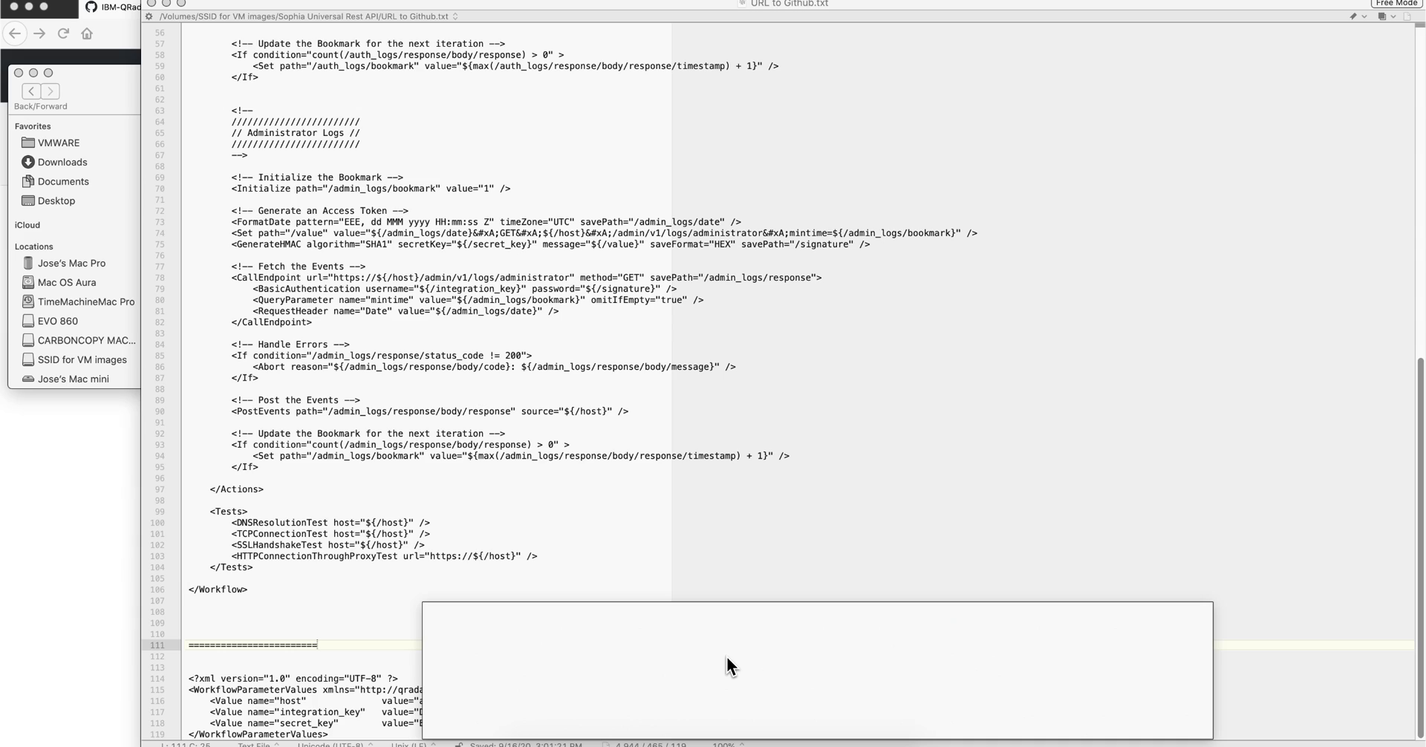
{"action": "mouse_move", "coordinate": [398, 657]}
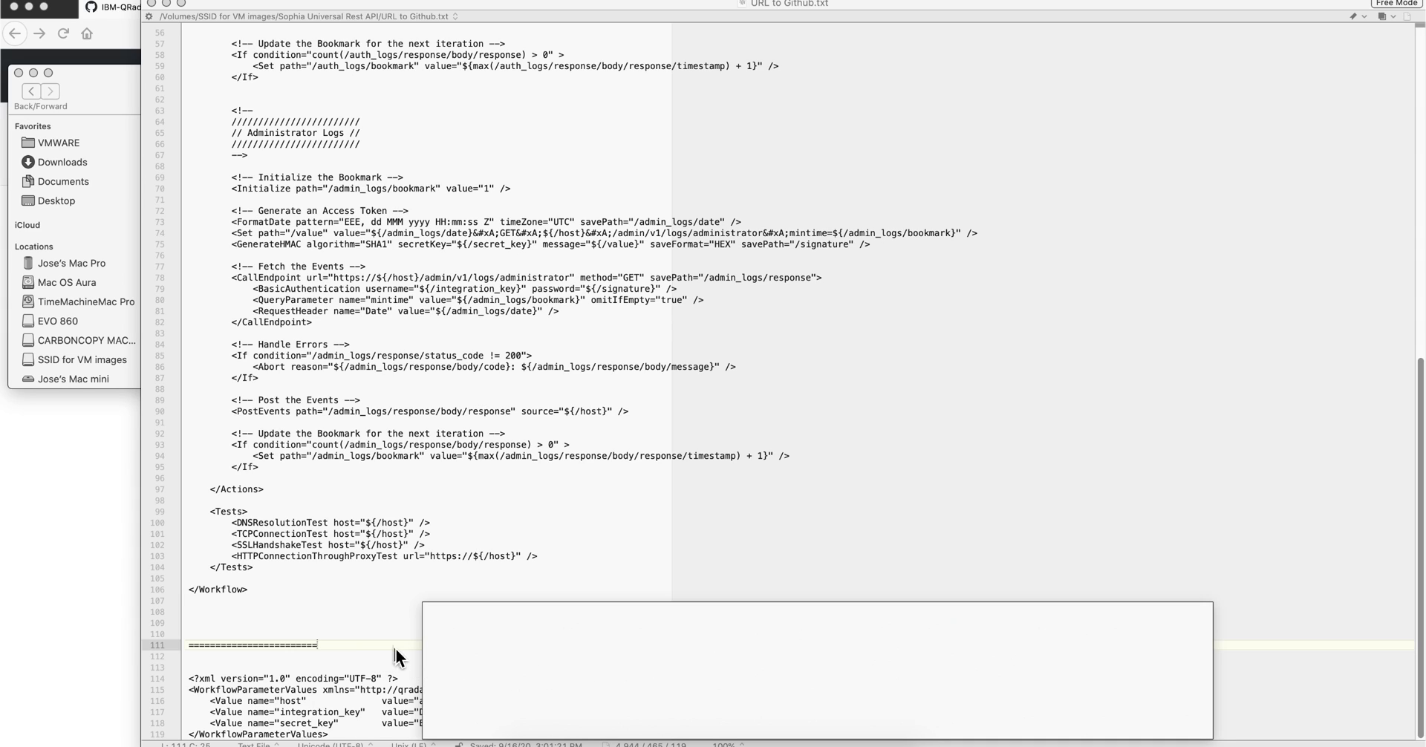
{"action": "mouse_move", "coordinate": [452, 708]}
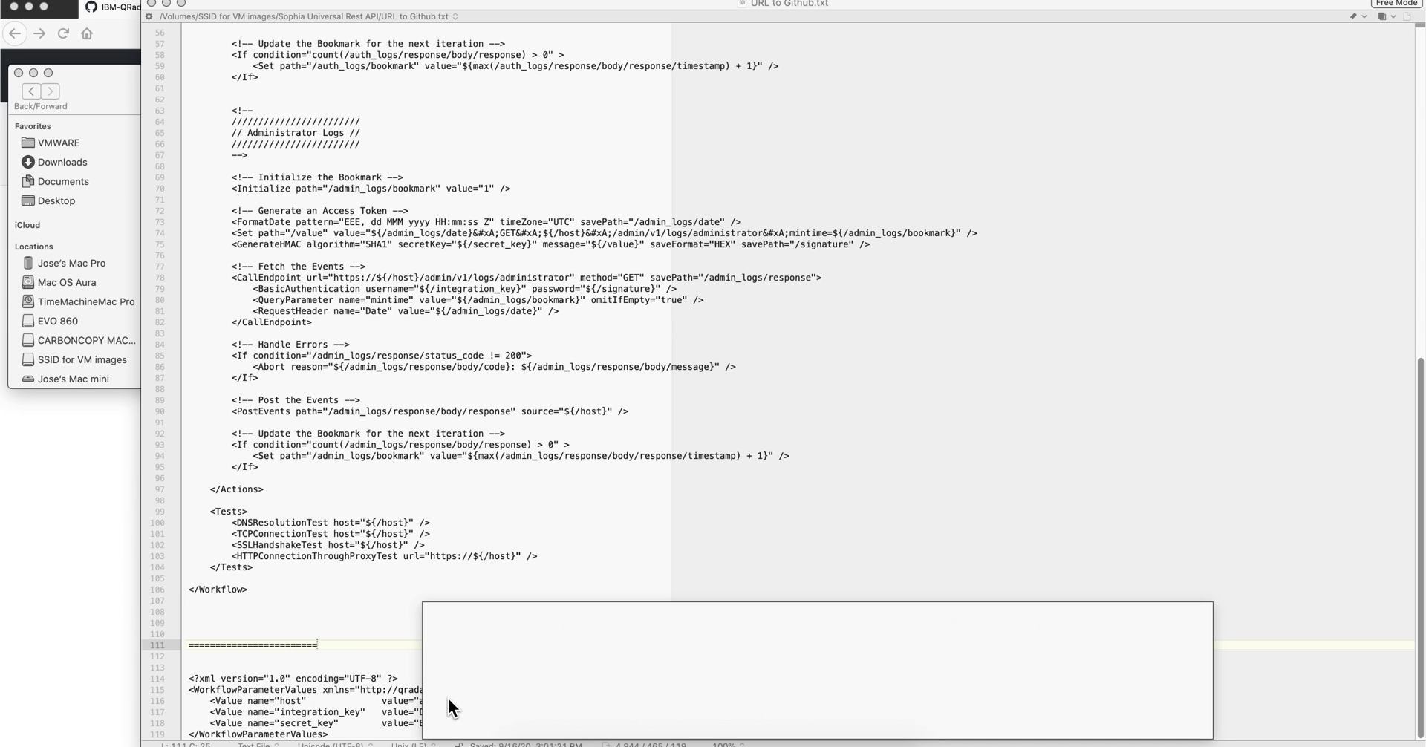
{"action": "mouse_move", "coordinate": [311, 709]}
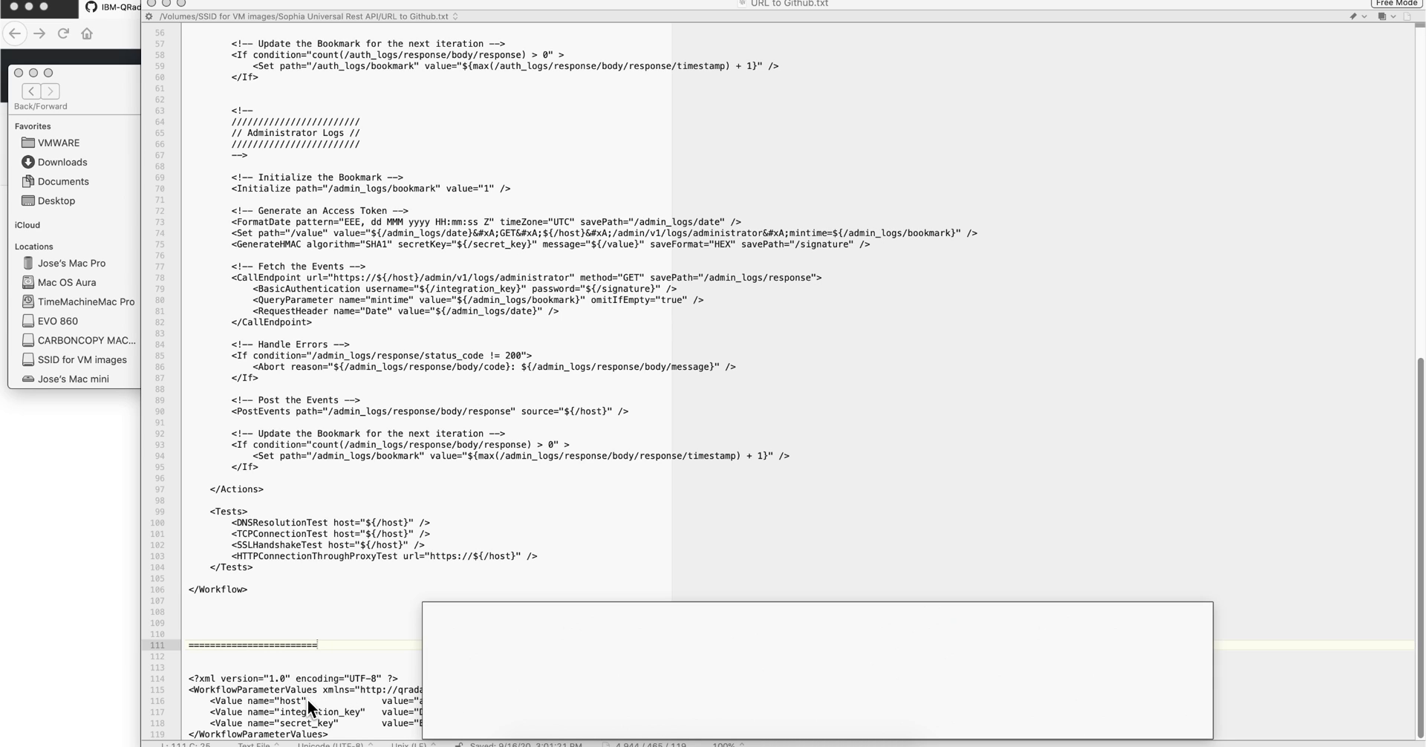
{"action": "mouse_move", "coordinate": [296, 719]}
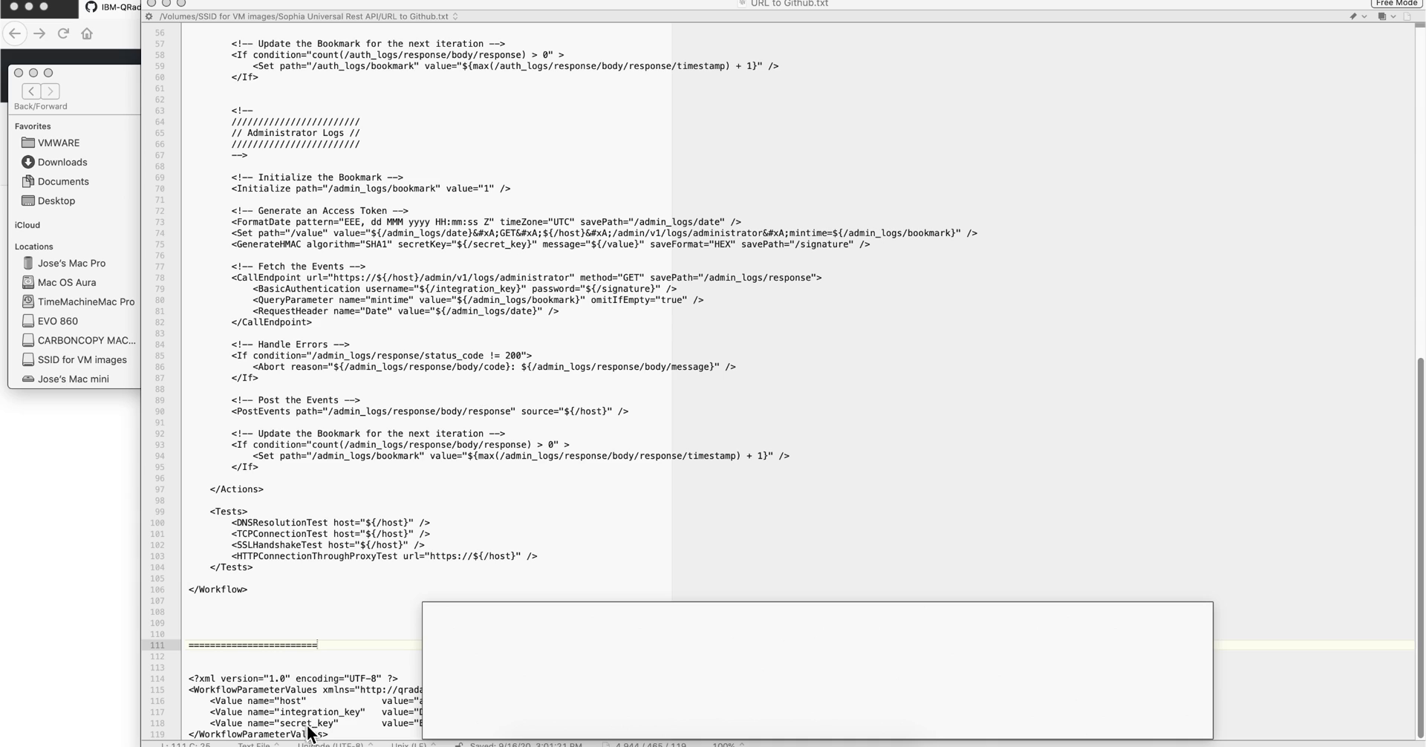
{"action": "mouse_move", "coordinate": [364, 736]}
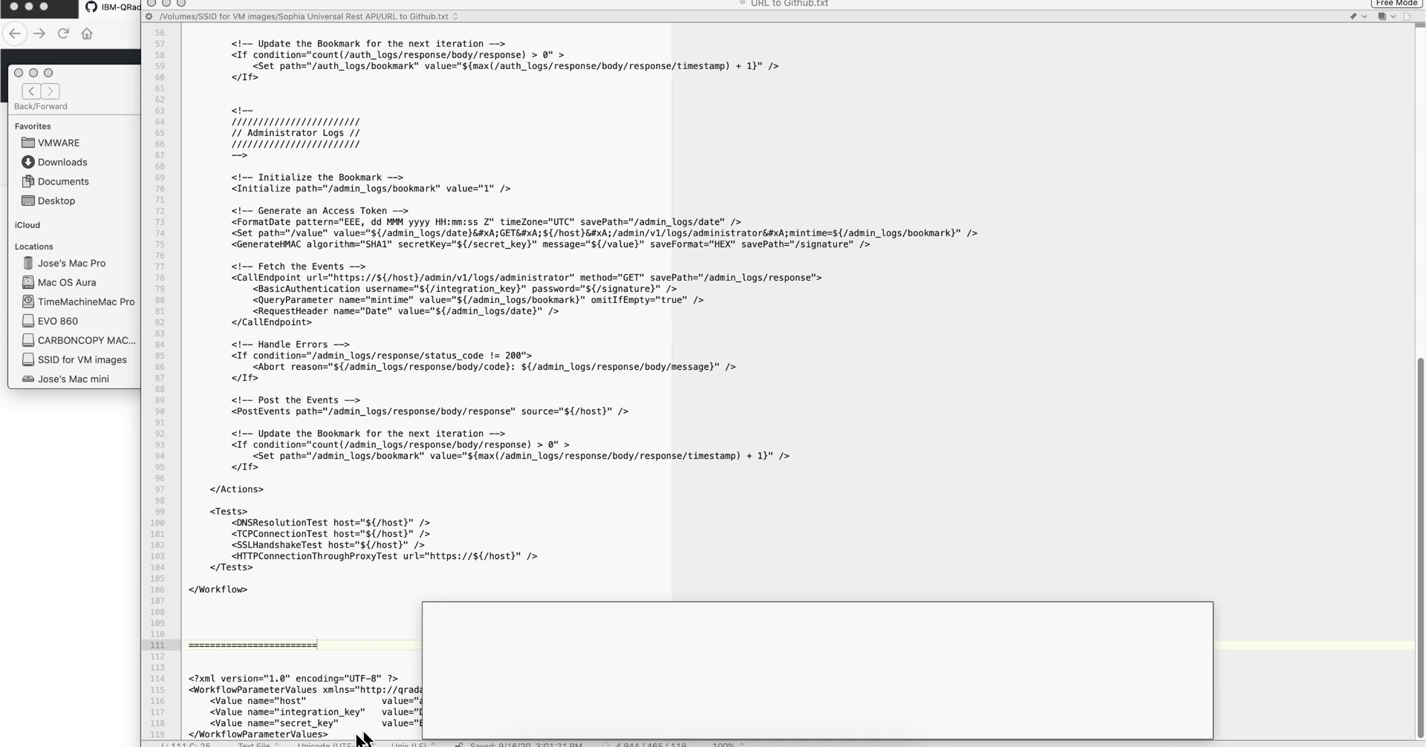
{"action": "mouse_move", "coordinate": [300, 687]}
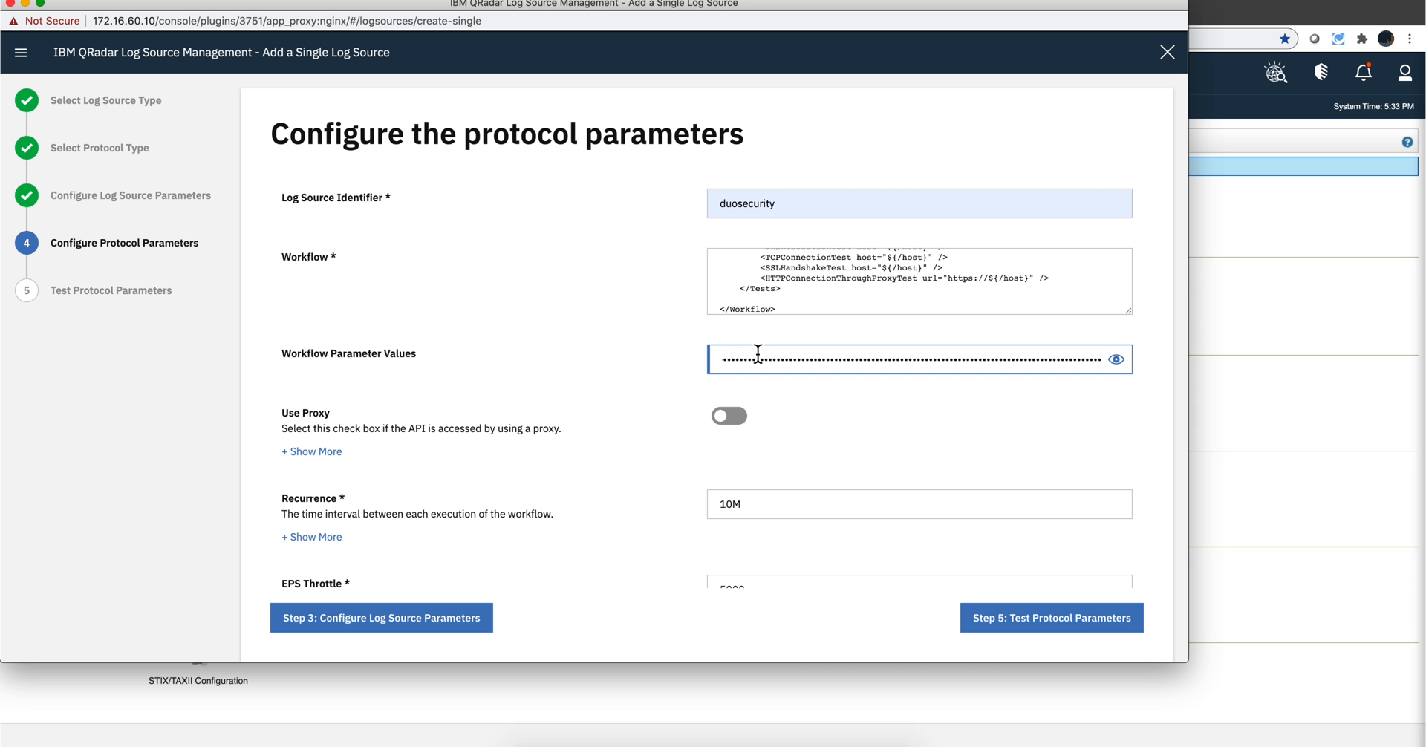
{"action": "mouse_move", "coordinate": [935, 354]}
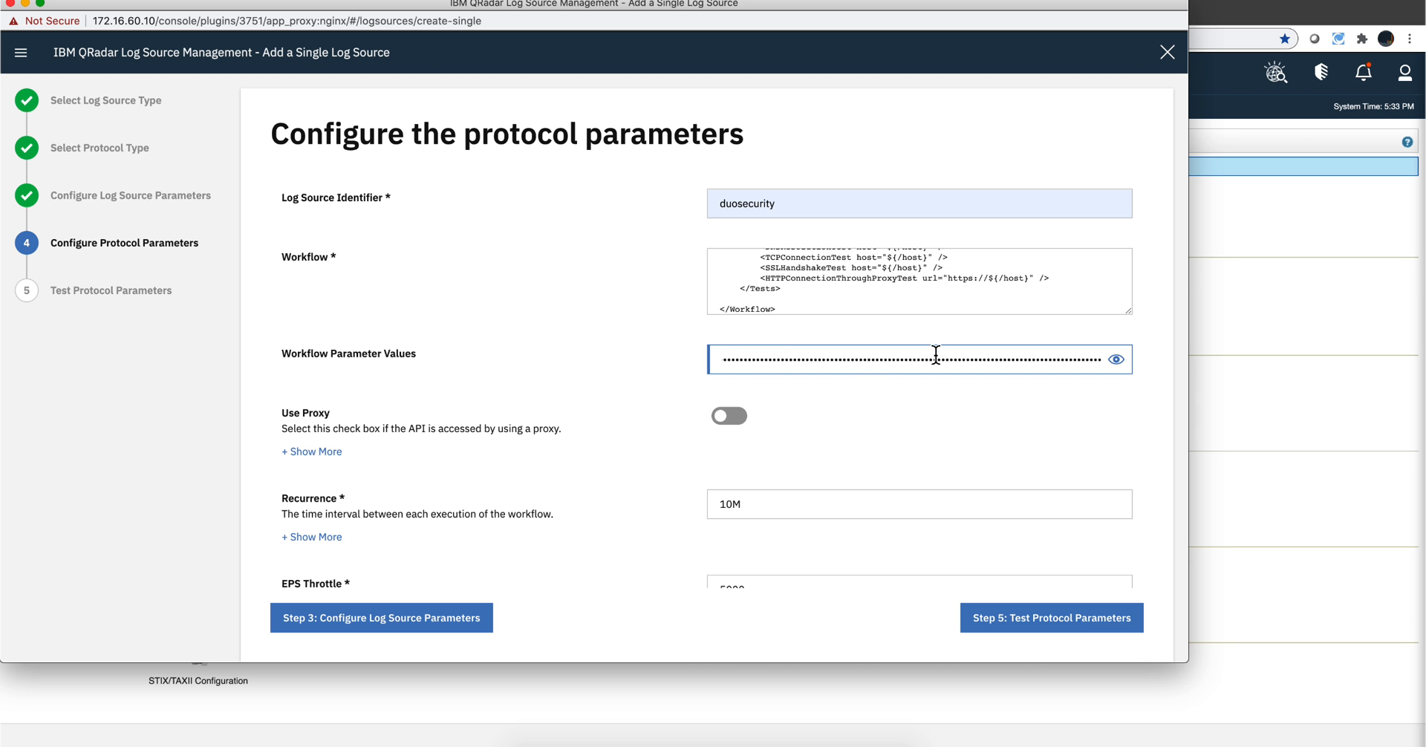
{"action": "mouse_move", "coordinate": [1118, 359]}
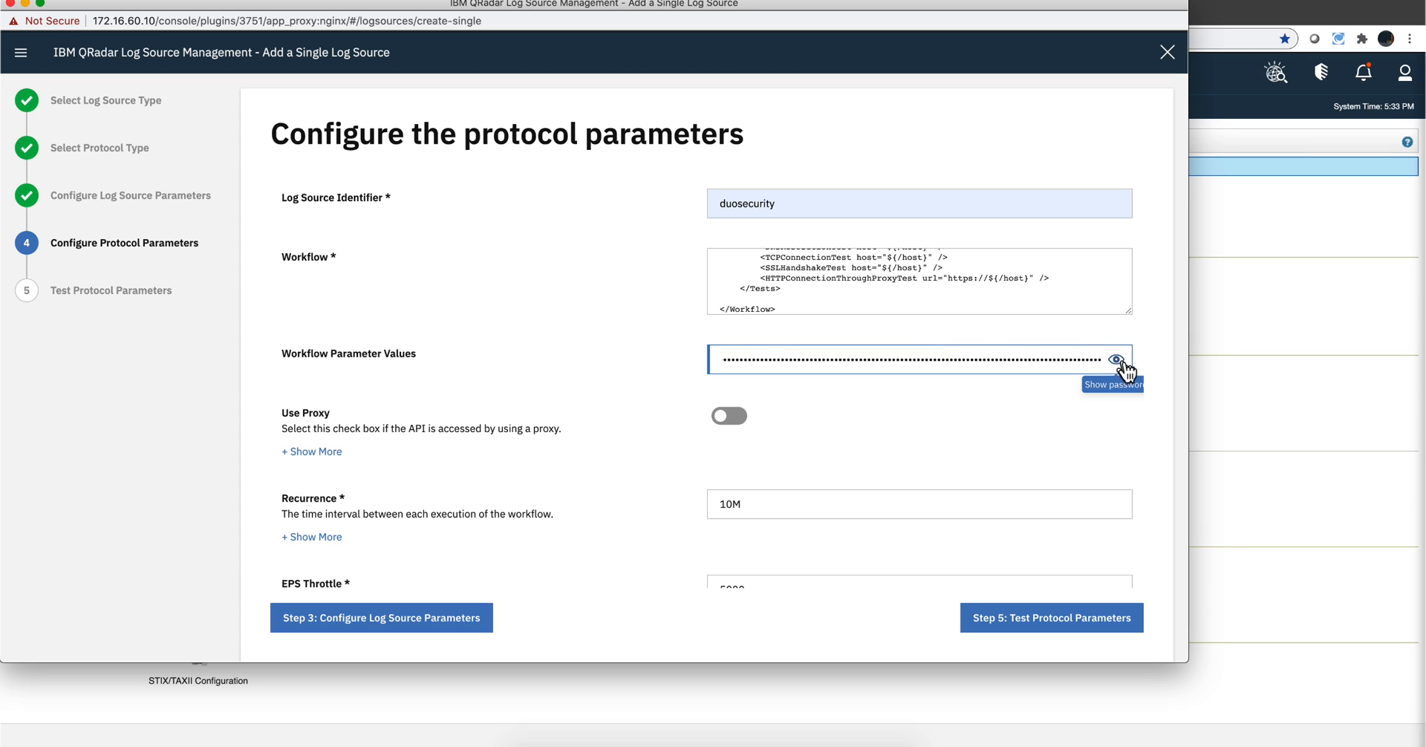
{"action": "mouse_move", "coordinate": [1149, 380]}
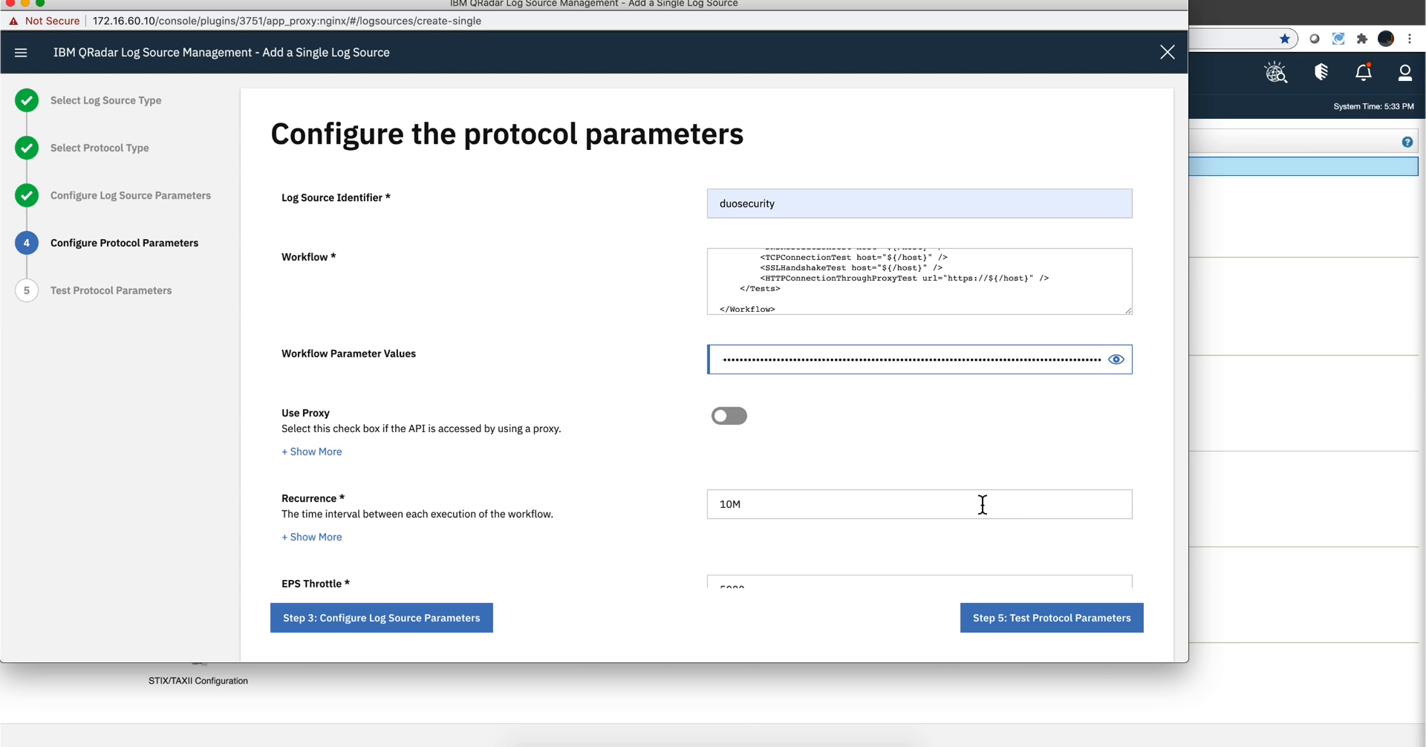
{"action": "mouse_move", "coordinate": [726, 739]}
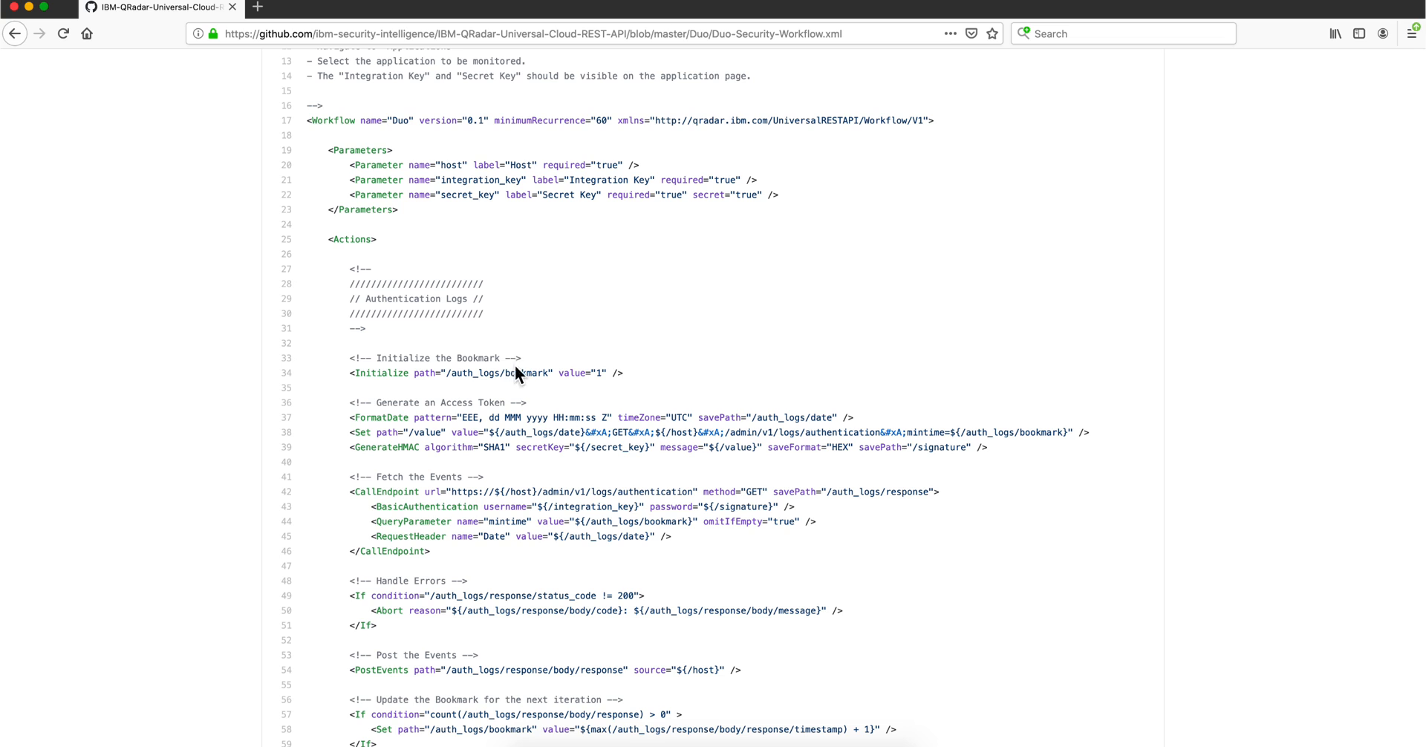
Scroll Duo-Security-Workflow.xml down to its Tests section and back to authentication logs
{"action": "scroll", "scroll_direction": "up", "scroll_amount": 3}
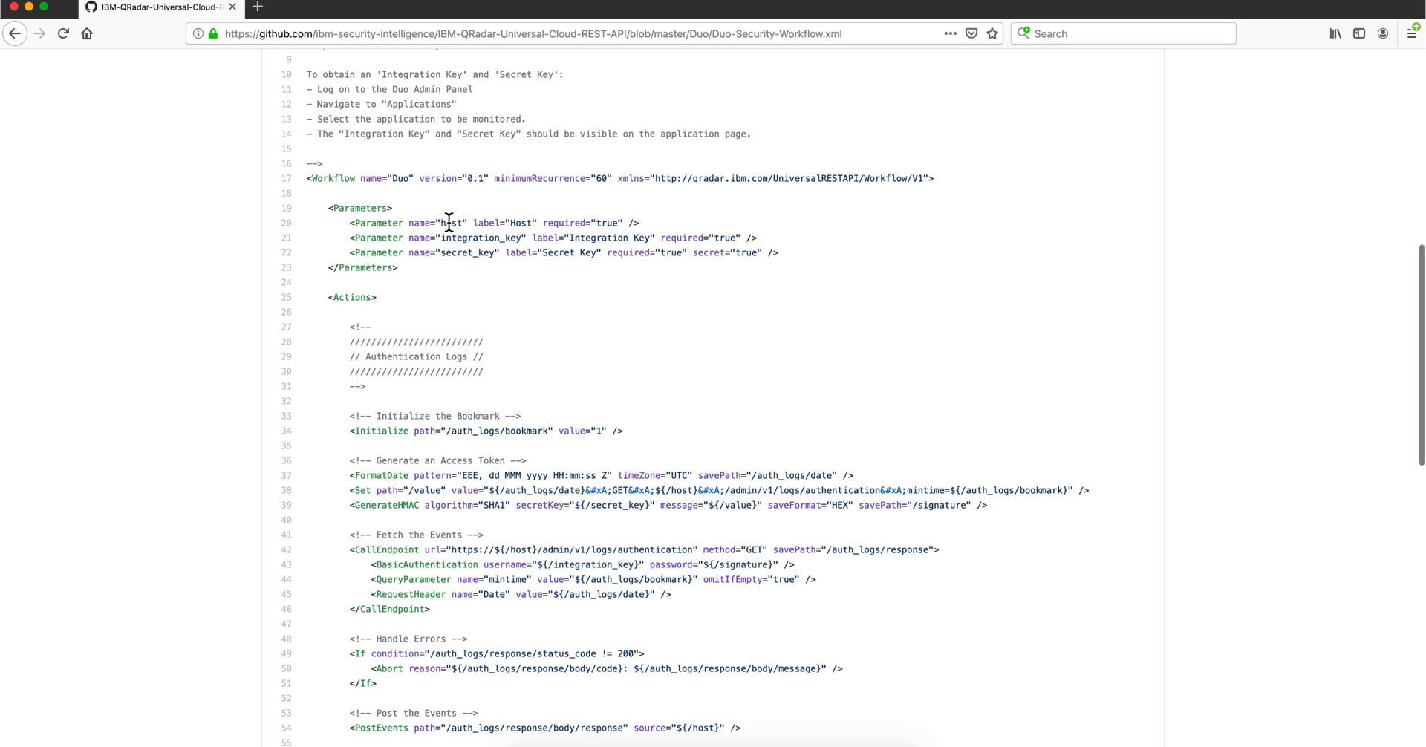
{"action": "scroll", "scroll_direction": "down", "scroll_amount": 3}
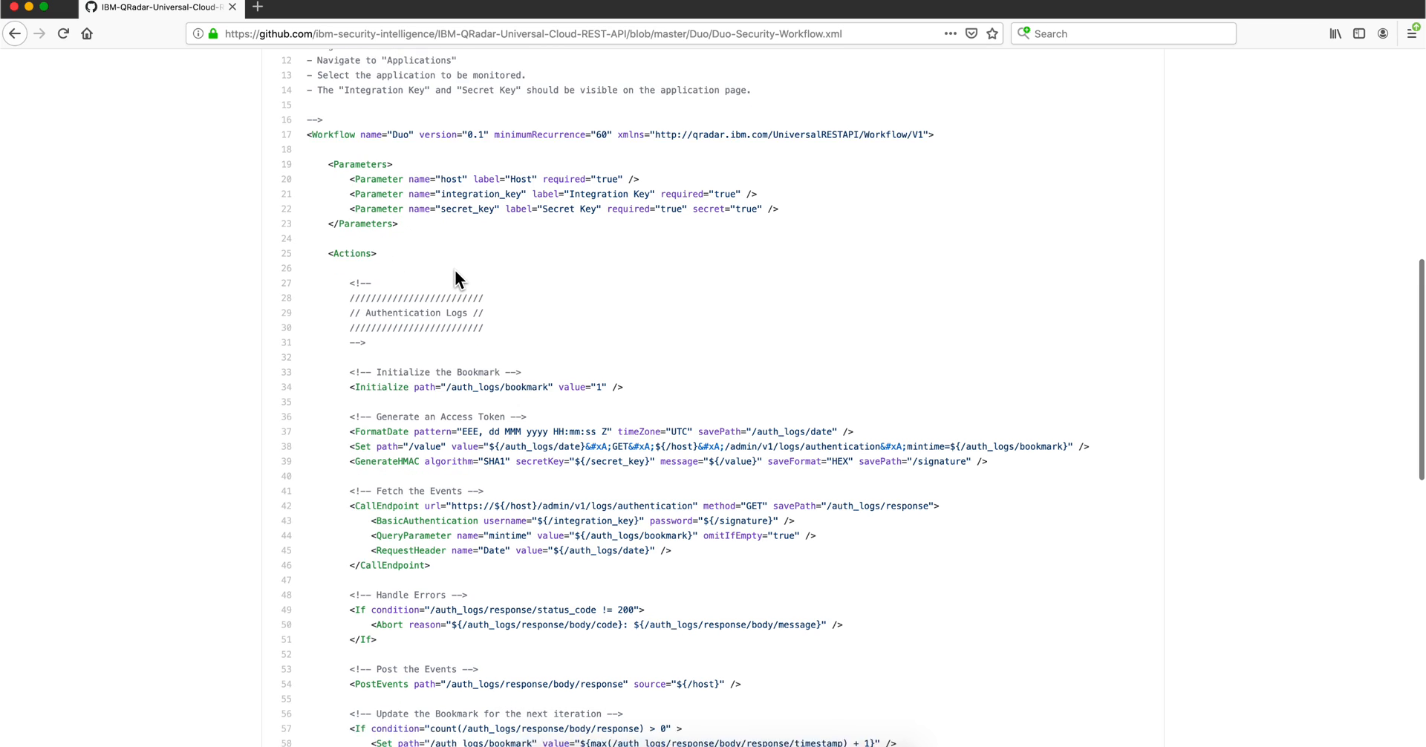
{"action": "scroll", "scroll_direction": "down", "scroll_amount": 3}
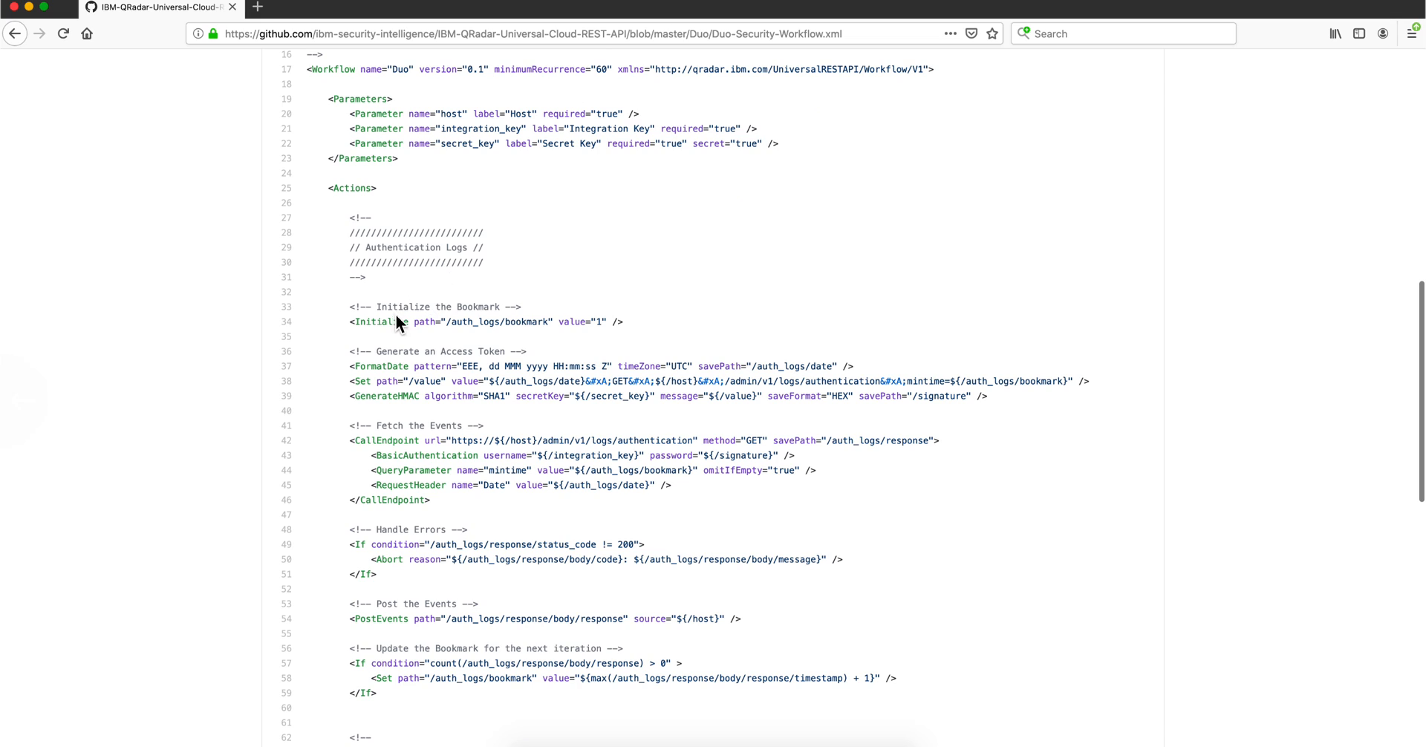
{"action": "mouse_move", "coordinate": [445, 320]}
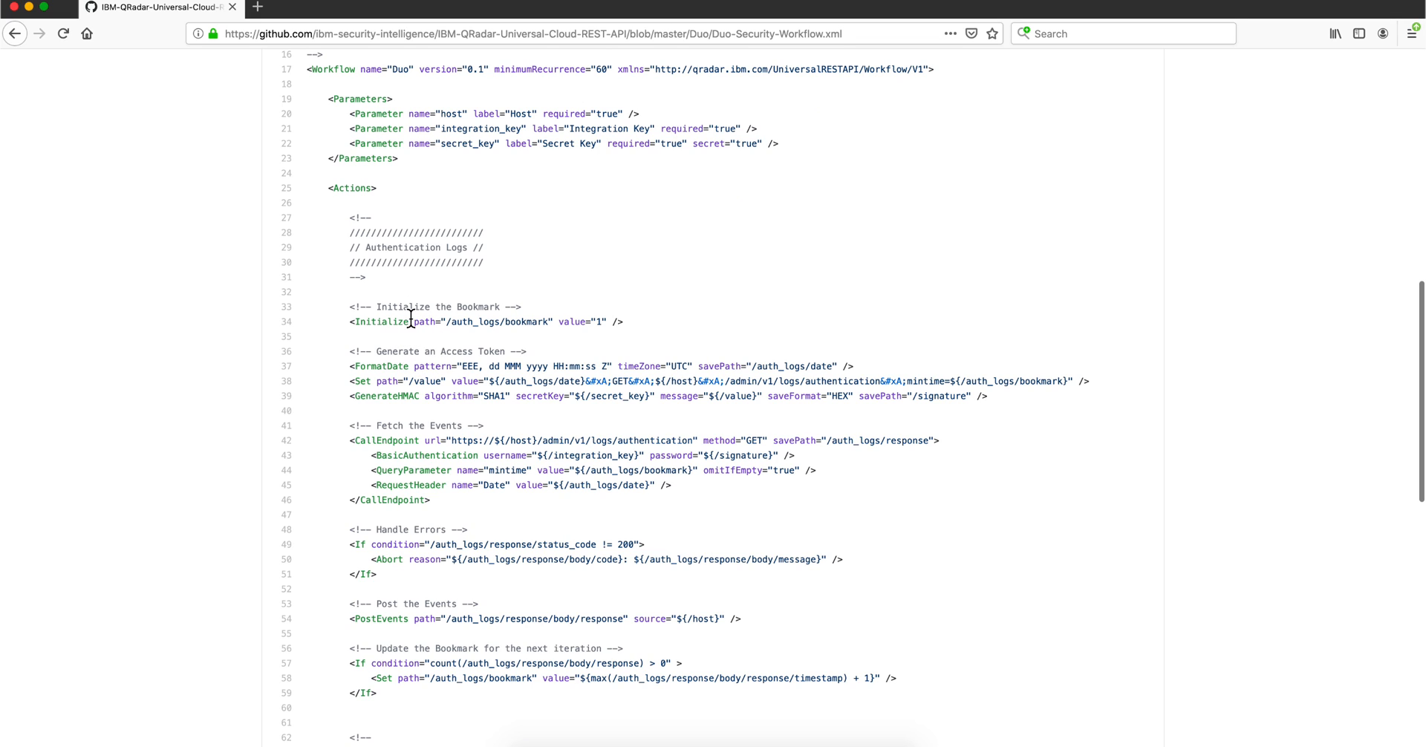
{"action": "mouse_move", "coordinate": [379, 424]}
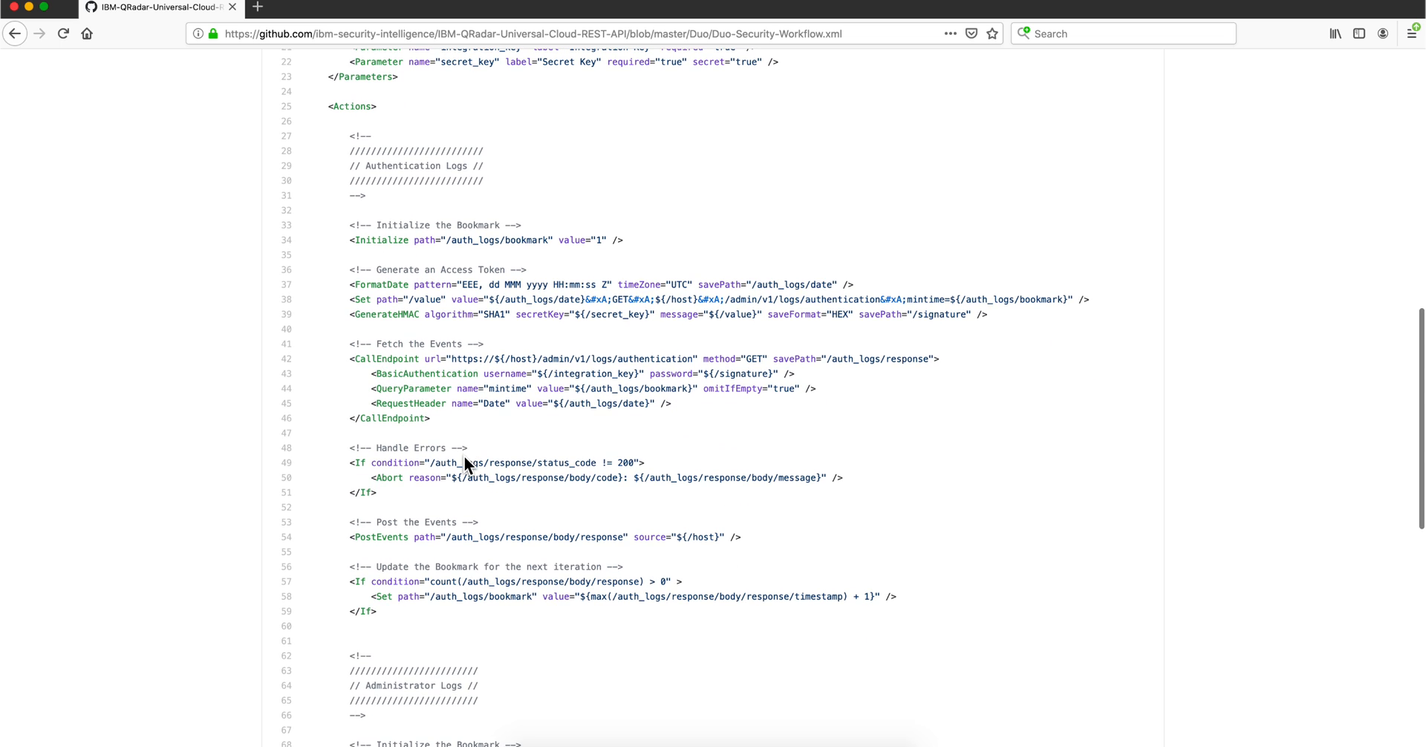
{"action": "scroll", "scroll_direction": "down", "scroll_amount": 3}
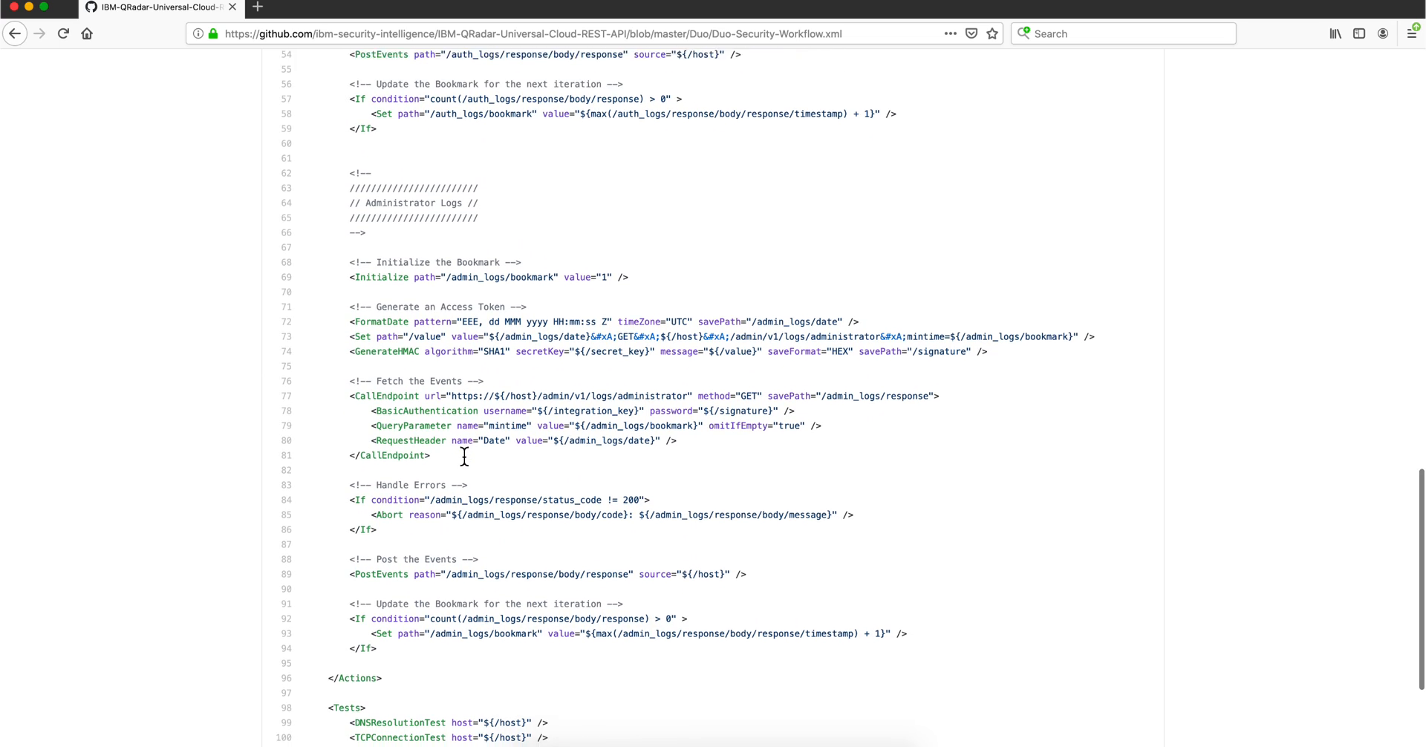
{"action": "scroll", "scroll_direction": "down", "scroll_amount": 3}
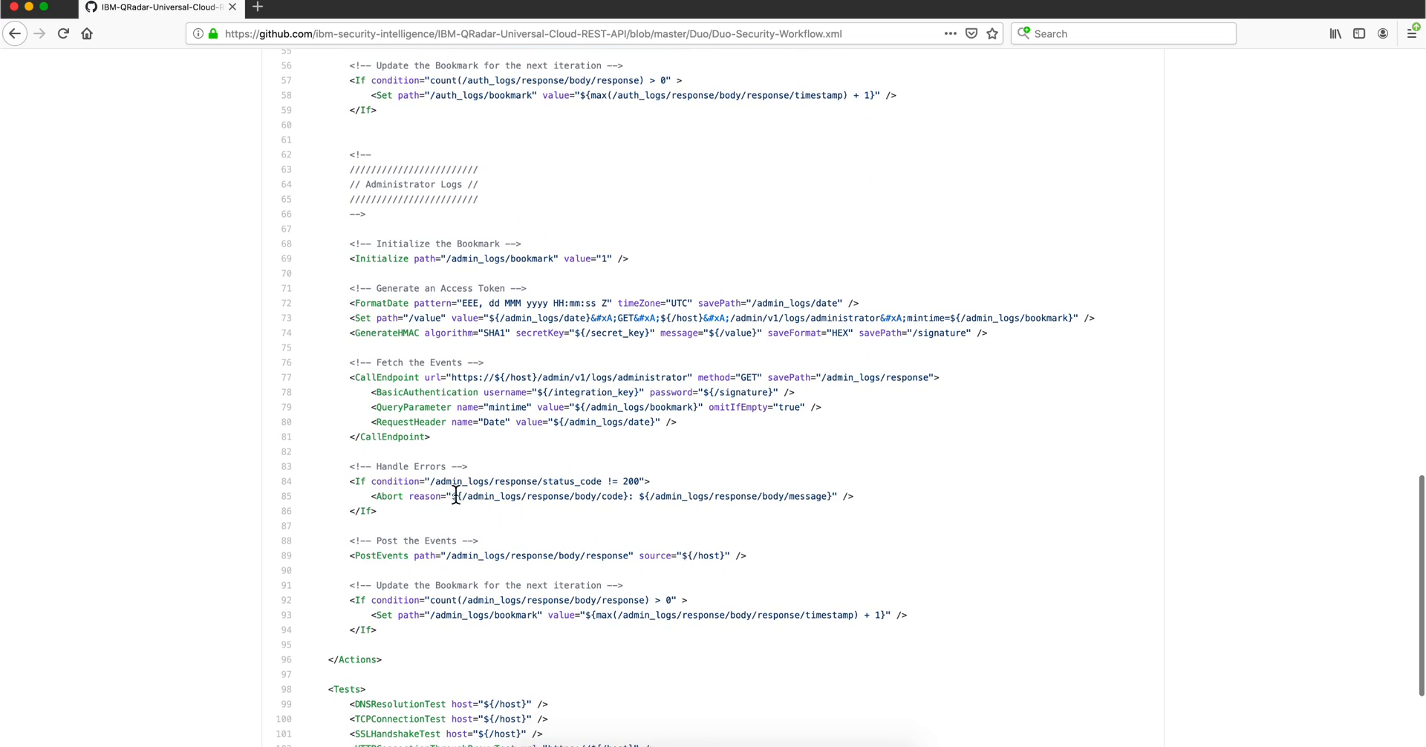
{"action": "mouse_move", "coordinate": [527, 556]}
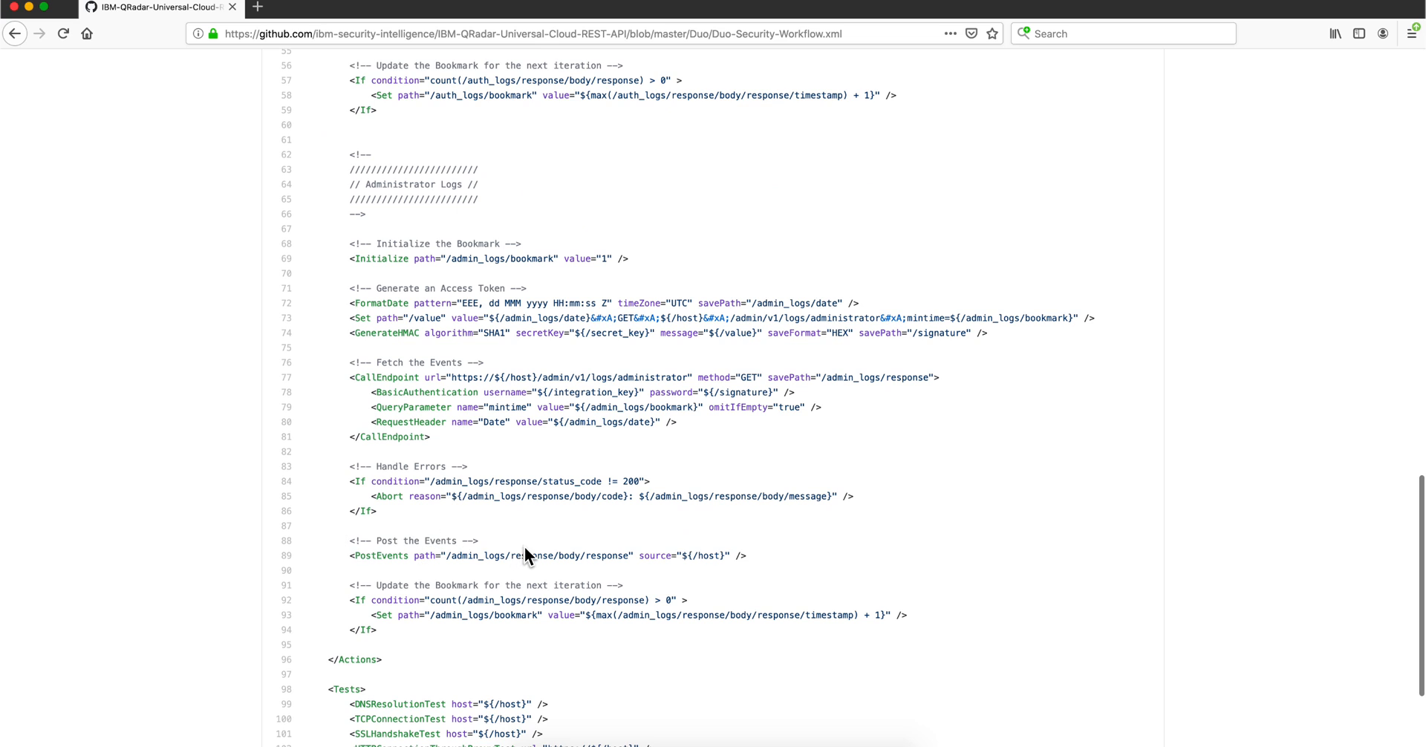
{"action": "scroll", "scroll_direction": "down", "scroll_amount": 3}
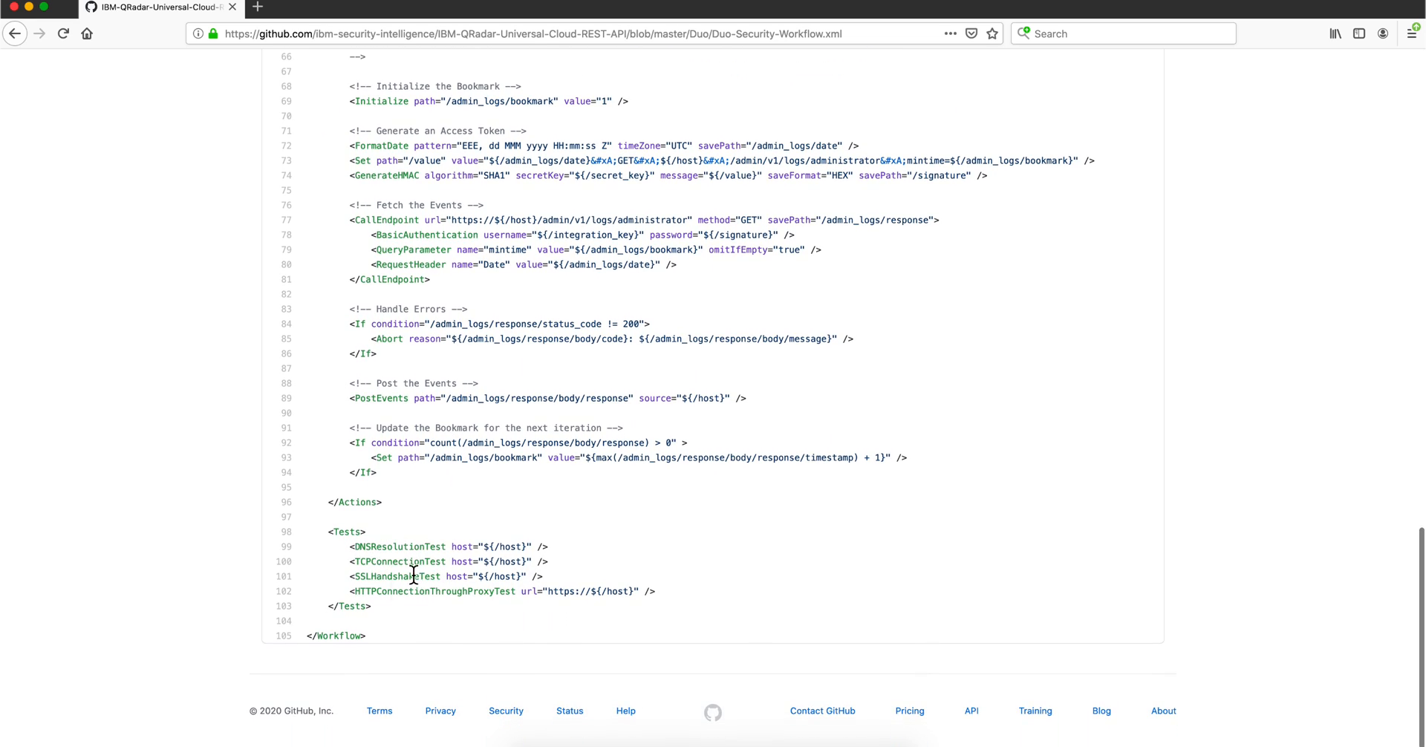
{"action": "mouse_move", "coordinate": [482, 620]}
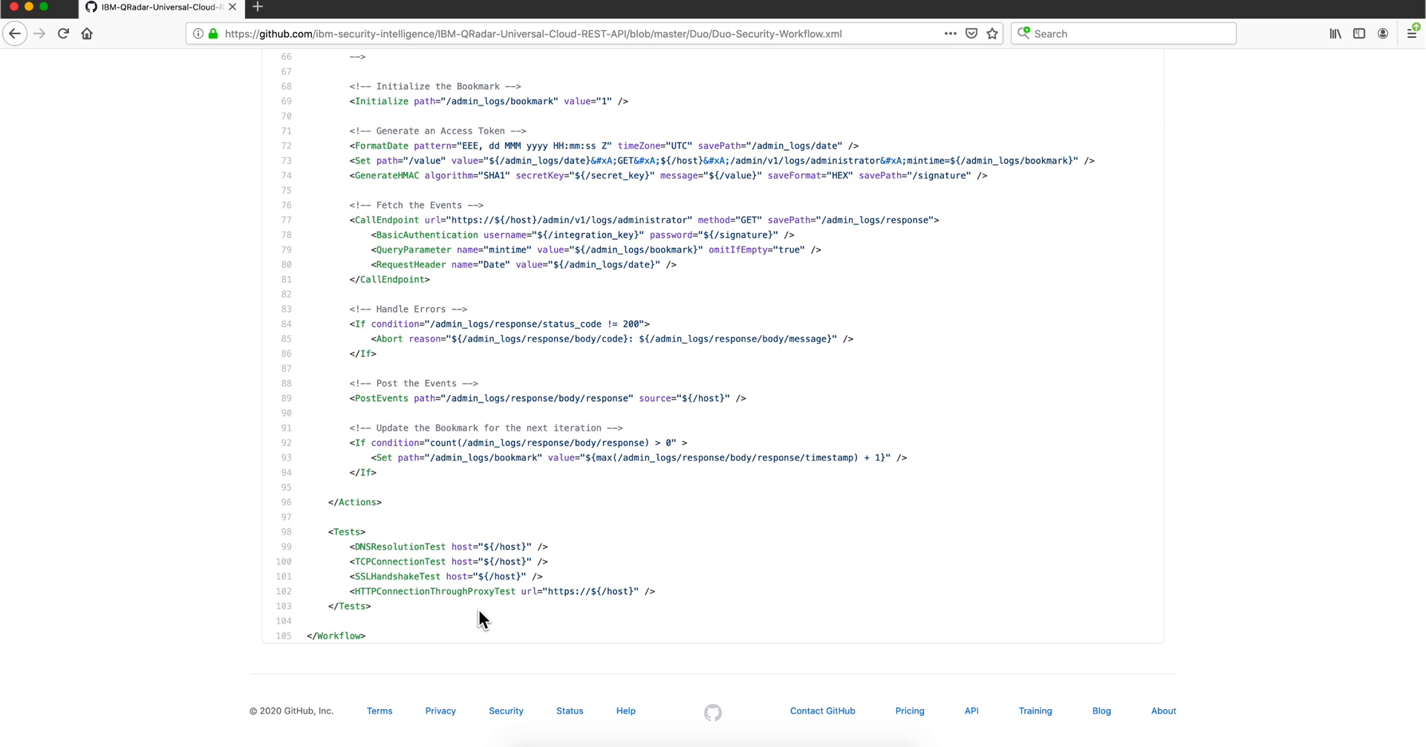
{"action": "mouse_move", "coordinate": [497, 610]}
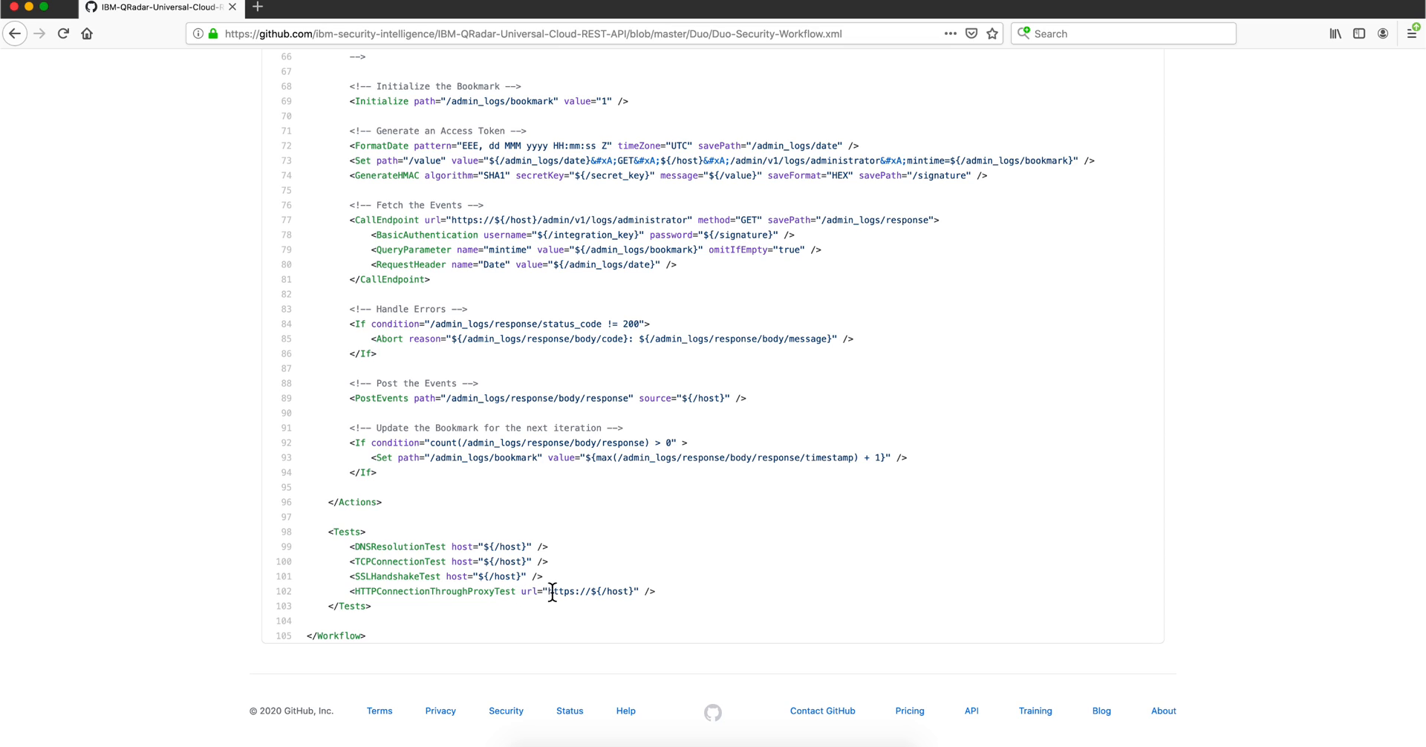
{"action": "mouse_move", "coordinate": [507, 570]}
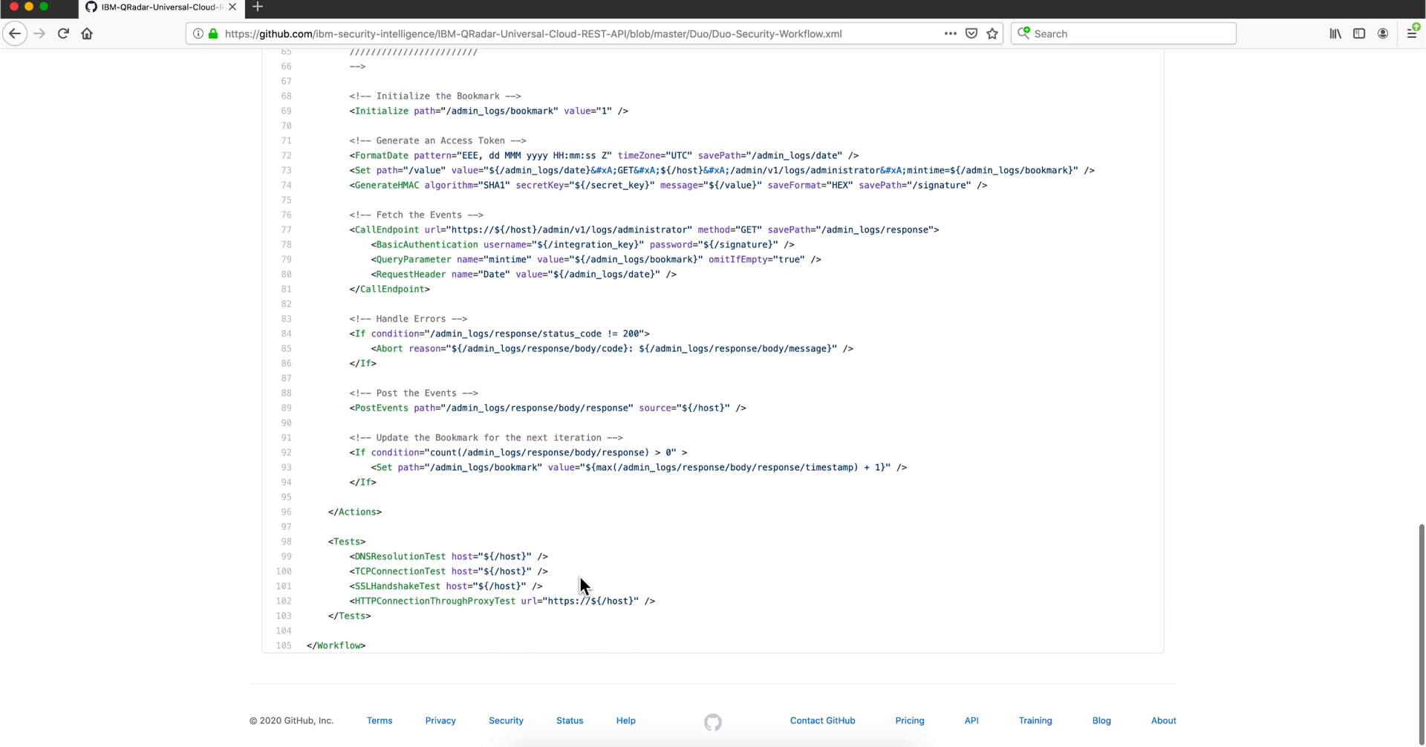
{"action": "scroll", "scroll_direction": "up", "scroll_amount": 3}
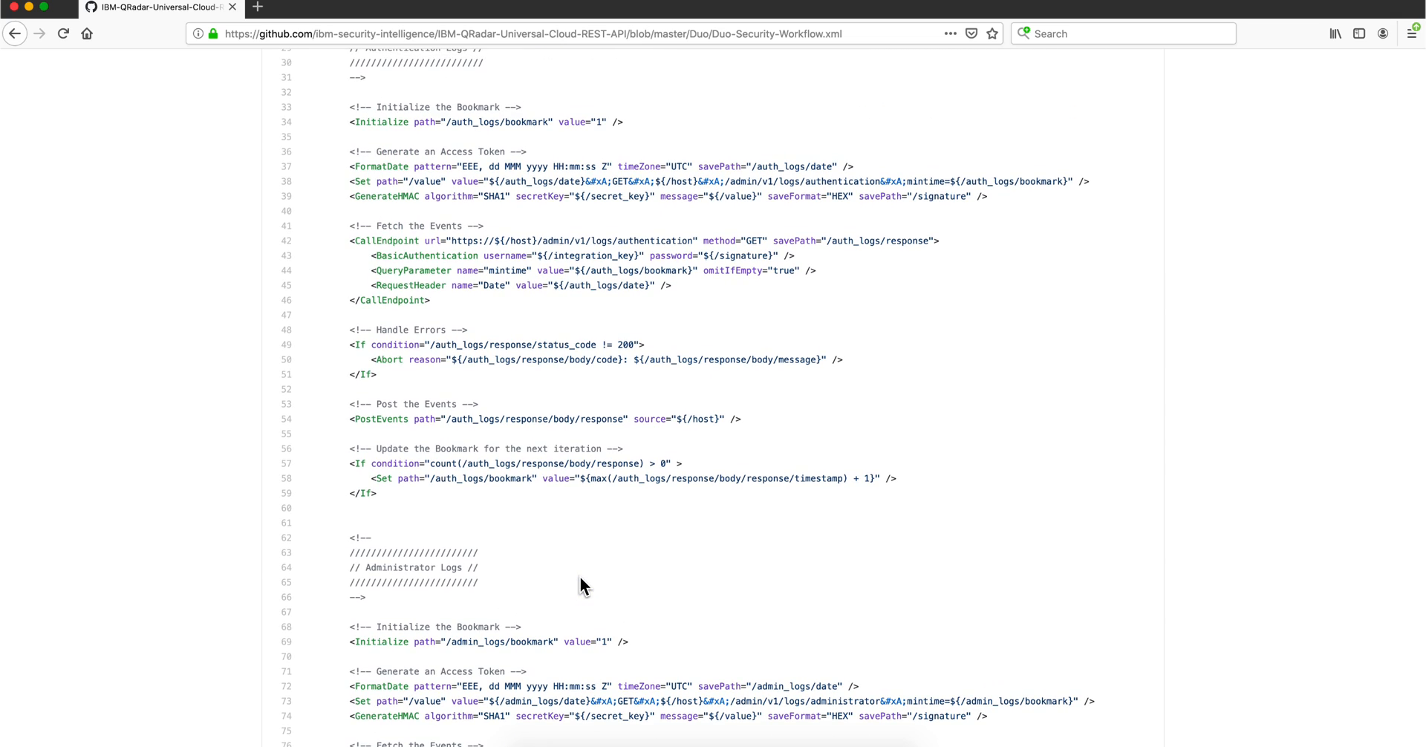
{"action": "mouse_move", "coordinate": [382, 380]}
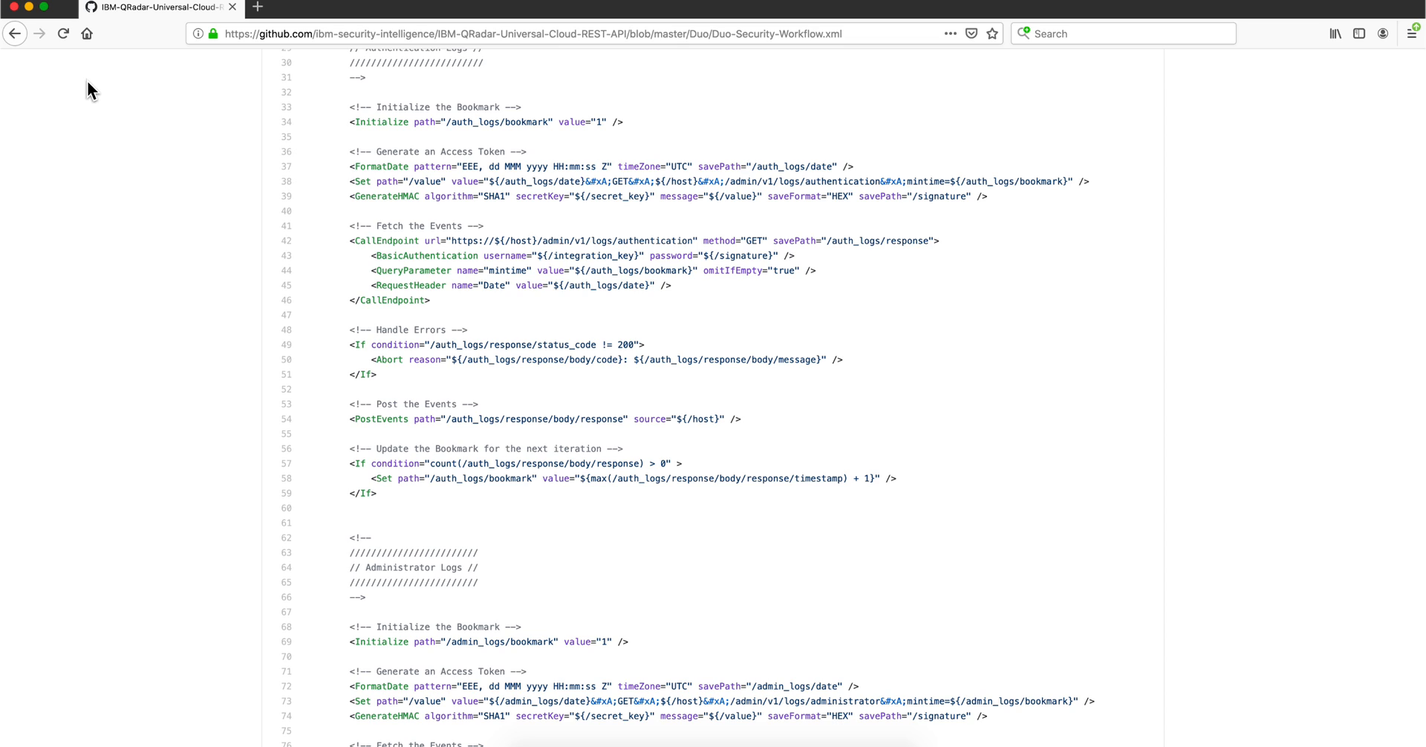
{"action": "mouse_move", "coordinate": [92, 94]}
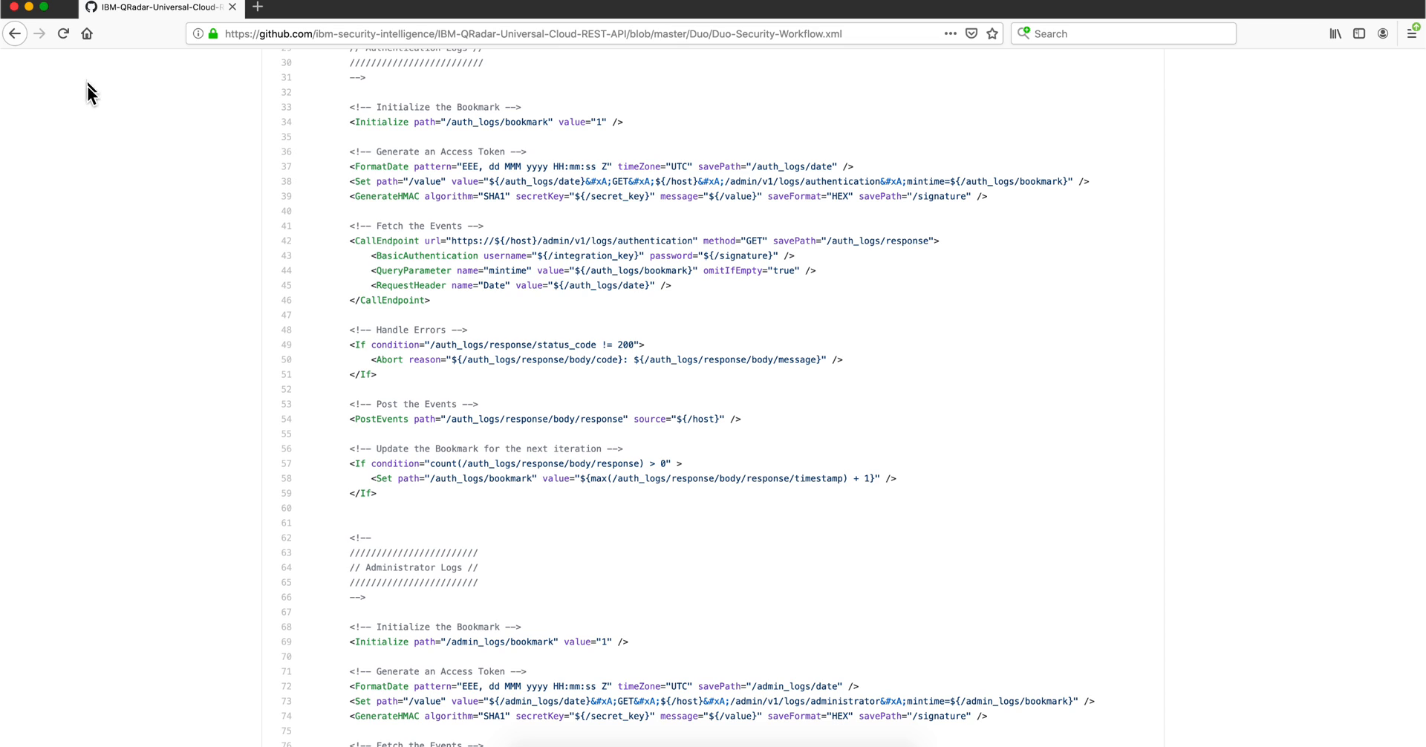
{"action": "mouse_move", "coordinate": [102, 201]}
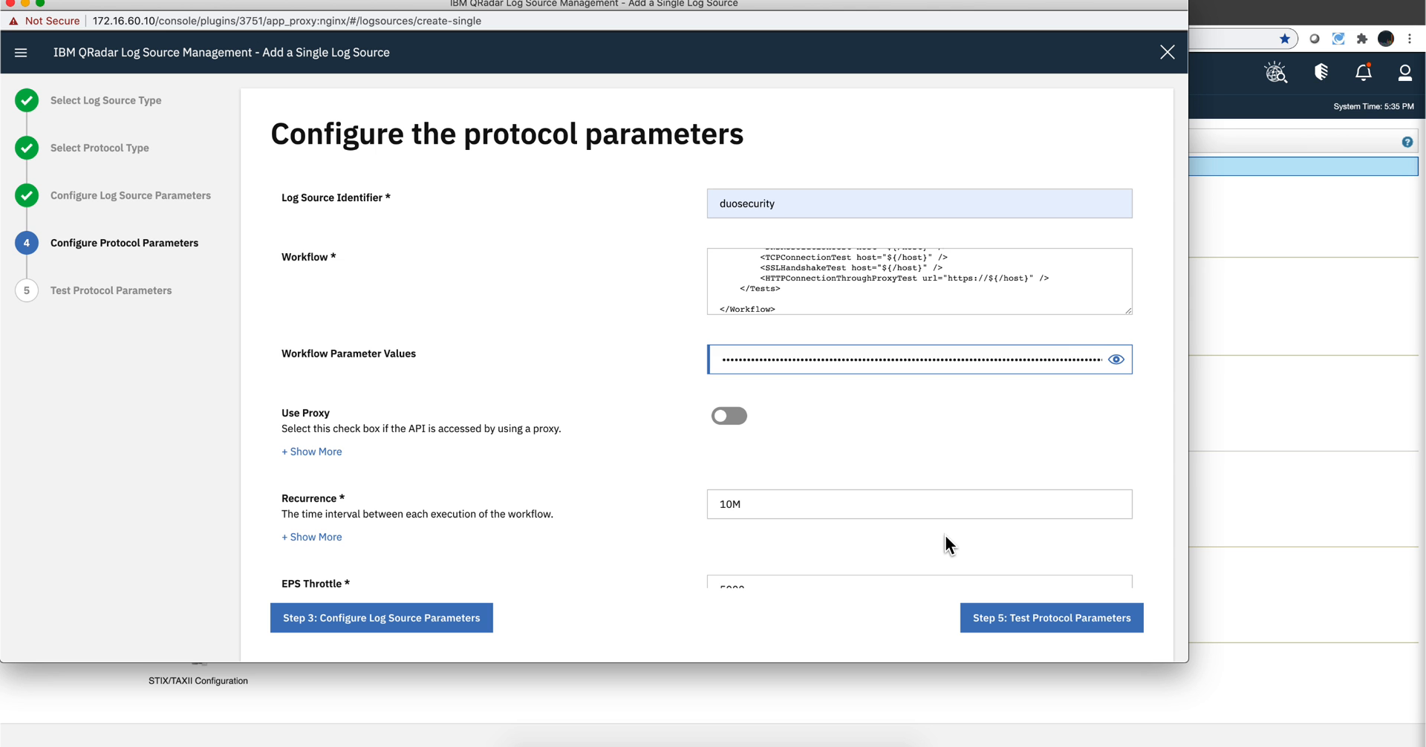
{"action": "mouse_move", "coordinate": [938, 470]}
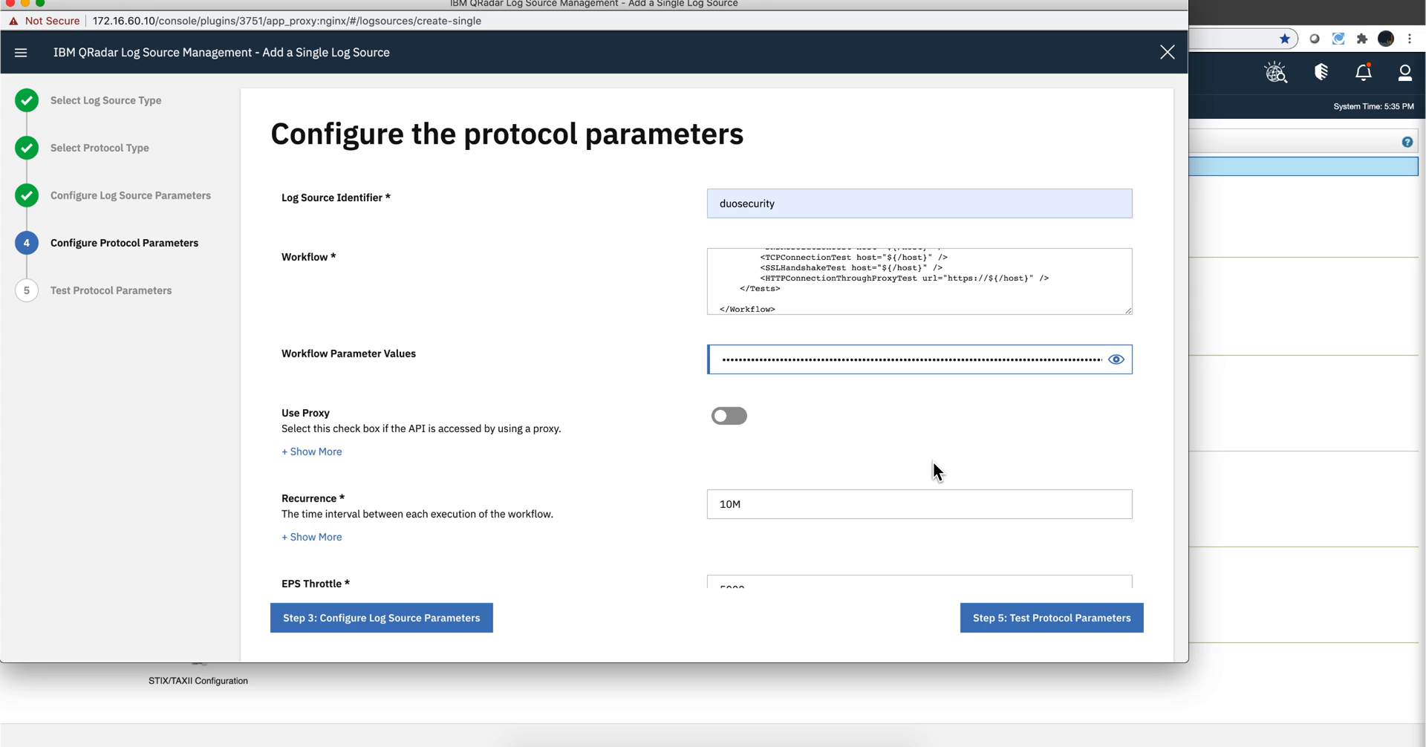
{"action": "mouse_move", "coordinate": [839, 485]}
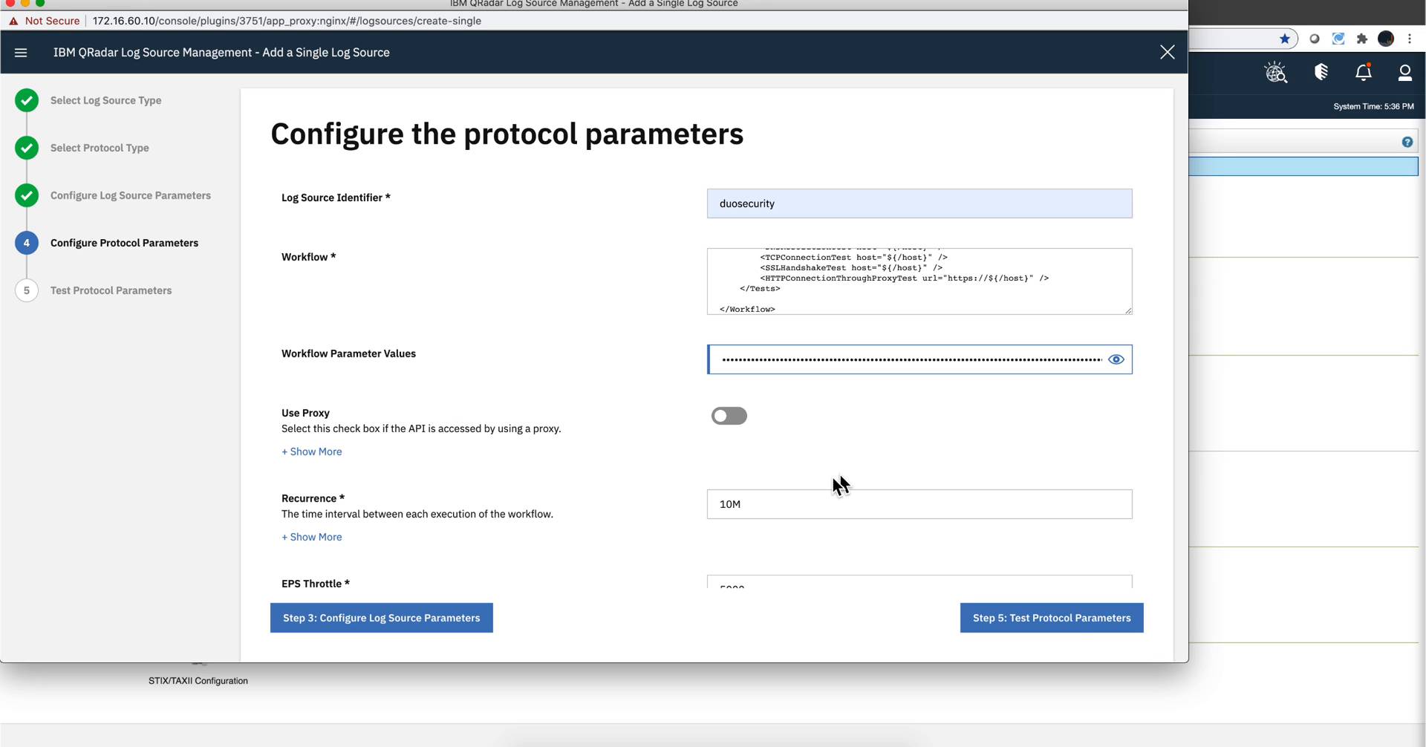
Review the Duo protocol parameters (Recurrence 10M, EPS Throttle 5000) and proceed to Test Protocol Parameters
{"action": "left_click", "coordinate": [734, 503]}
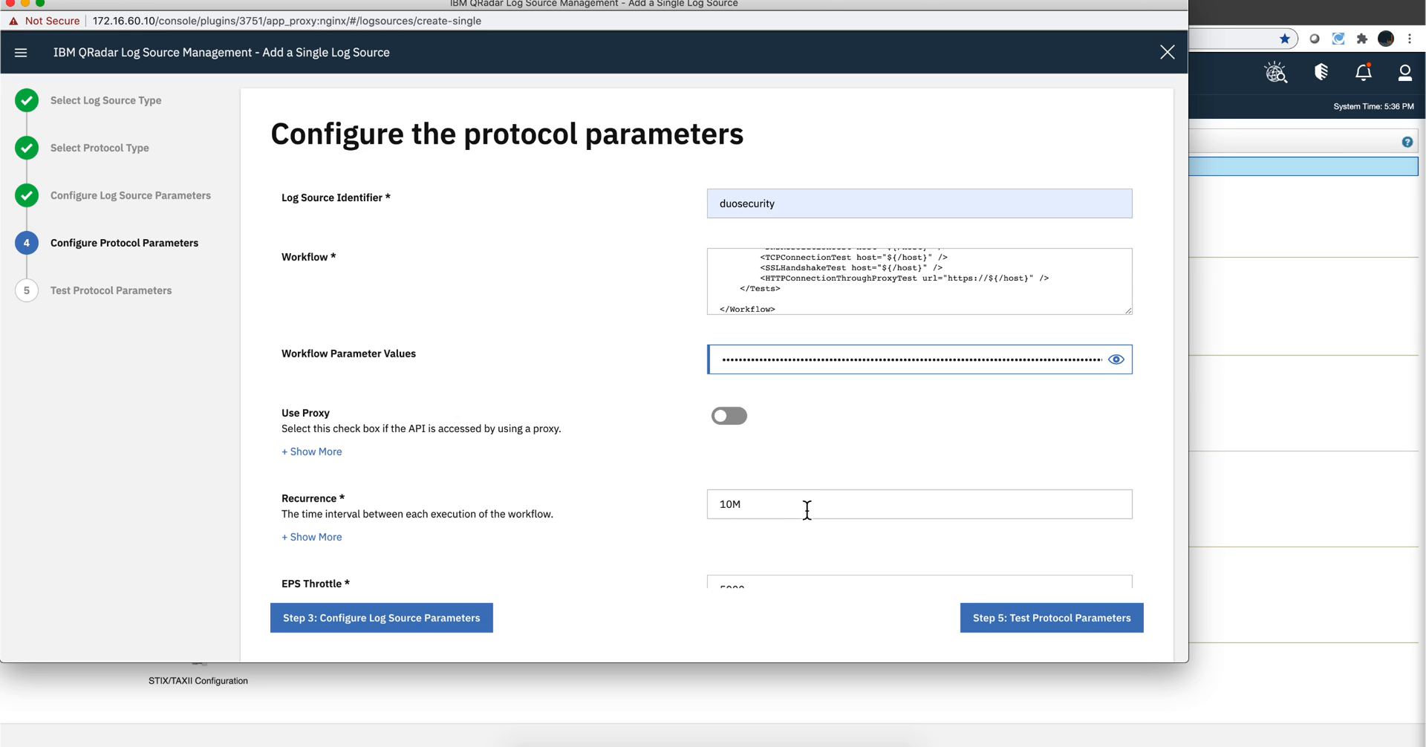
{"action": "scroll", "scroll_direction": "down", "scroll_amount": 3}
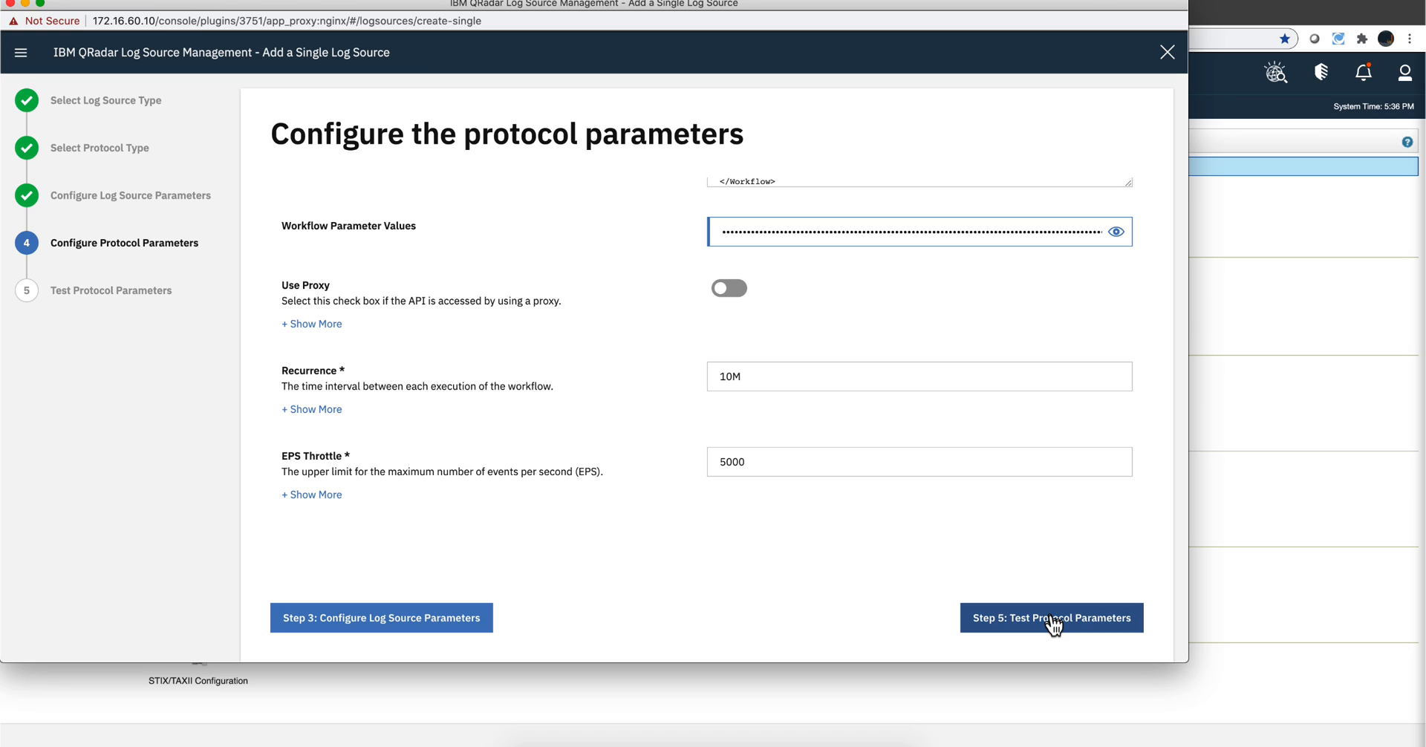
{"action": "left_click", "coordinate": [1050, 618]}
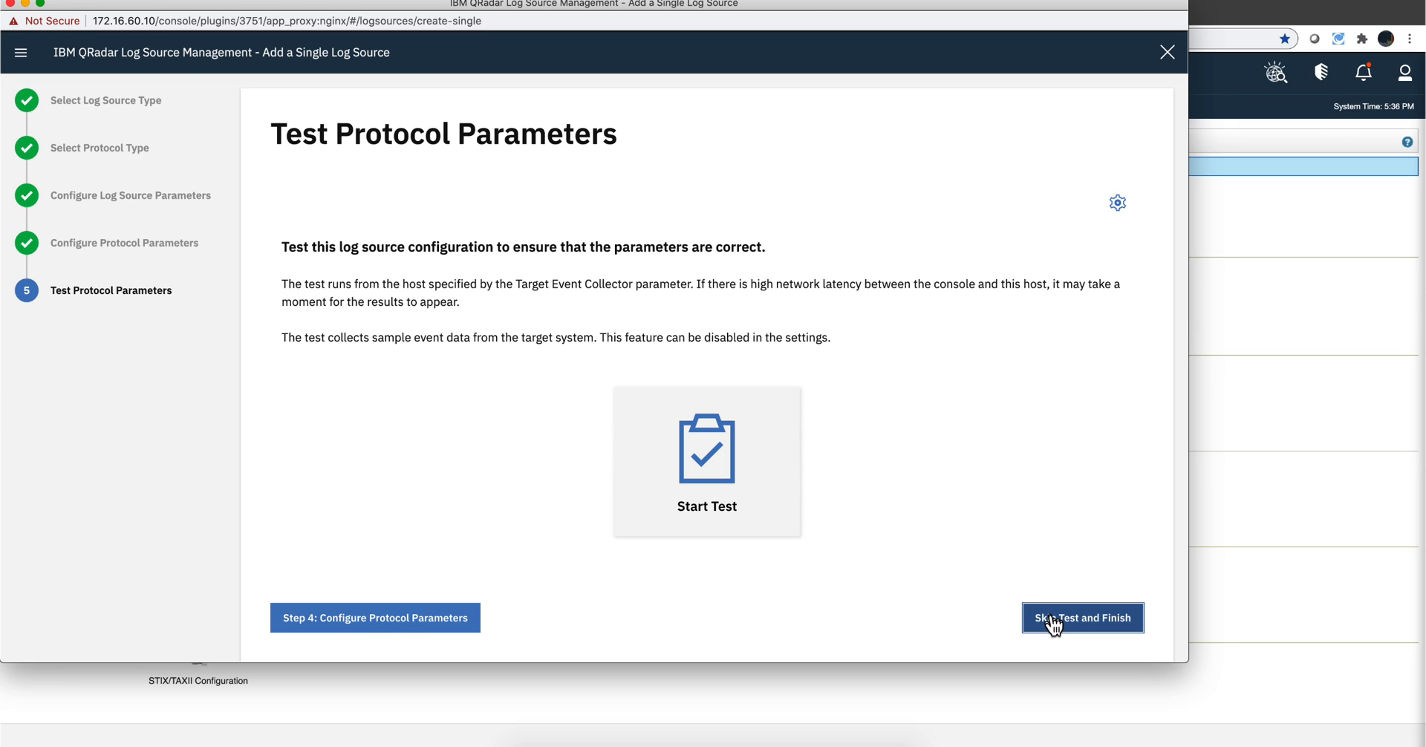
{"action": "mouse_move", "coordinate": [903, 496]}
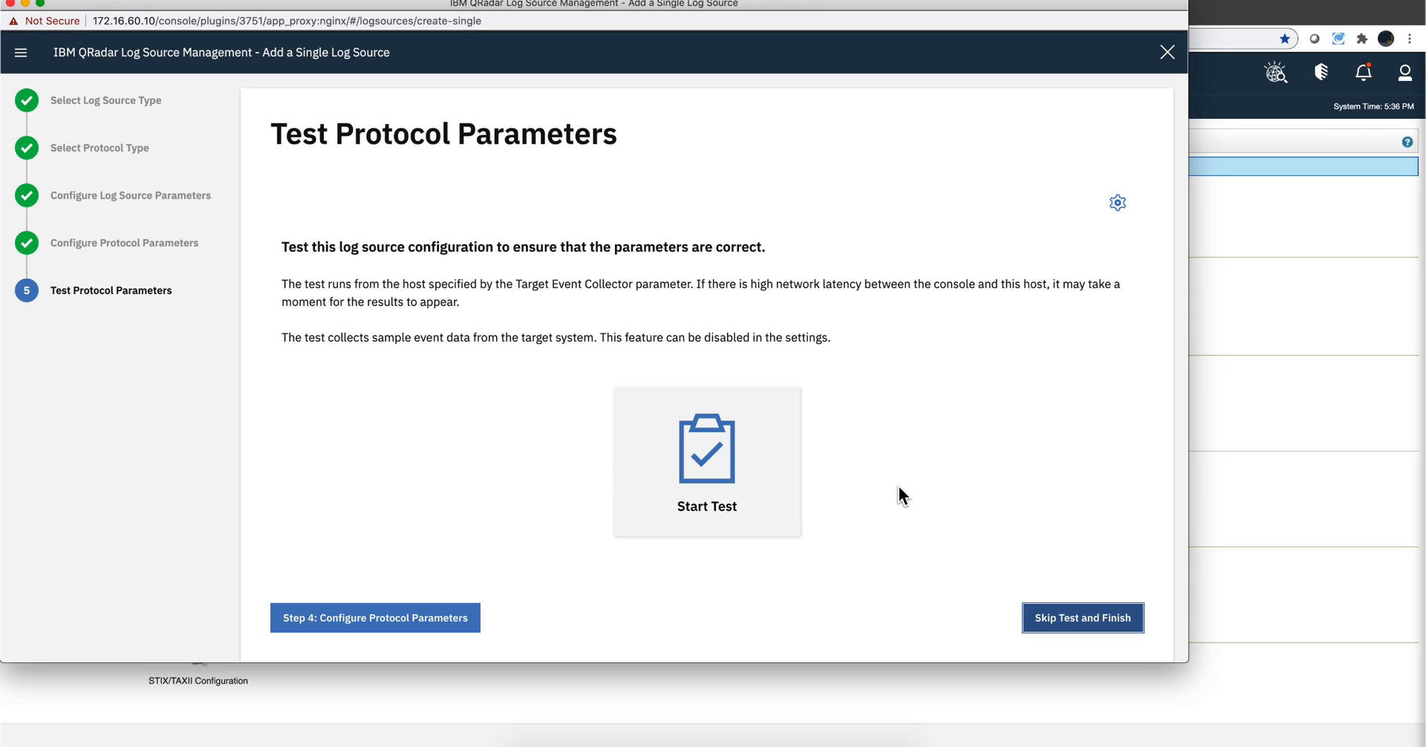
{"action": "mouse_move", "coordinate": [883, 491]}
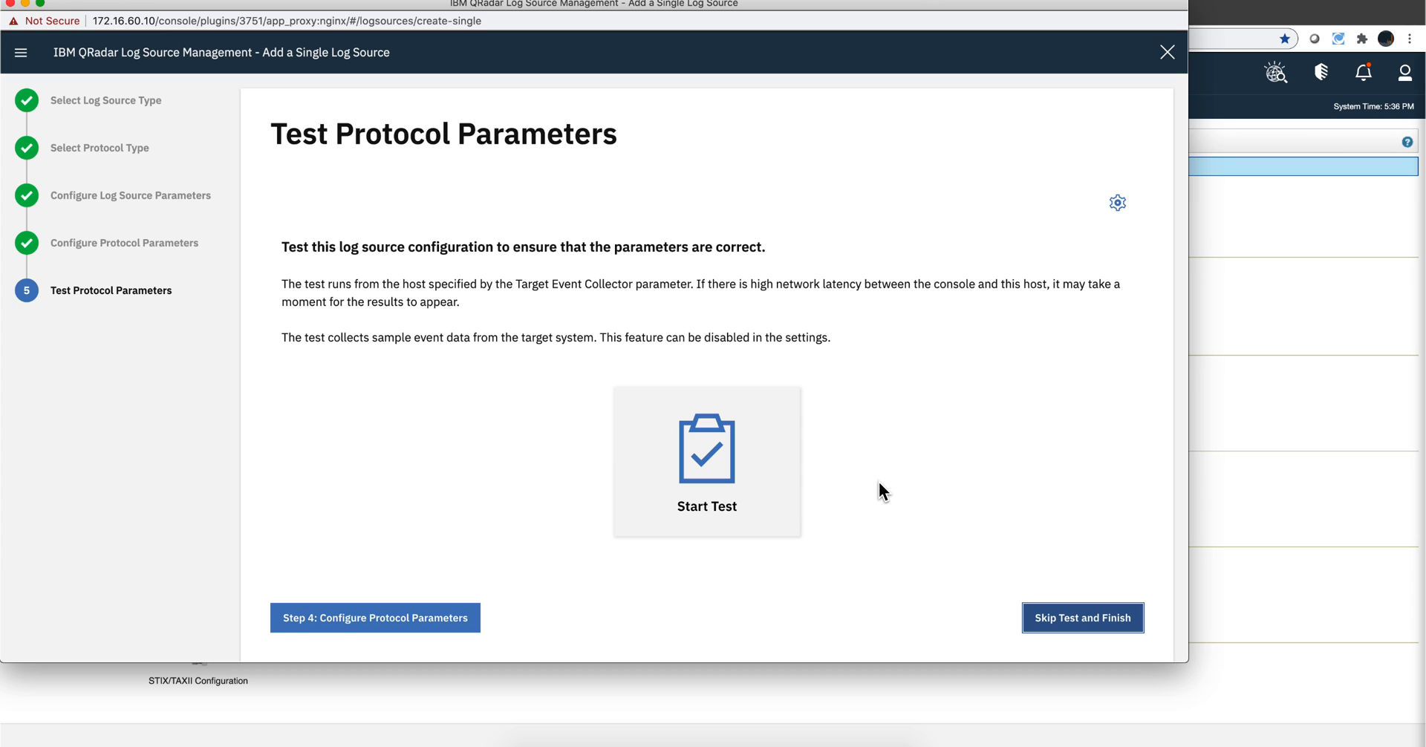
Run the Duo connection test and sort the five sample events by Payload
{"action": "left_click", "coordinate": [706, 447]}
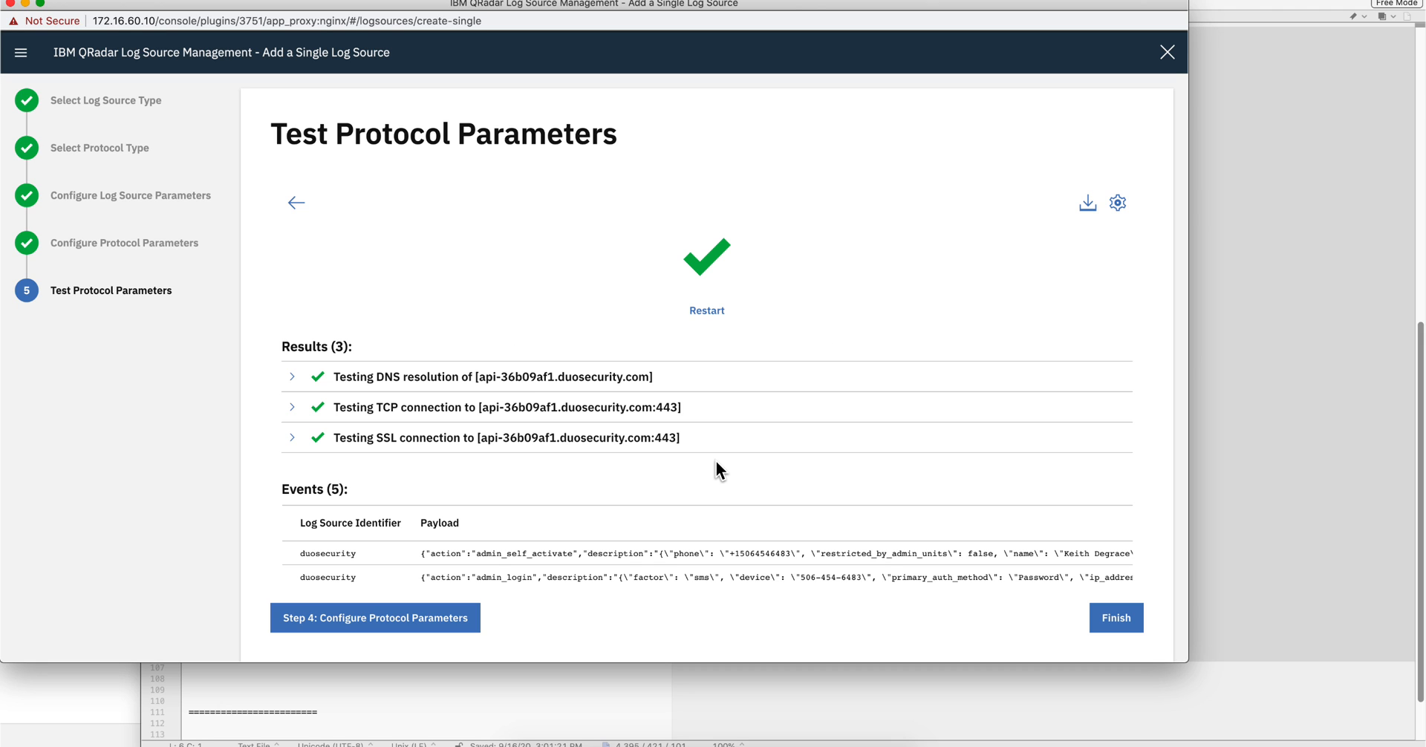
{"action": "mouse_move", "coordinate": [713, 354]}
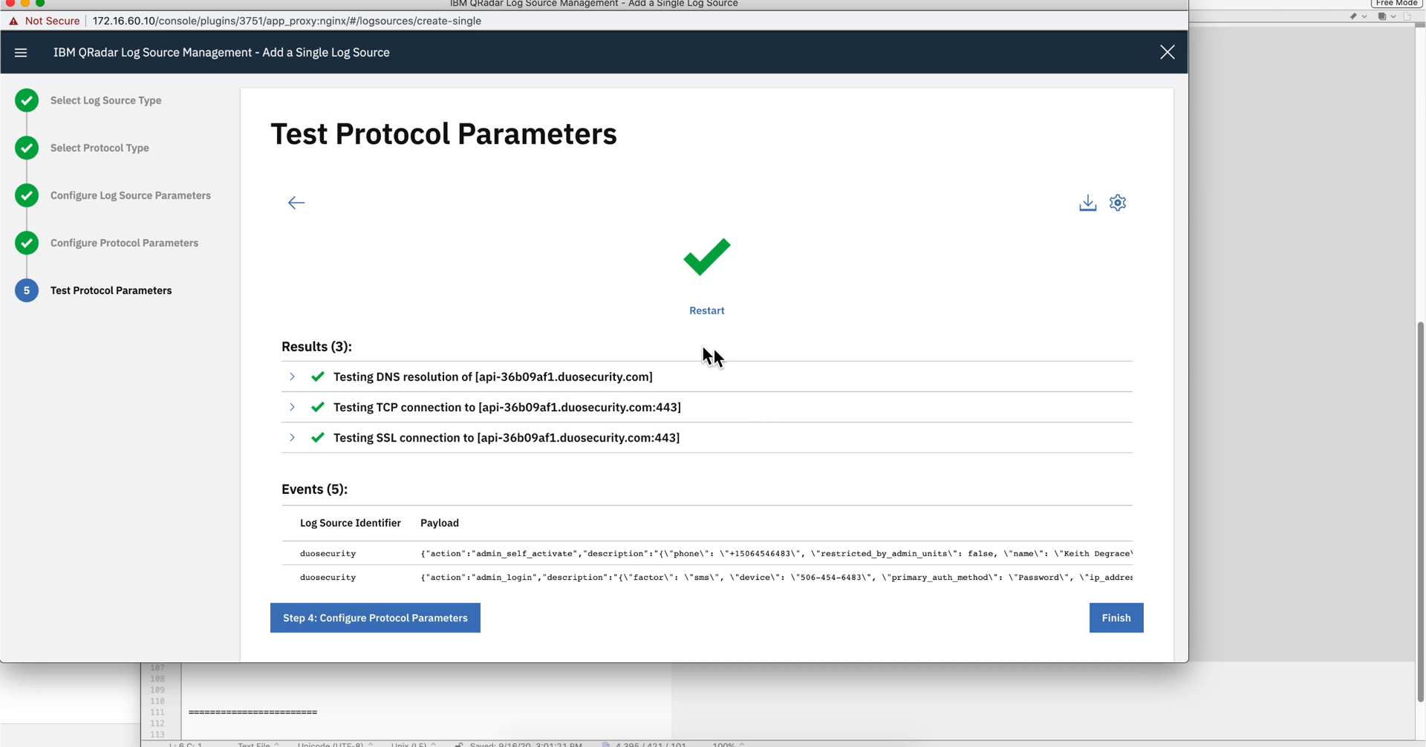
{"action": "mouse_move", "coordinate": [506, 426]}
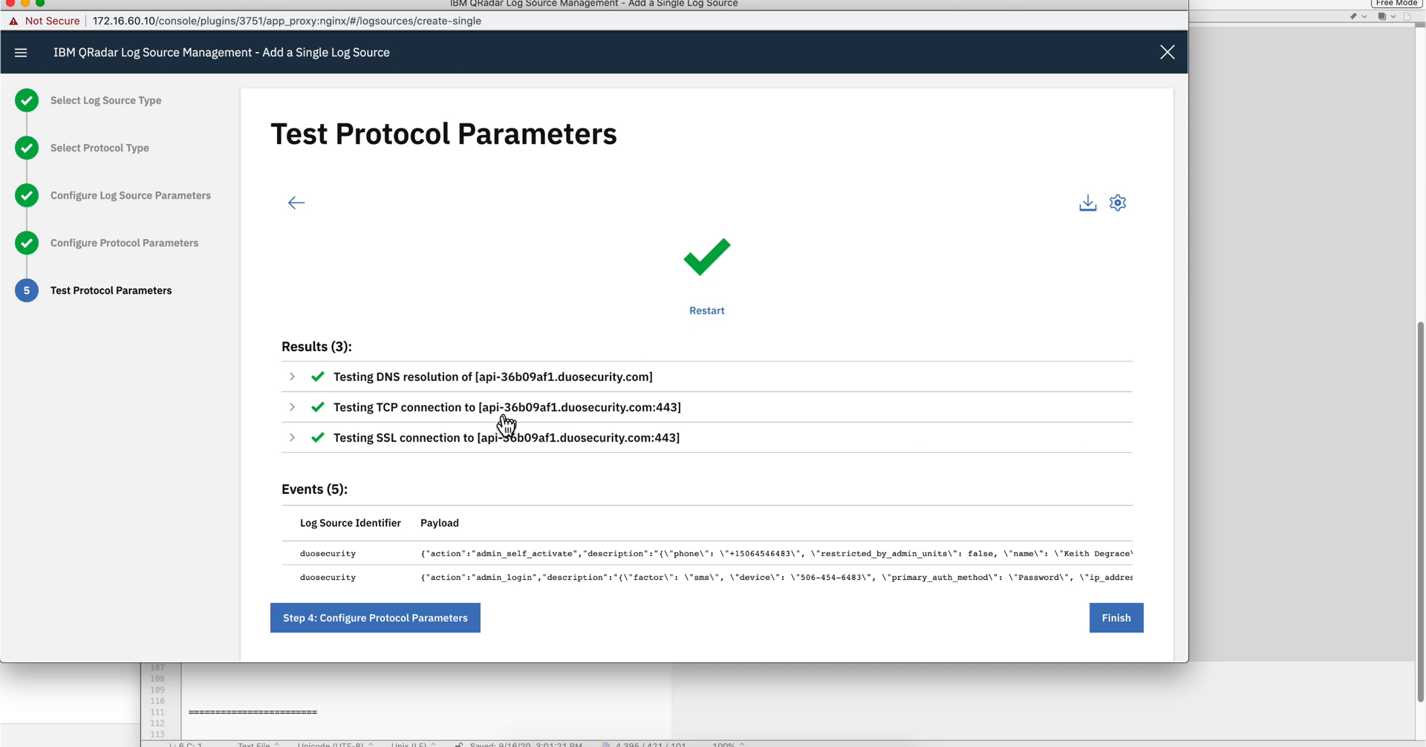
{"action": "mouse_move", "coordinate": [479, 467]}
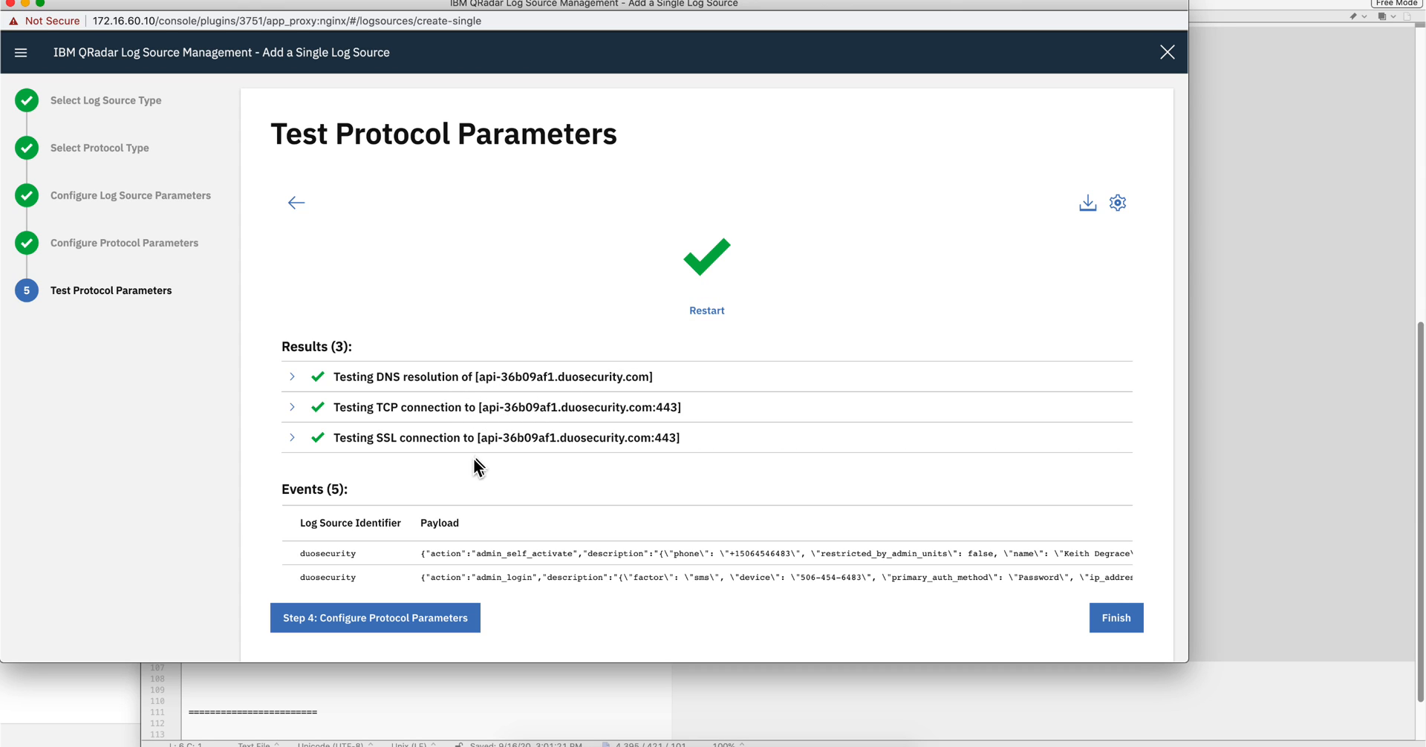
{"action": "left_click", "coordinate": [437, 523]}
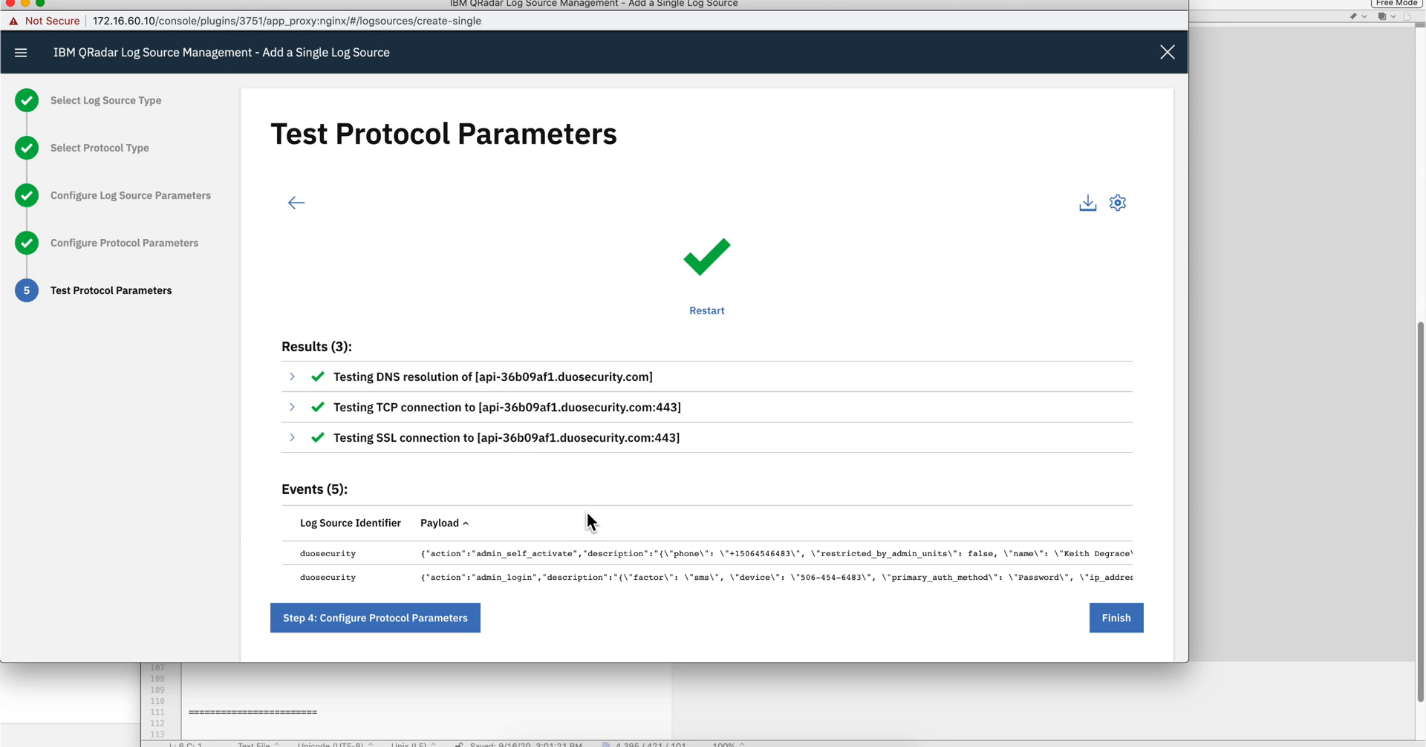
{"action": "mouse_move", "coordinate": [669, 513]}
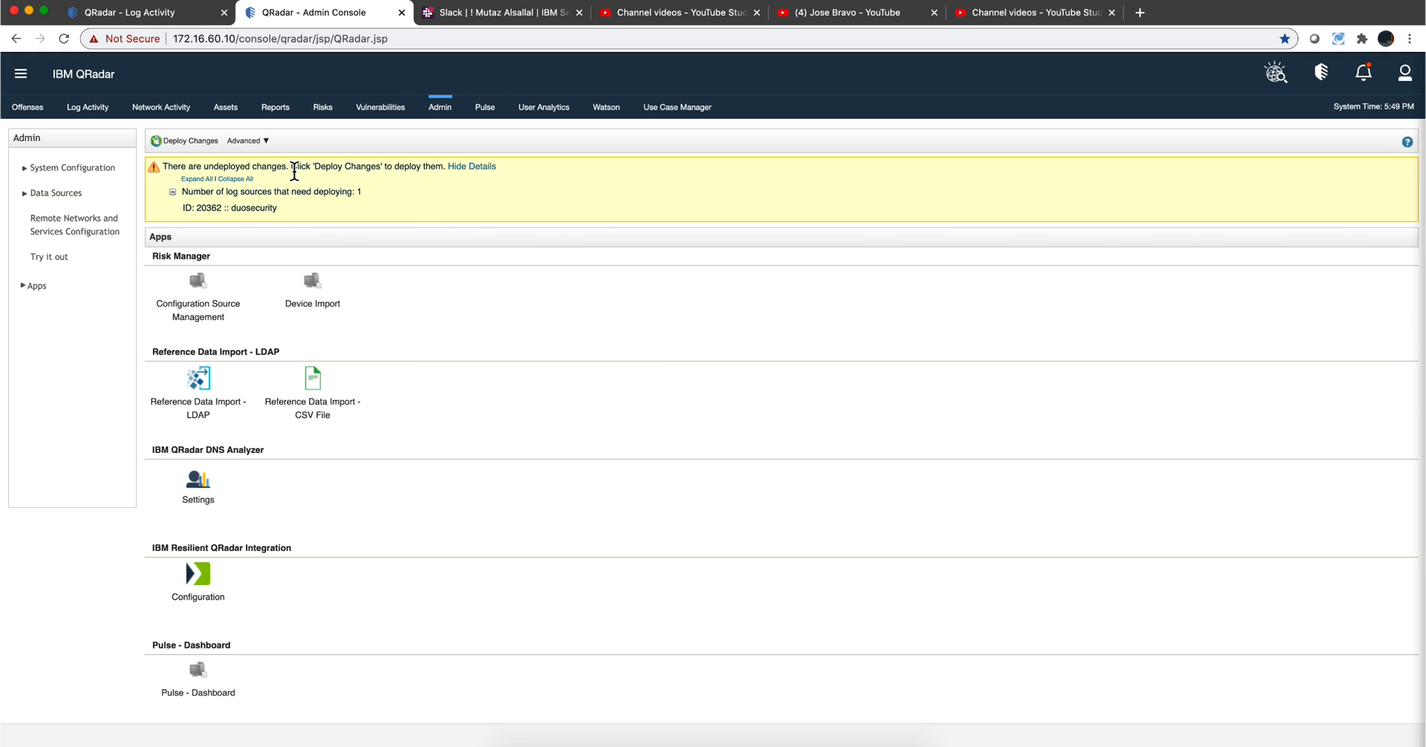
{"action": "mouse_move", "coordinate": [405, 212]}
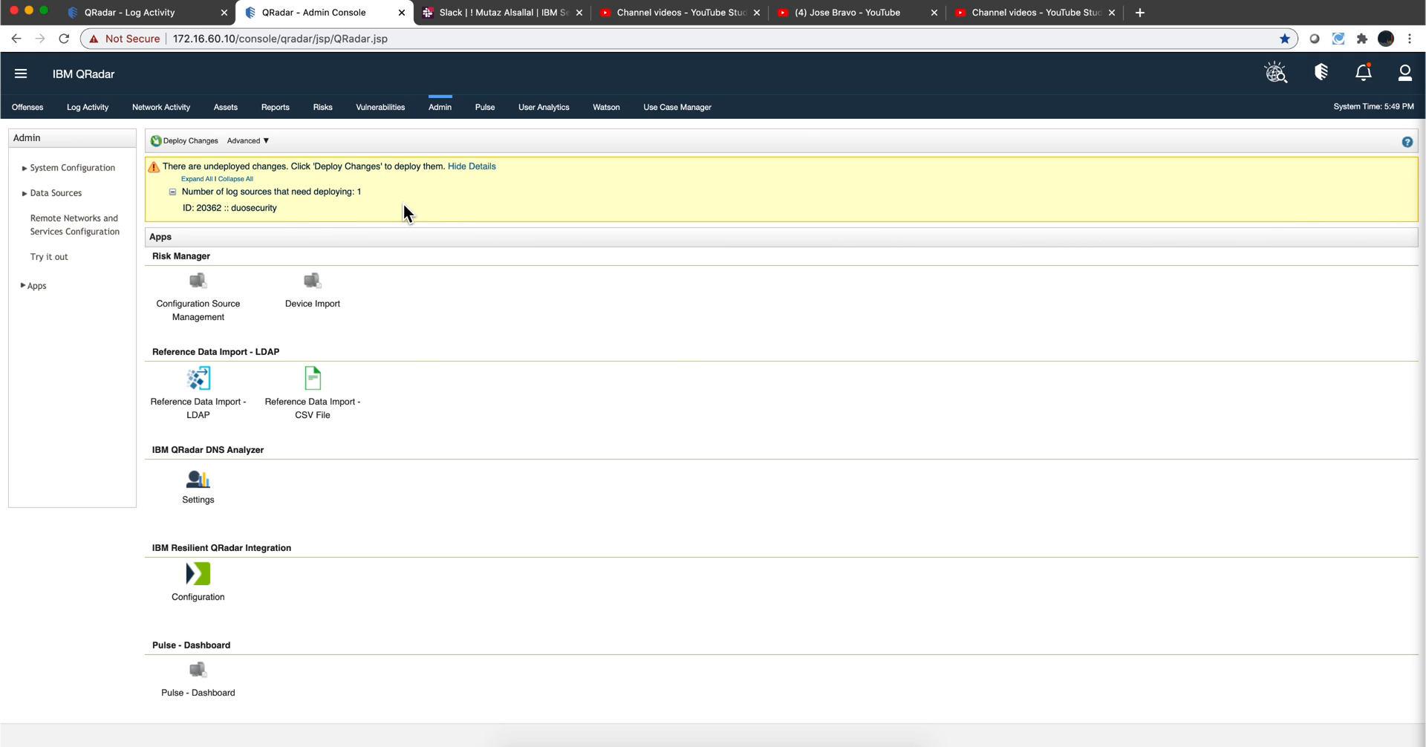
{"action": "mouse_move", "coordinate": [234, 223]}
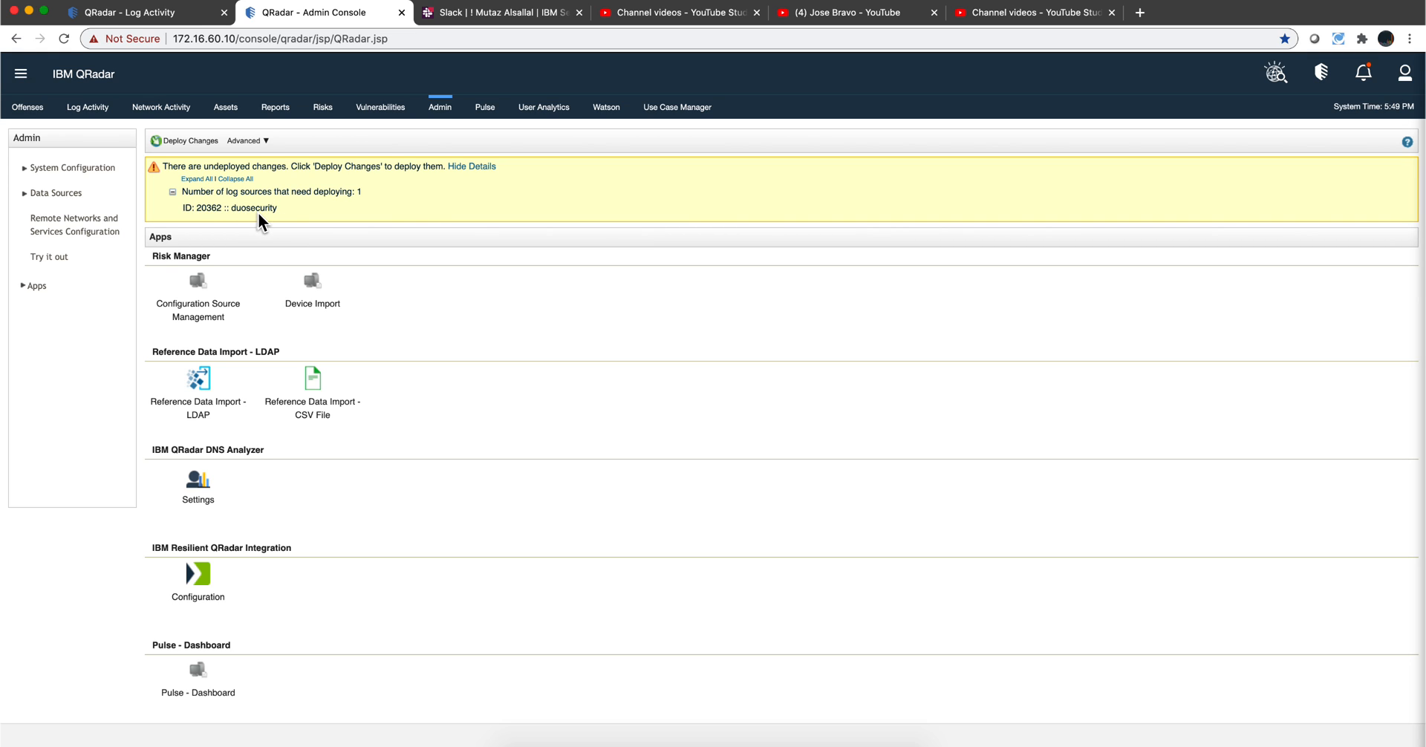
{"action": "mouse_move", "coordinate": [256, 215]}
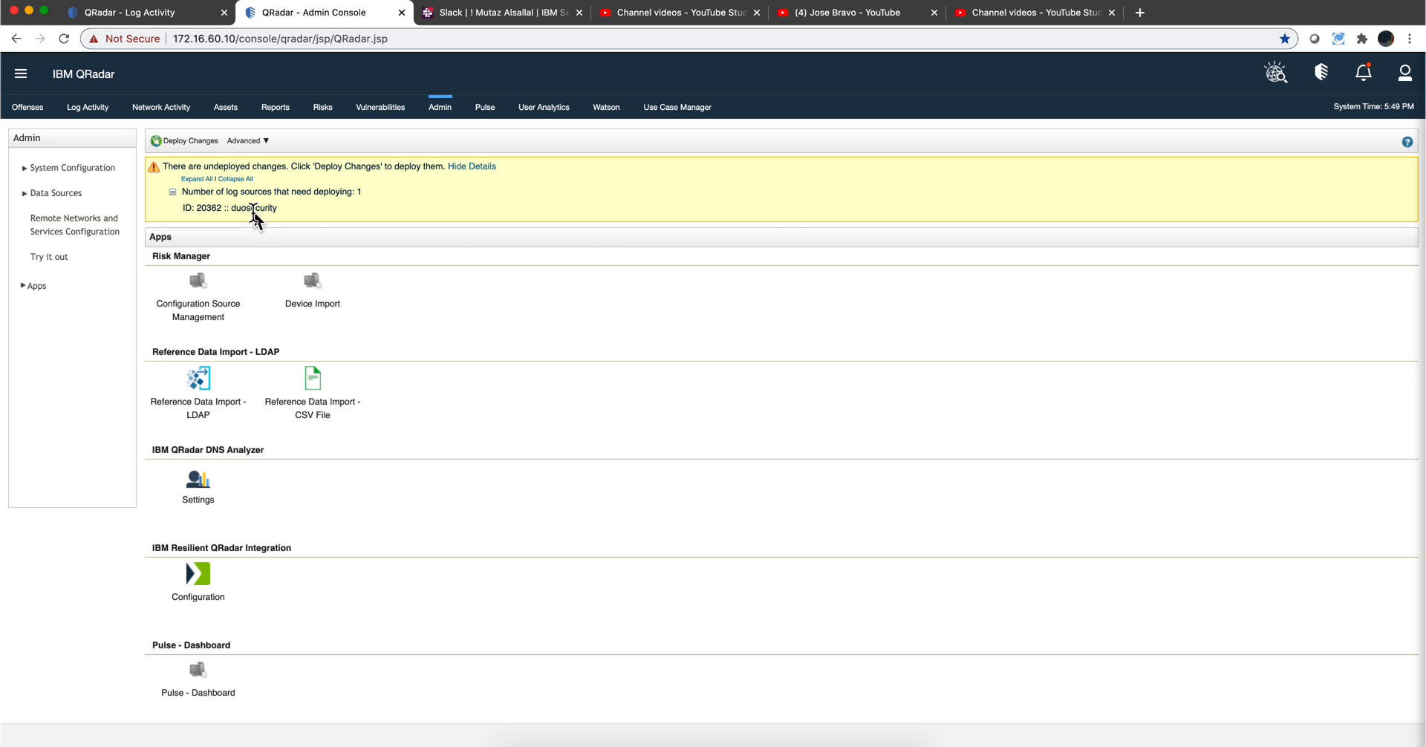
{"action": "mouse_move", "coordinate": [292, 224]}
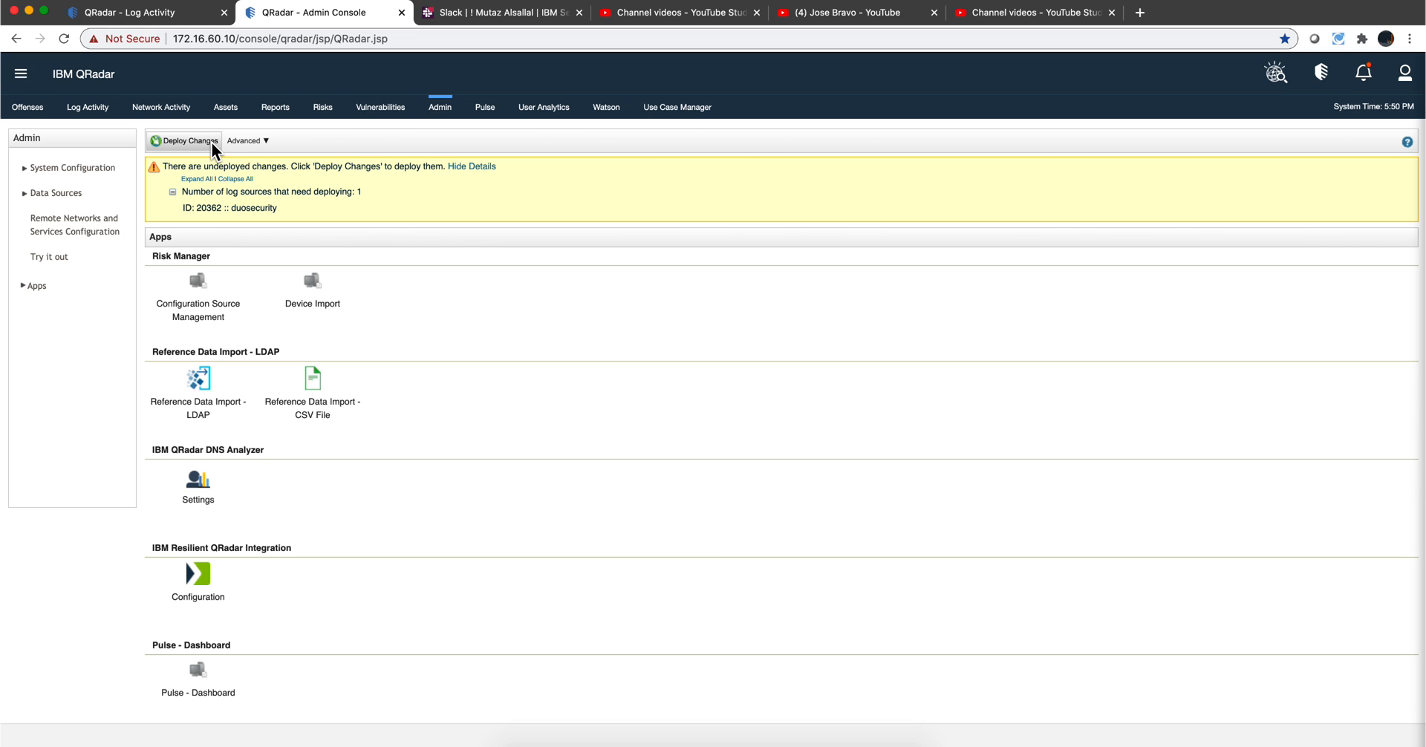
Deploy the undeployed duosecurity log source change from the Admin tab
{"action": "left_click", "coordinate": [183, 142]}
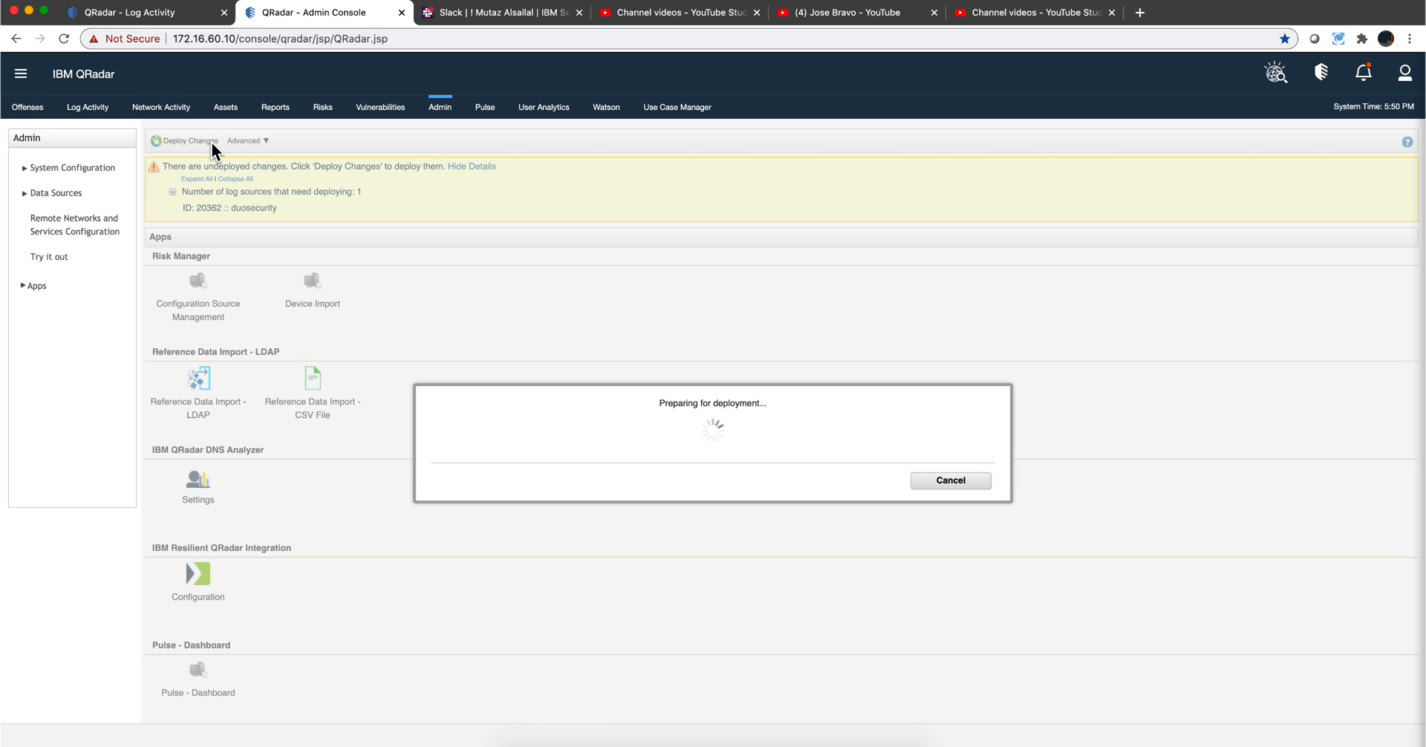
Show Log Activity filtered to Log Source duosecurity, listing four Duo events
{"action": "left_click", "coordinate": [323, 12]}
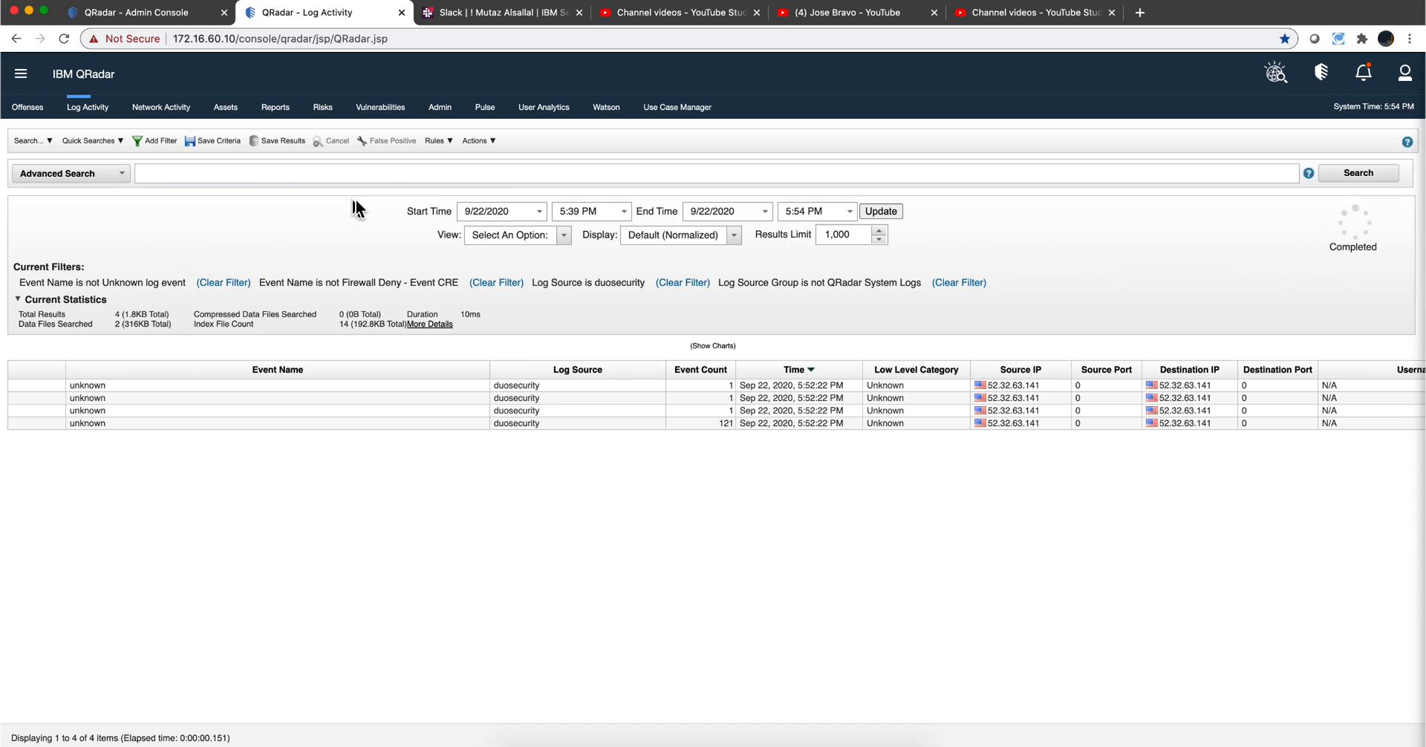
{"action": "mouse_move", "coordinate": [253, 245]}
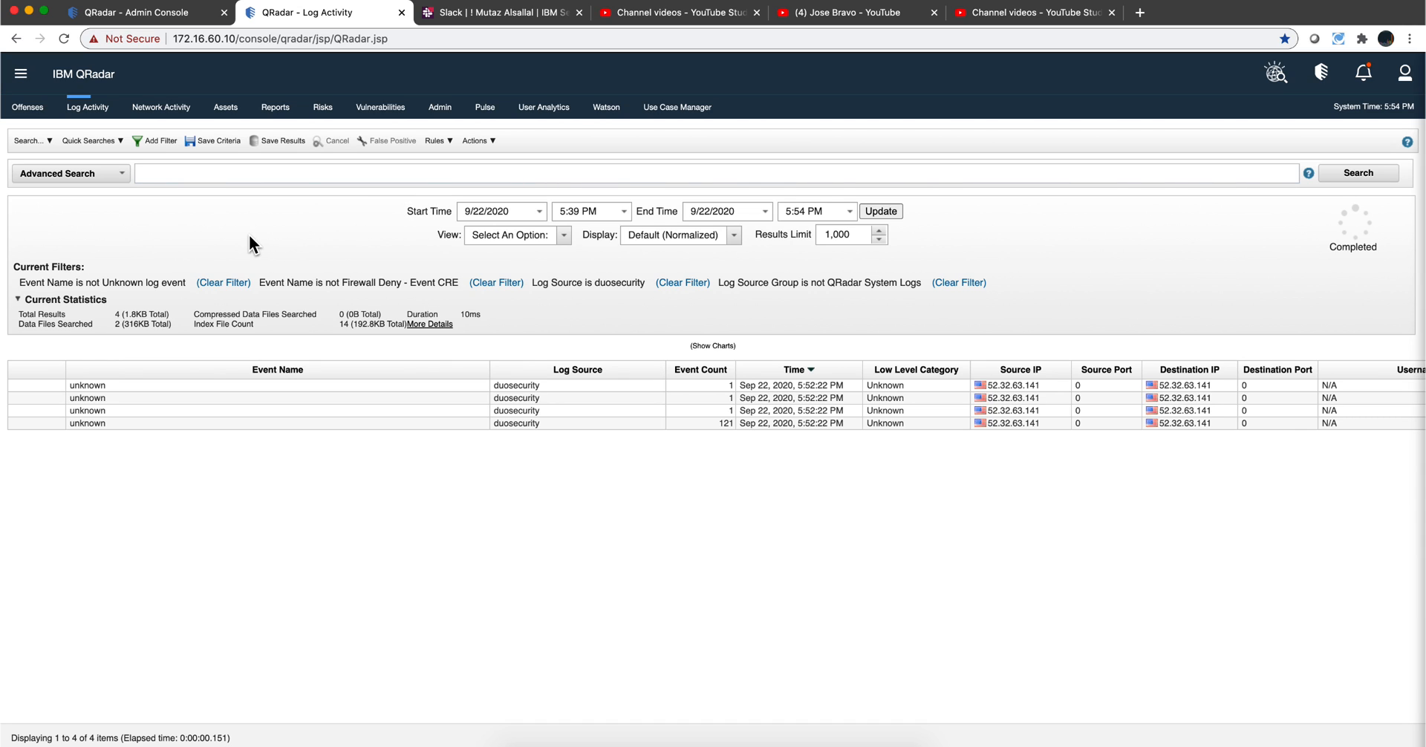
{"action": "mouse_move", "coordinate": [364, 293]}
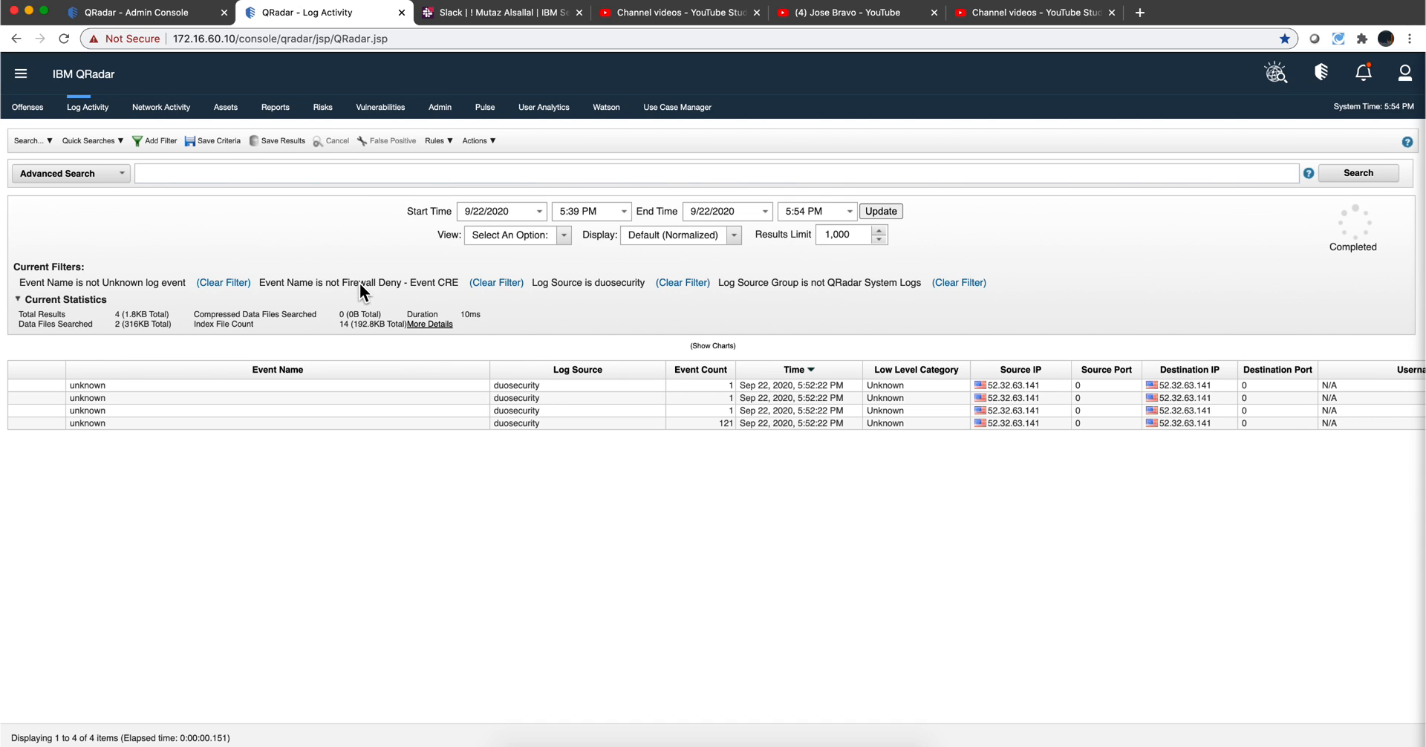
{"action": "mouse_move", "coordinate": [410, 400]}
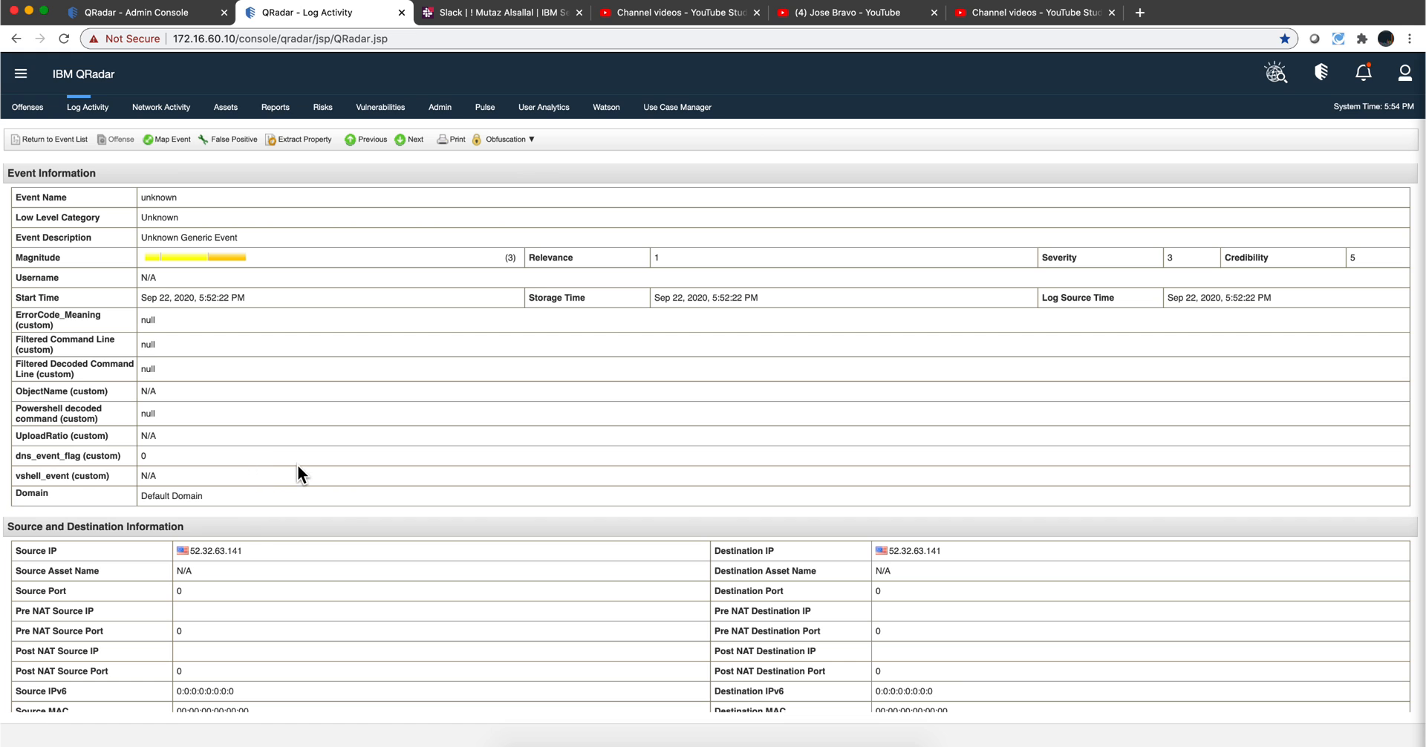
Scroll through the duosecurity event's details to its Payload Information and back up
{"action": "scroll", "scroll_direction": "down", "scroll_amount": 3}
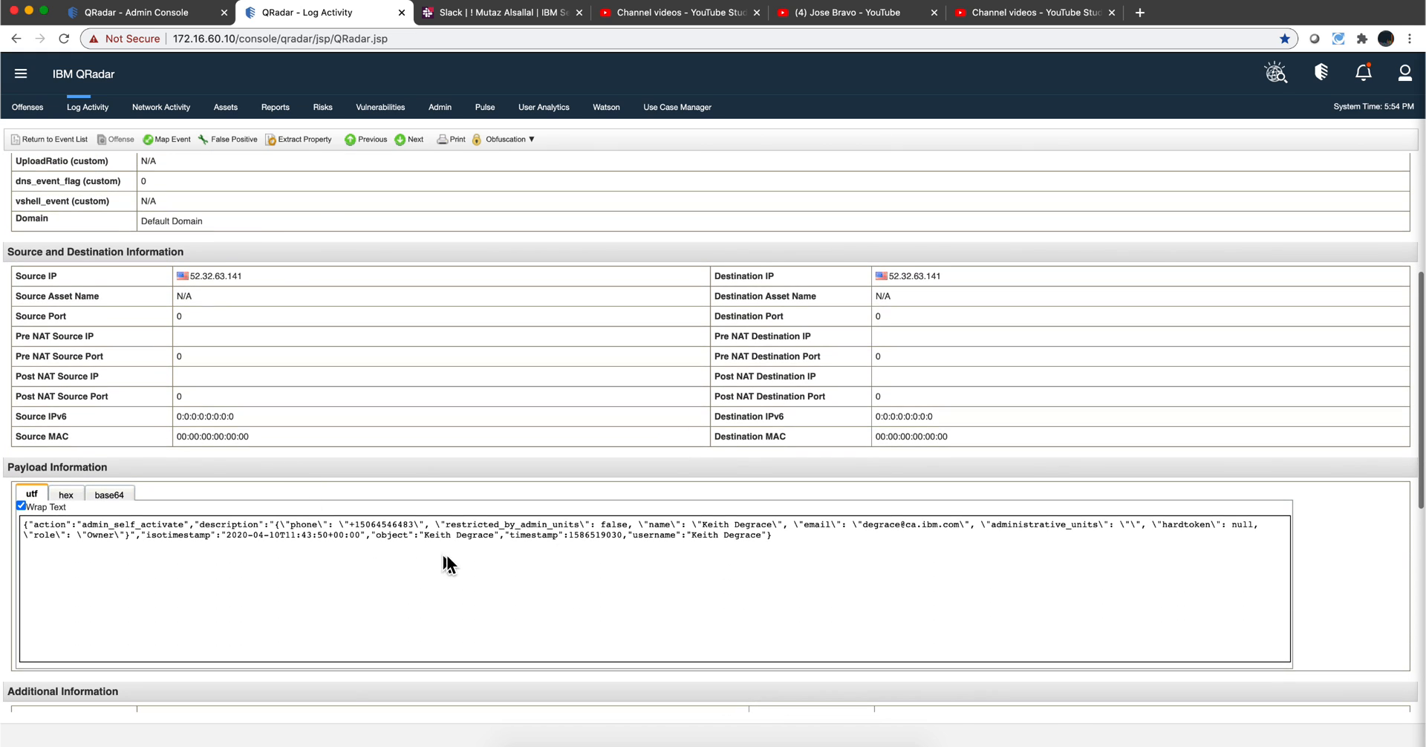
{"action": "scroll", "scroll_direction": "up", "scroll_amount": 3}
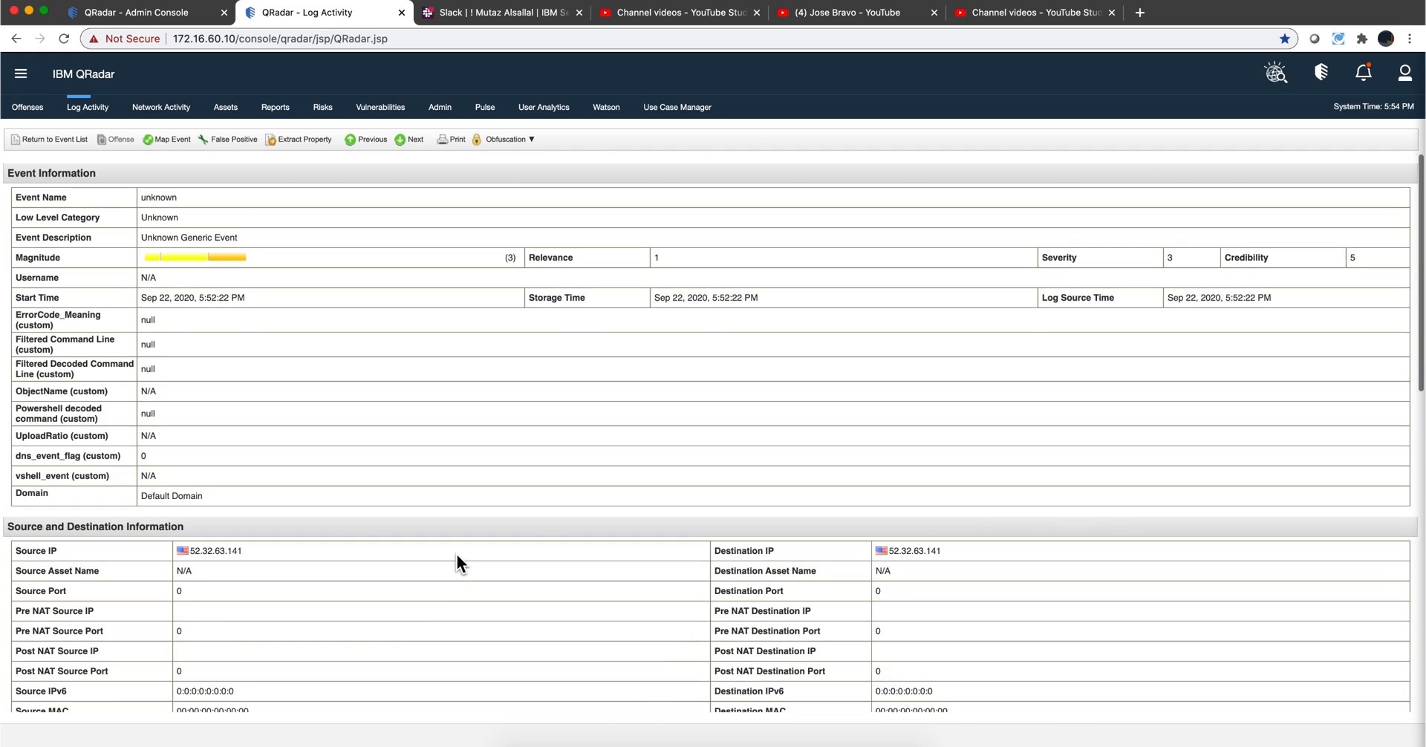